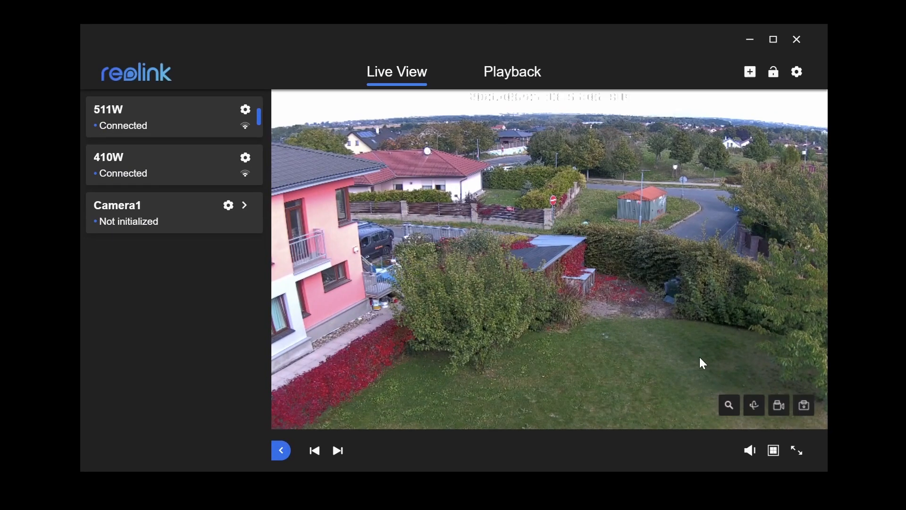
{"action": "mouse_move", "coordinate": [164, 222]}
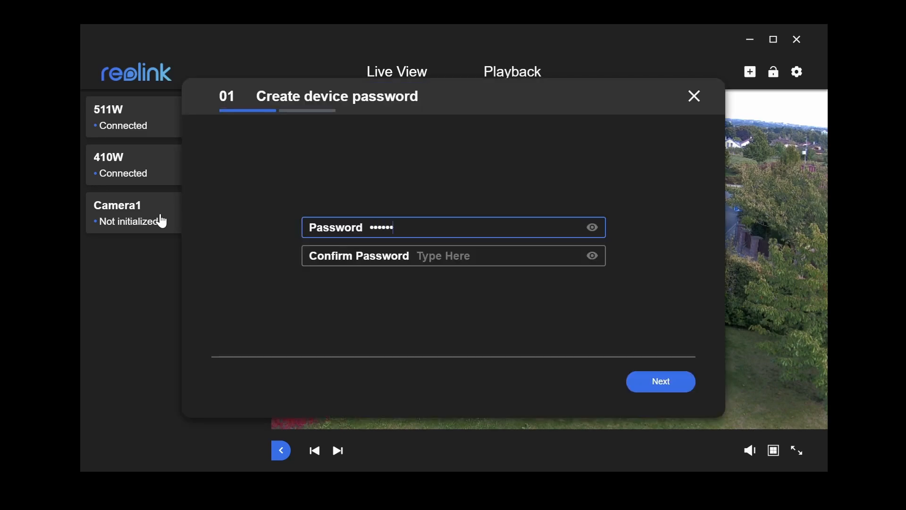
Step: Finish initialising the camera with its device password and name it 'Reolink Duo'
{"action": "left_click", "coordinate": [659, 381]}
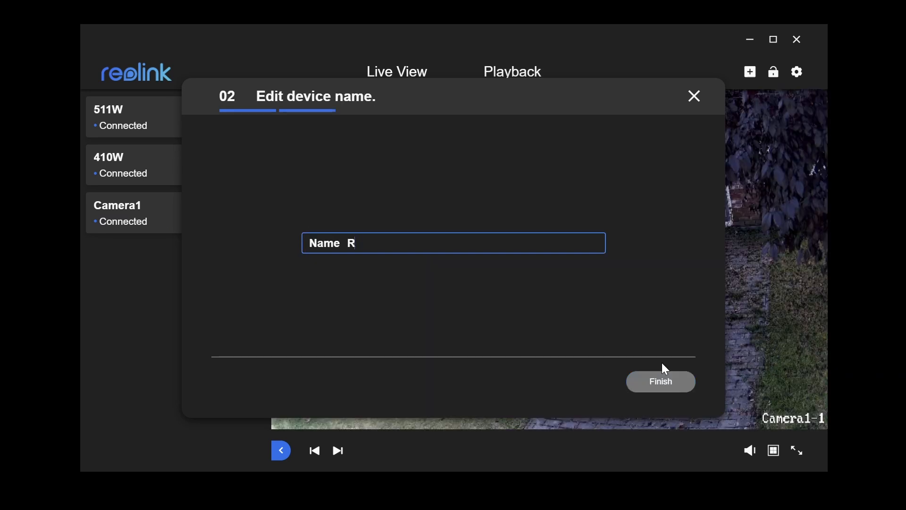
{"action": "type", "text": "eolink Duo"}
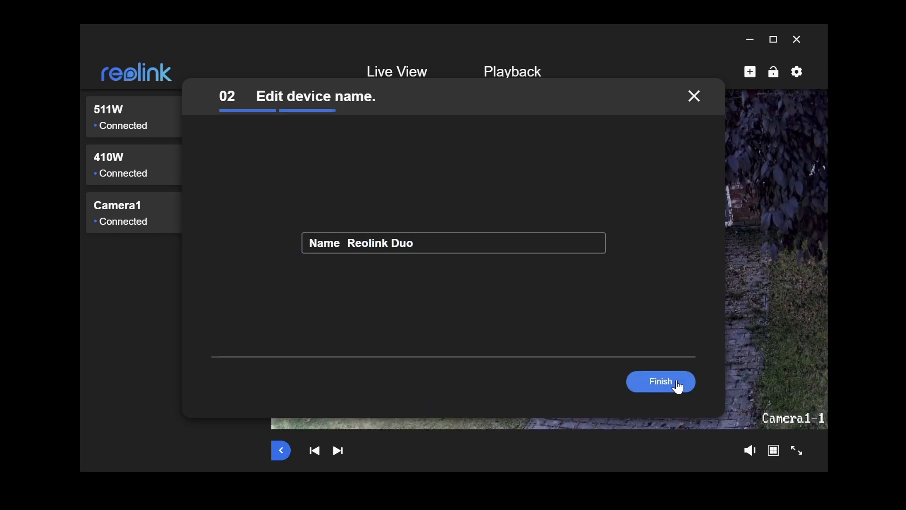
{"action": "left_click", "coordinate": [659, 381]}
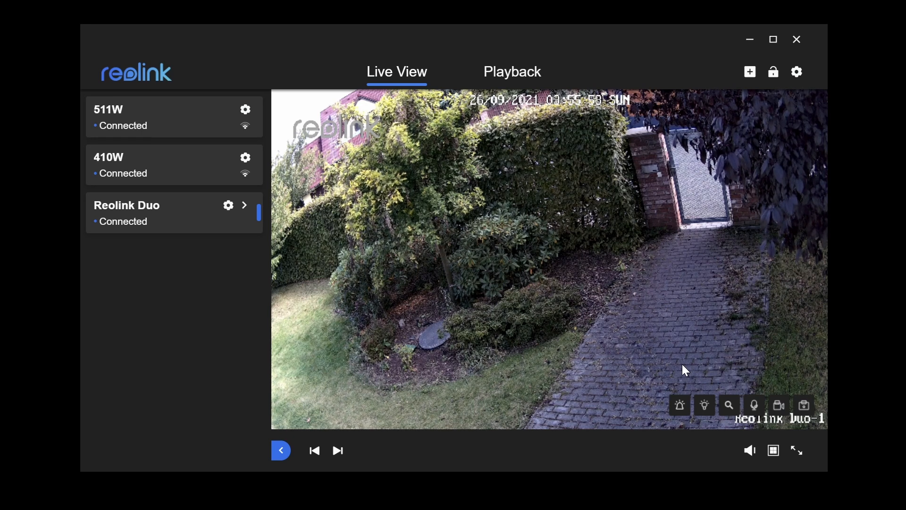
{"action": "mouse_move", "coordinate": [680, 312]}
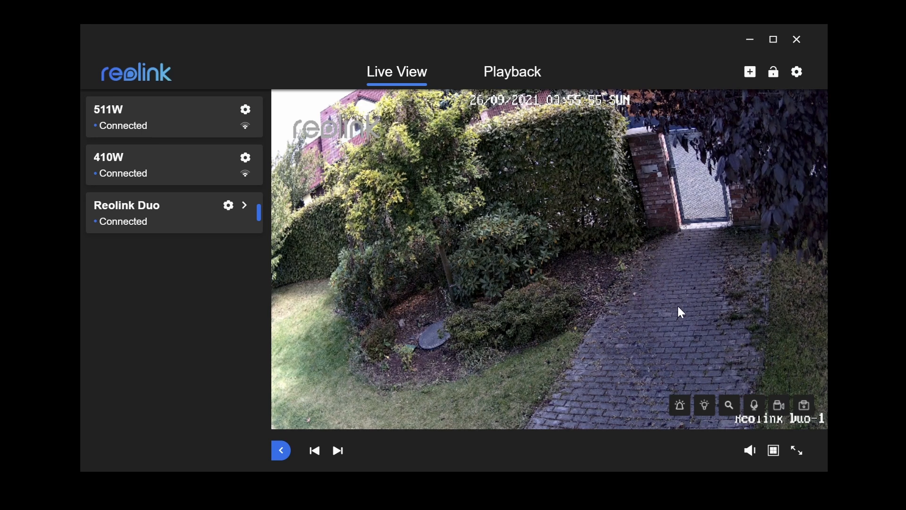
{"action": "mouse_move", "coordinate": [245, 234]}
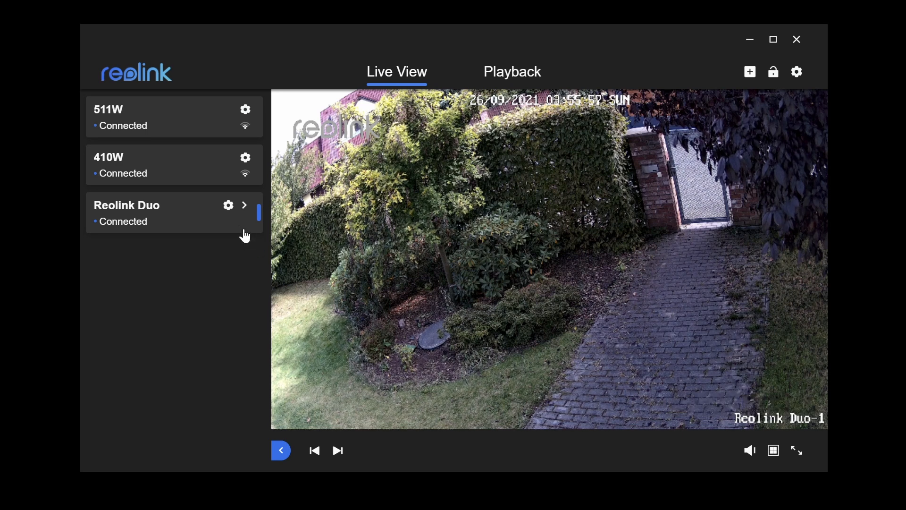
Step: Expand the Reolink Duo's channels and switch live view between channels 2, 1, then 2
{"action": "left_click", "coordinate": [244, 205]}
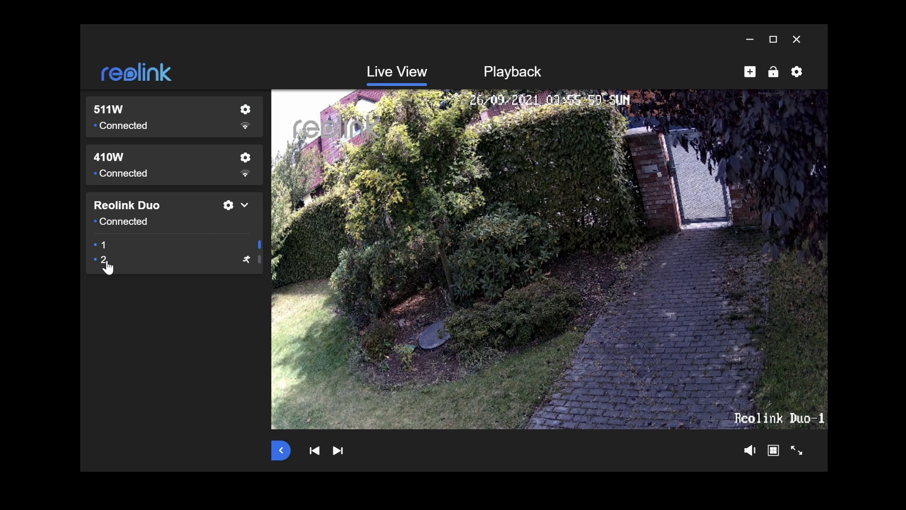
{"action": "left_click", "coordinate": [103, 259]}
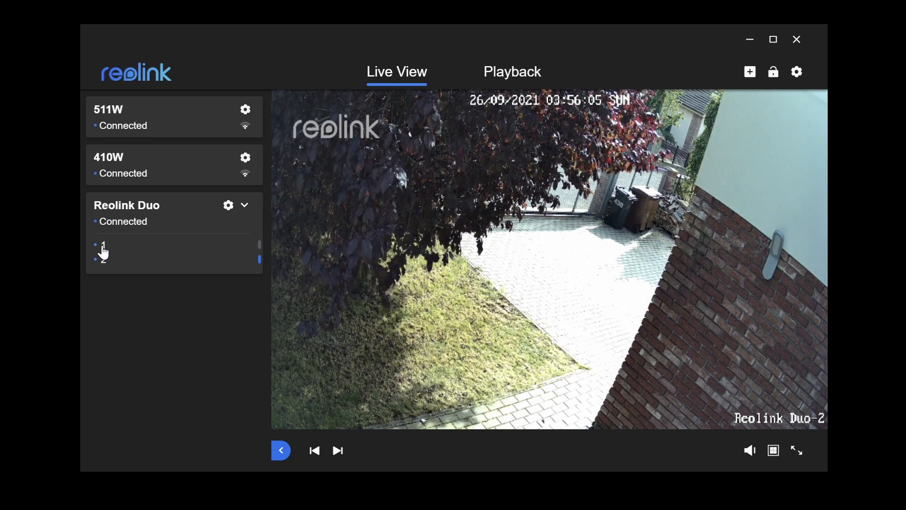
{"action": "left_click", "coordinate": [104, 245]}
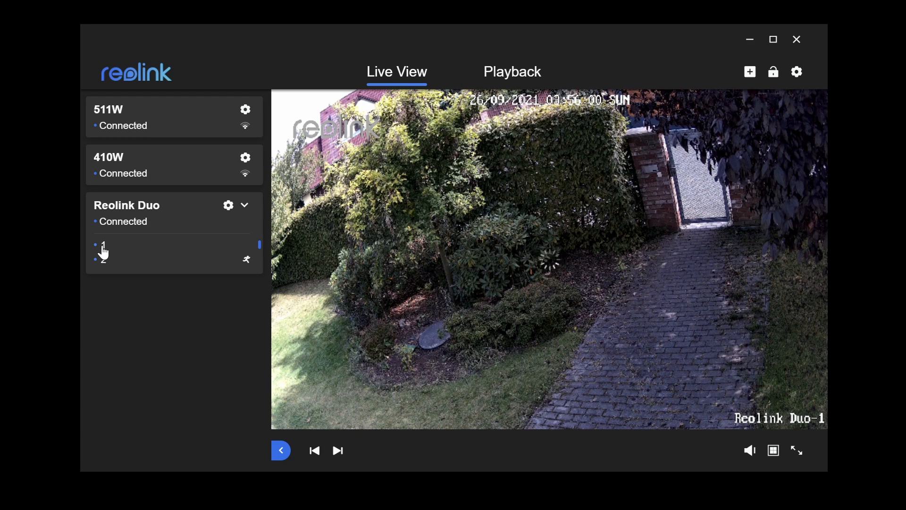
{"action": "left_click", "coordinate": [103, 259]}
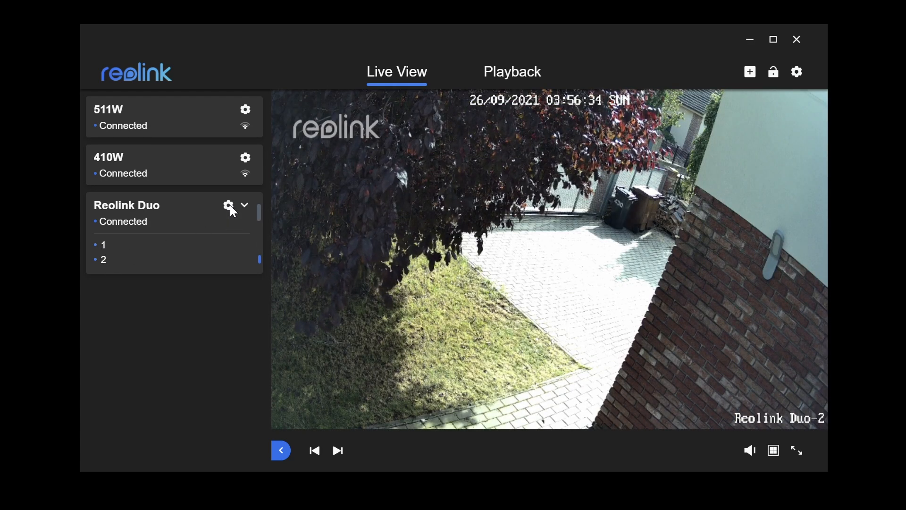
Step: Set the Reolink Duo's anti-flicker to 50Hz, expand Advanced, and bring up Stream settings
{"action": "left_click", "coordinate": [228, 205]}
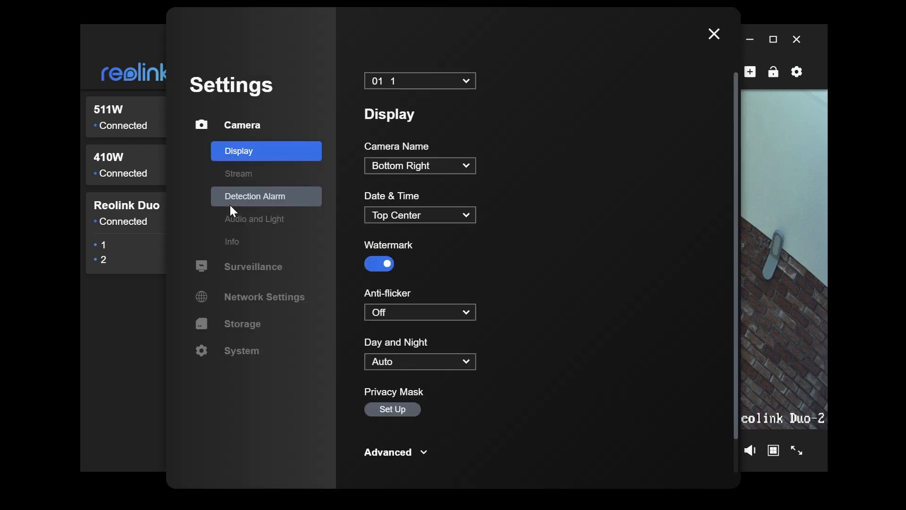
{"action": "mouse_move", "coordinate": [243, 185]}
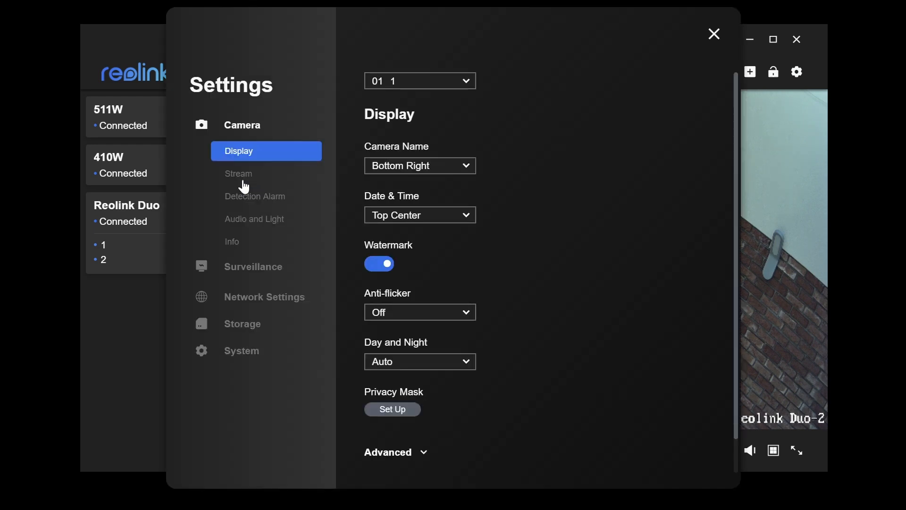
{"action": "mouse_move", "coordinate": [307, 164]}
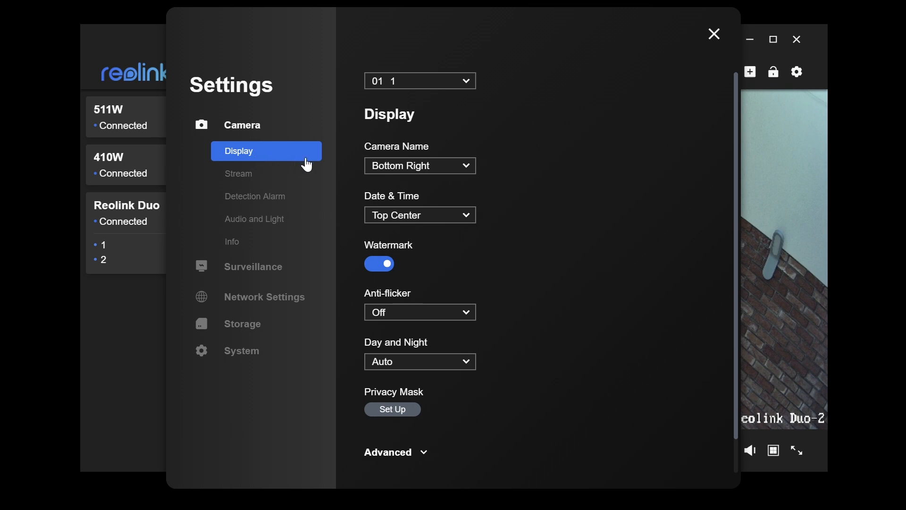
{"action": "mouse_move", "coordinate": [406, 201]}
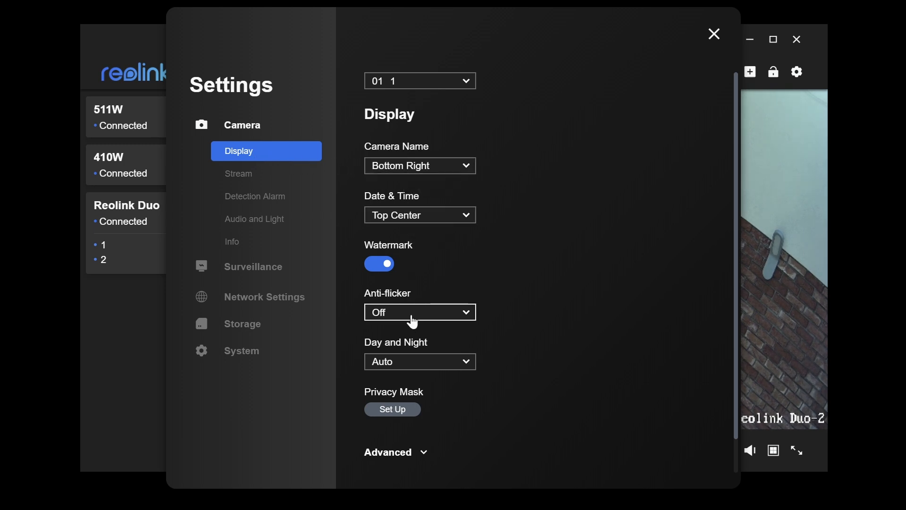
{"action": "left_click", "coordinate": [419, 312]}
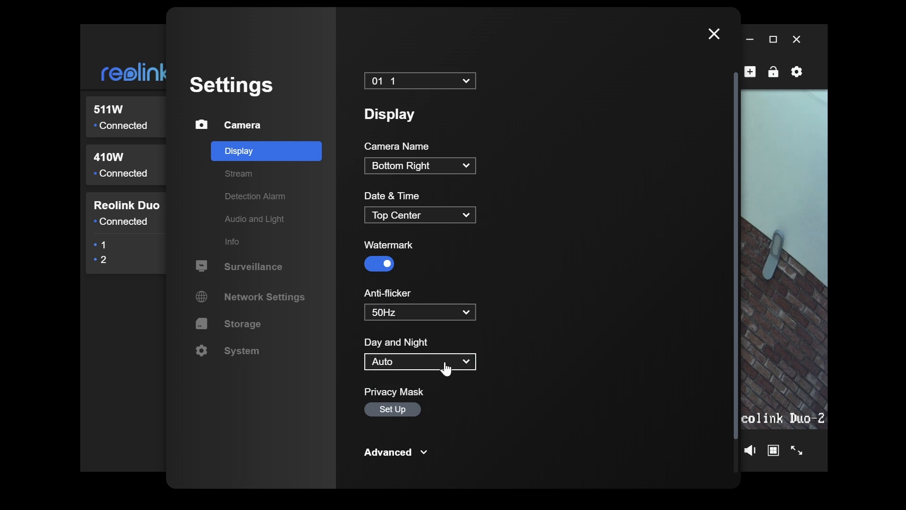
{"action": "mouse_move", "coordinate": [516, 397]}
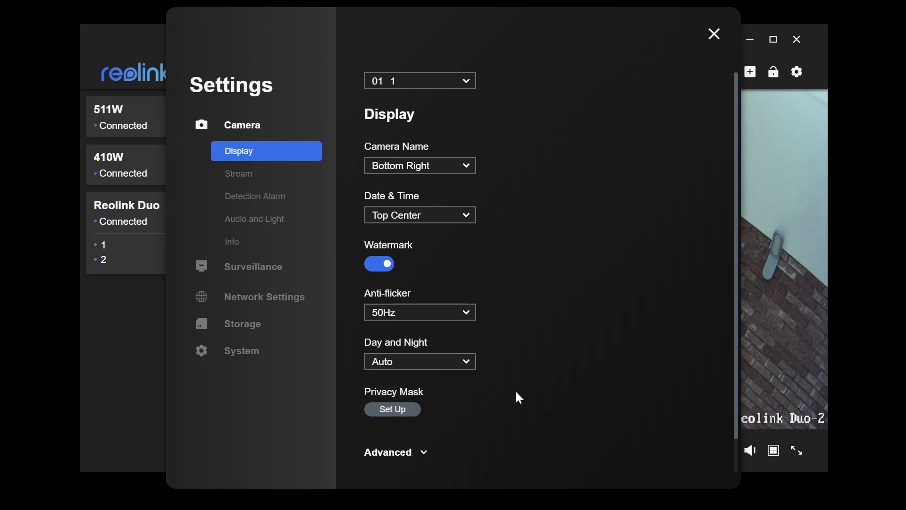
{"action": "left_click", "coordinate": [396, 451]}
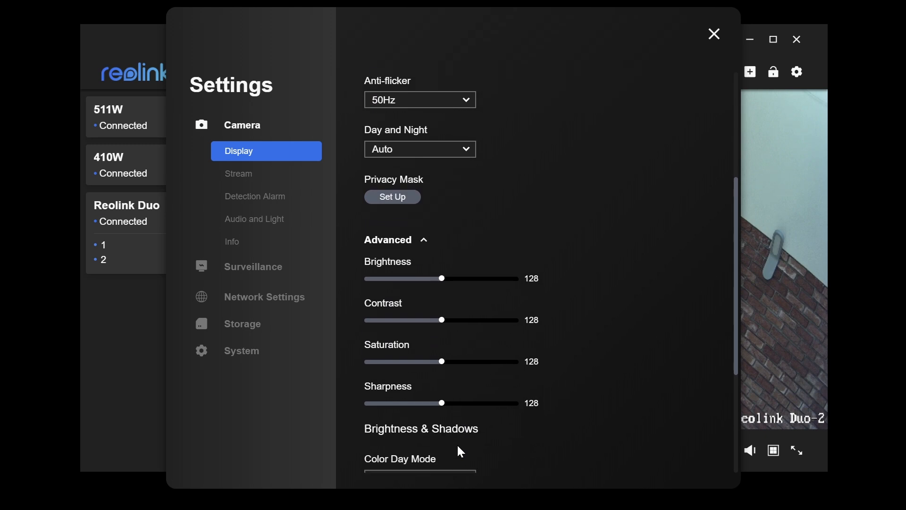
{"action": "scroll", "scroll_direction": "down", "scroll_amount": 3}
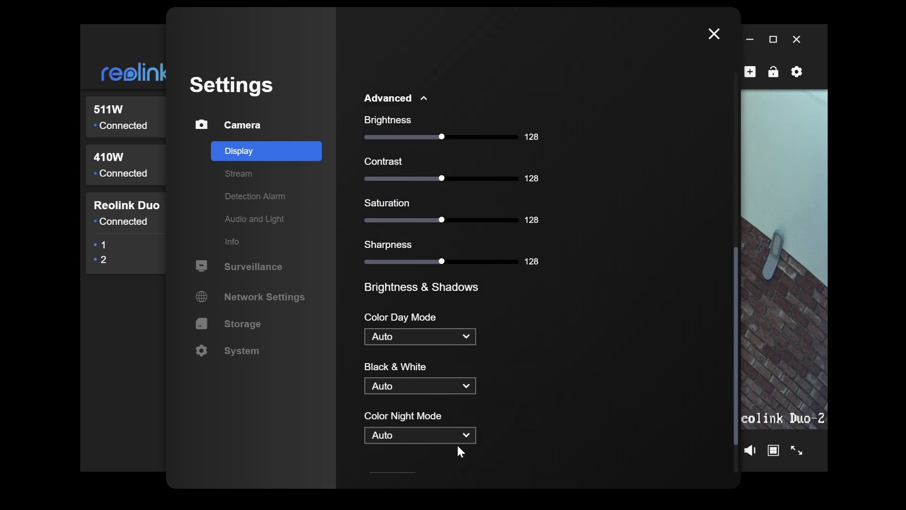
{"action": "scroll", "scroll_direction": "down", "scroll_amount": 3}
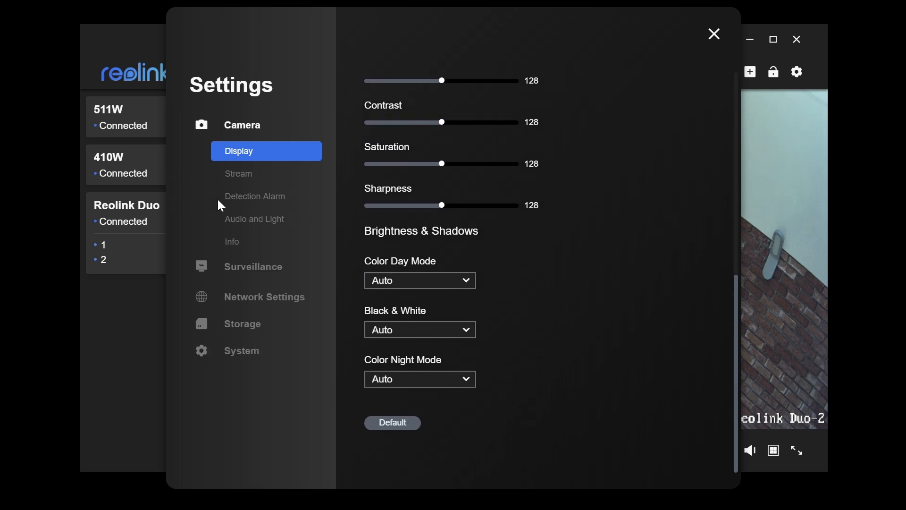
{"action": "left_click", "coordinate": [238, 173]}
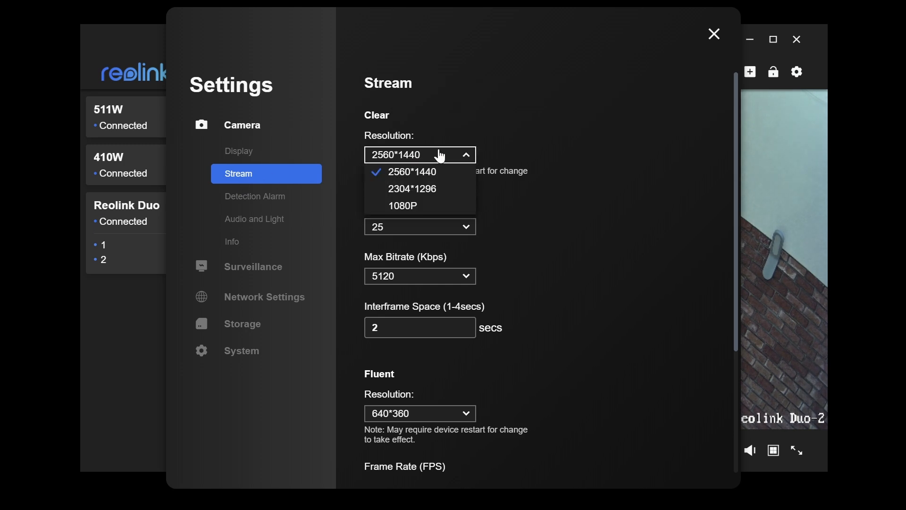
Step: Keep the Clear stream at 2560*1440, review stream options, then go to Detection Alarm
{"action": "left_click", "coordinate": [411, 172]}
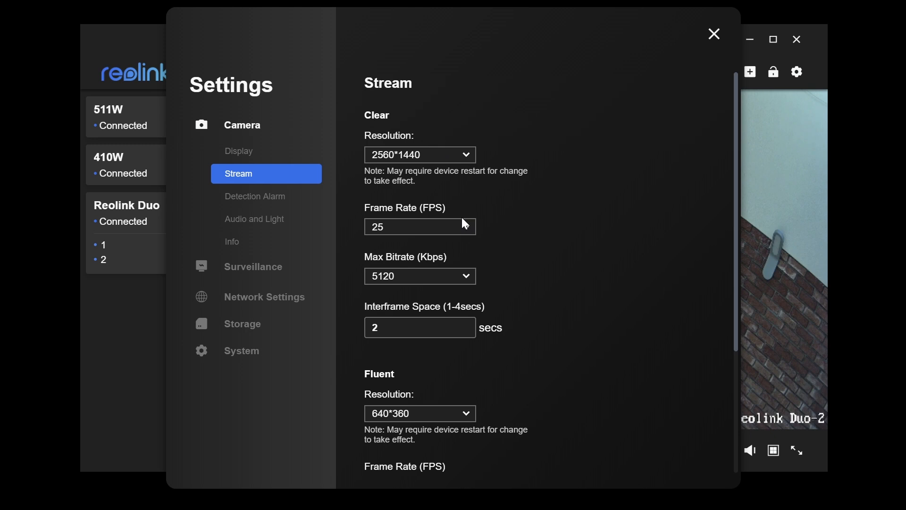
{"action": "scroll", "scroll_direction": "down", "scroll_amount": 3}
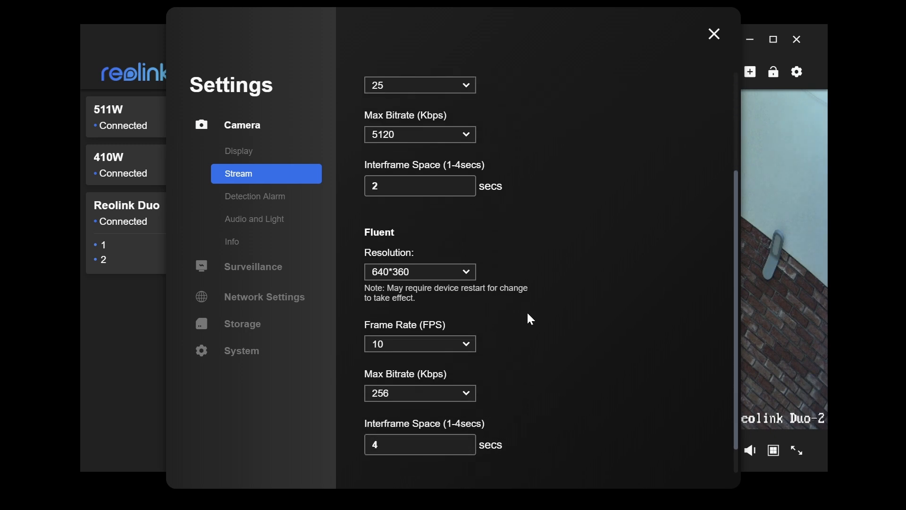
{"action": "scroll", "scroll_direction": "down", "scroll_amount": 3}
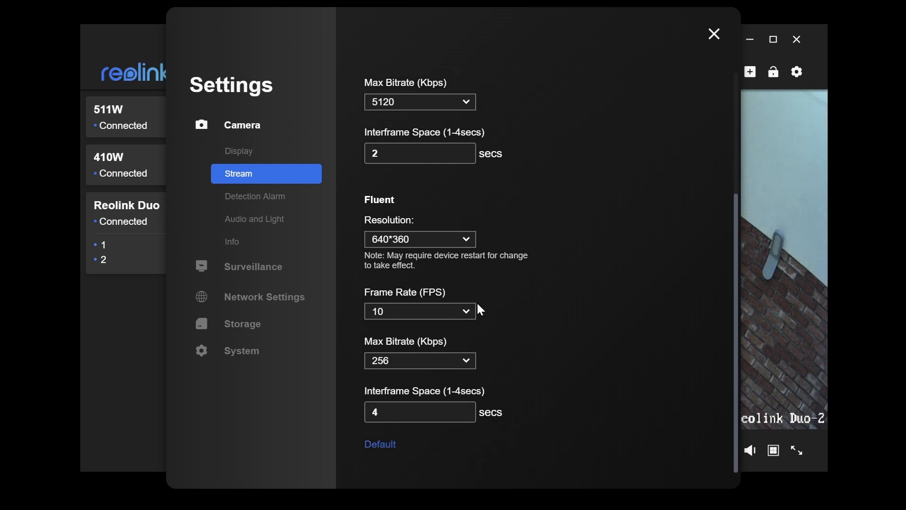
{"action": "left_click", "coordinate": [255, 196]}
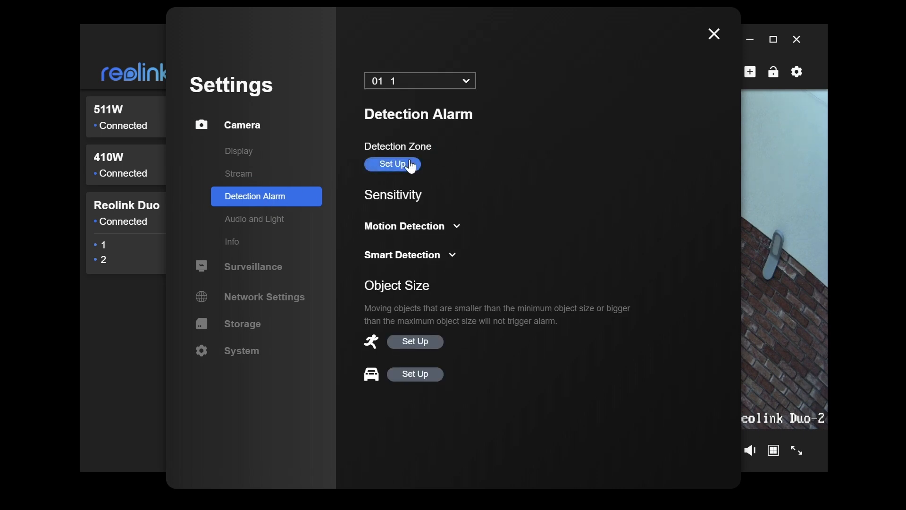
Step: Scroll Detection Alarm to the person and vehicle sensitivities (both 60) and Object Size
{"action": "left_click", "coordinate": [404, 226]}
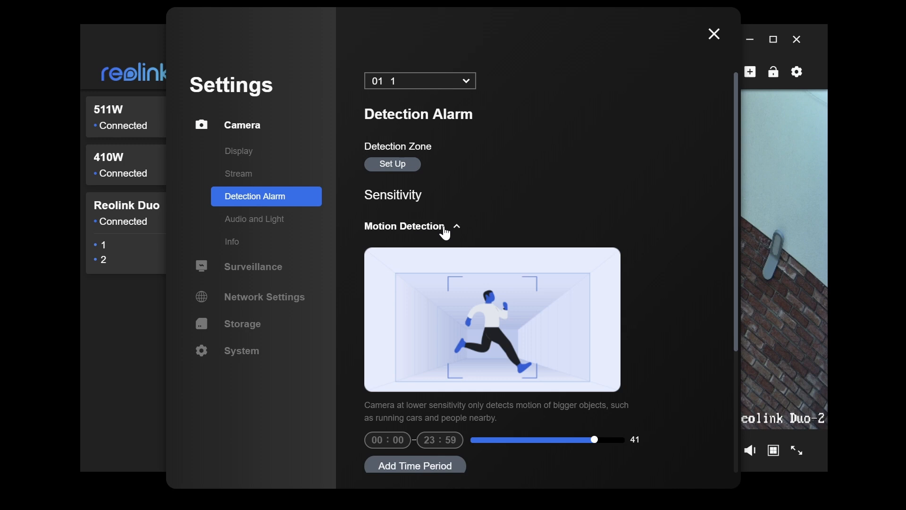
{"action": "scroll", "scroll_direction": "down", "scroll_amount": 3}
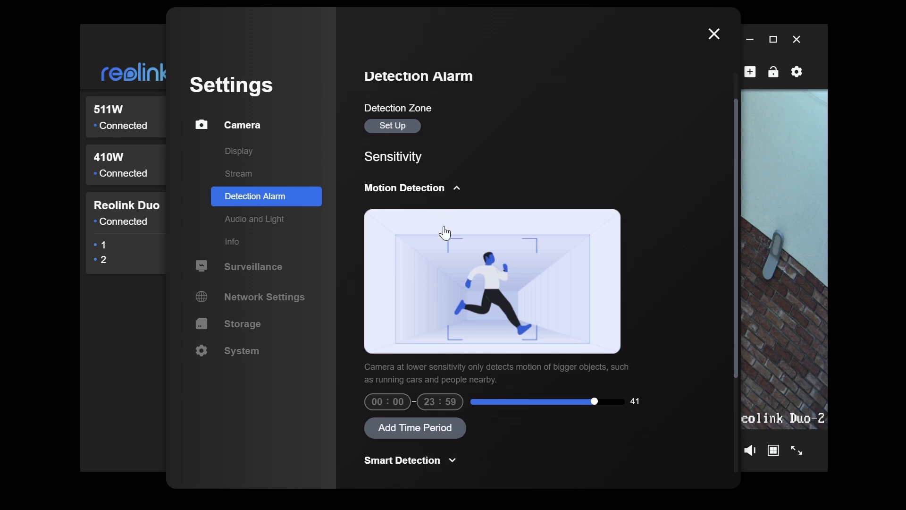
{"action": "scroll", "scroll_direction": "down", "scroll_amount": 3}
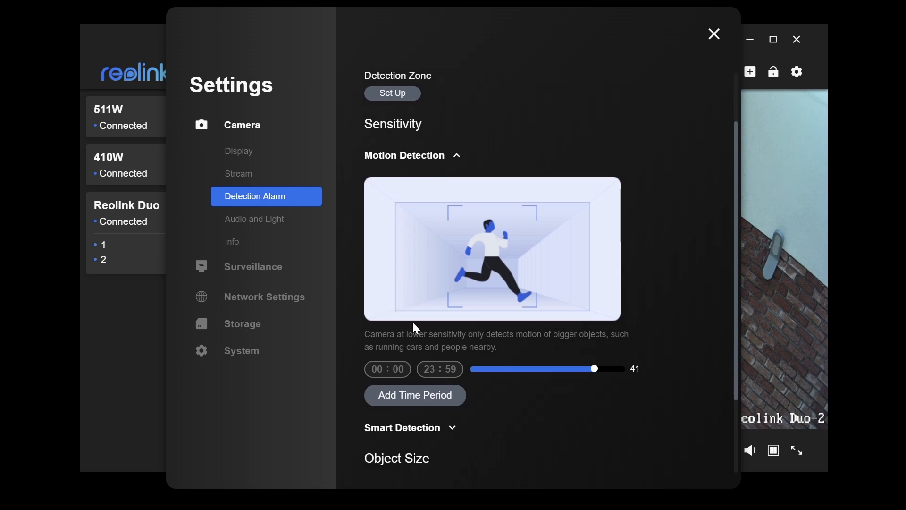
{"action": "scroll", "scroll_direction": "down", "scroll_amount": 3}
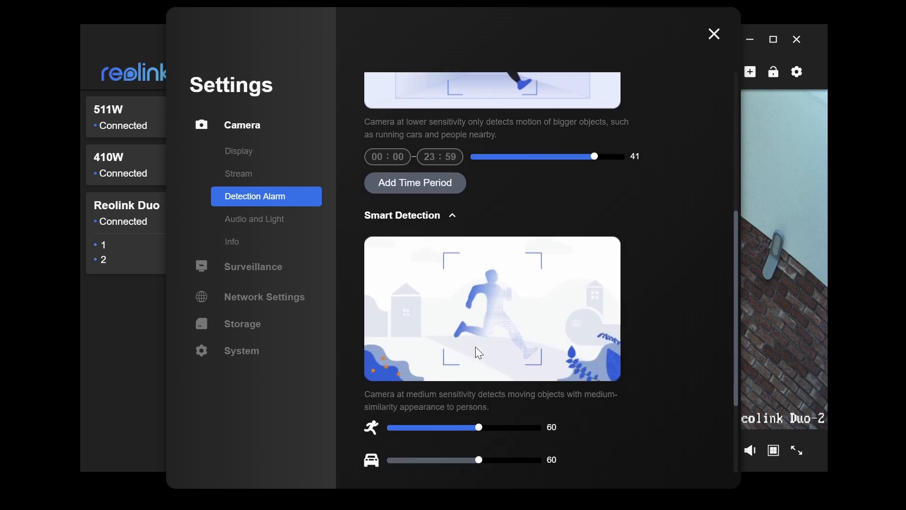
{"action": "scroll", "scroll_direction": "down", "scroll_amount": 3}
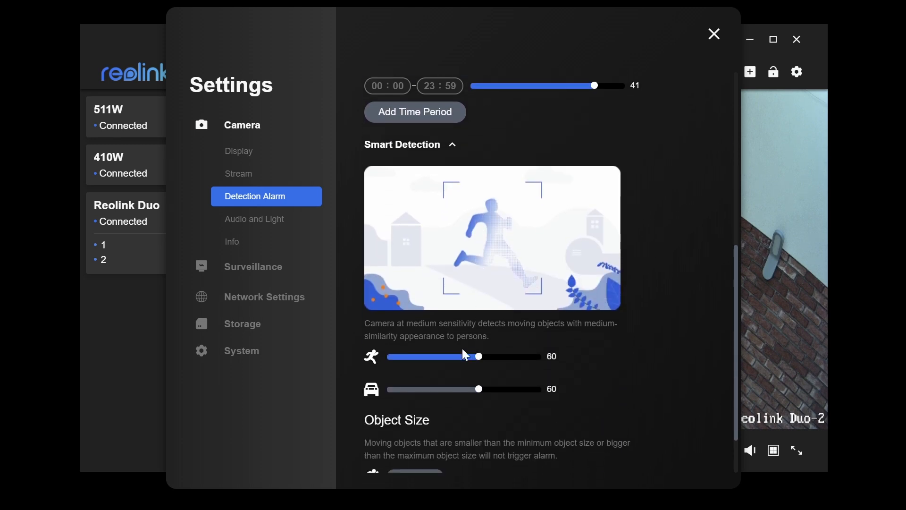
{"action": "mouse_move", "coordinate": [523, 340]}
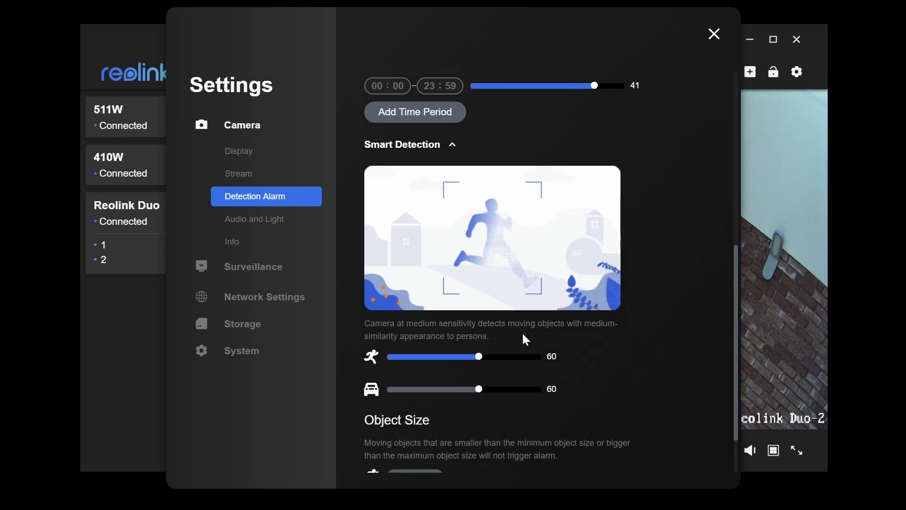
{"action": "mouse_move", "coordinate": [481, 347]}
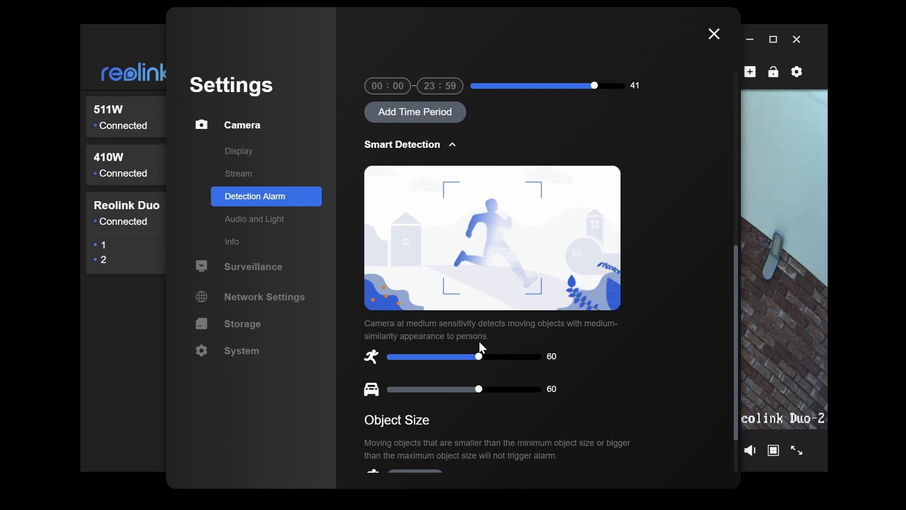
{"action": "scroll", "scroll_direction": "down", "scroll_amount": 3}
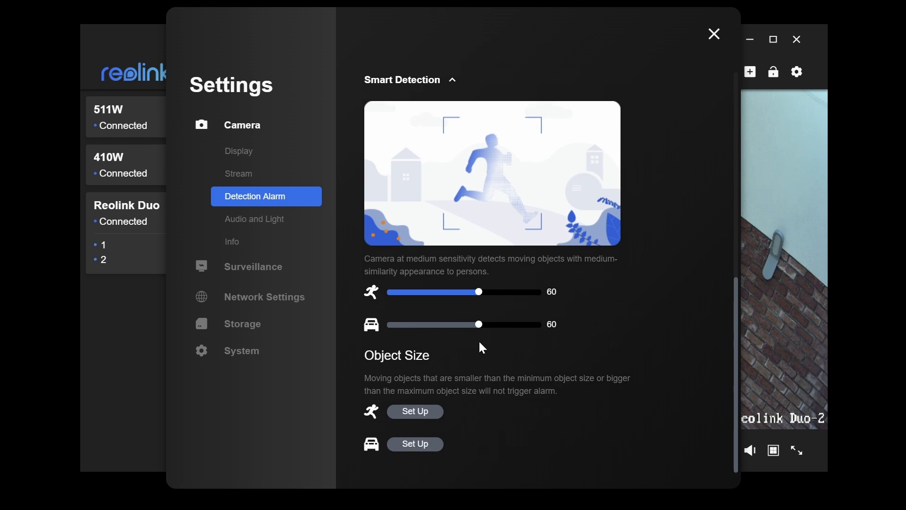
{"action": "mouse_move", "coordinate": [309, 251]}
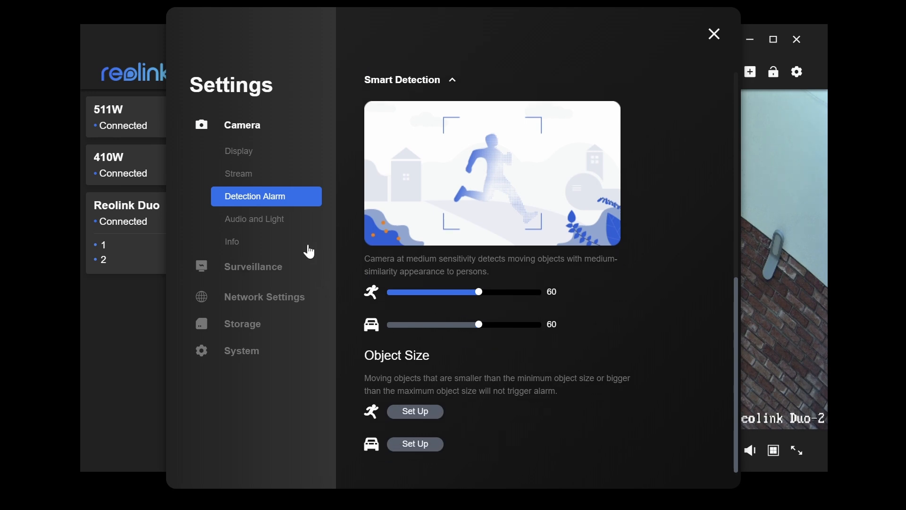
Step: Review Infrared Lights and Spotlight settings, then show camera Info with Surveillance expanded
{"action": "left_click", "coordinate": [254, 218]}
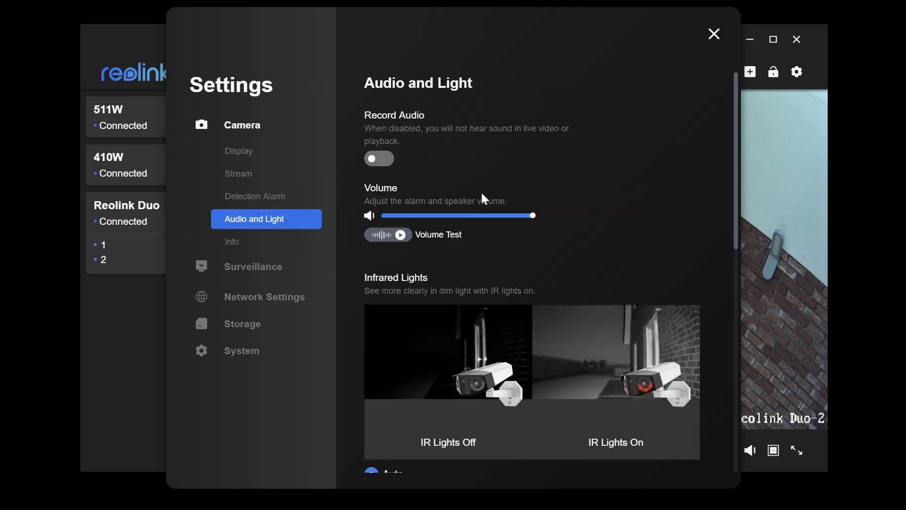
{"action": "mouse_move", "coordinate": [462, 172]}
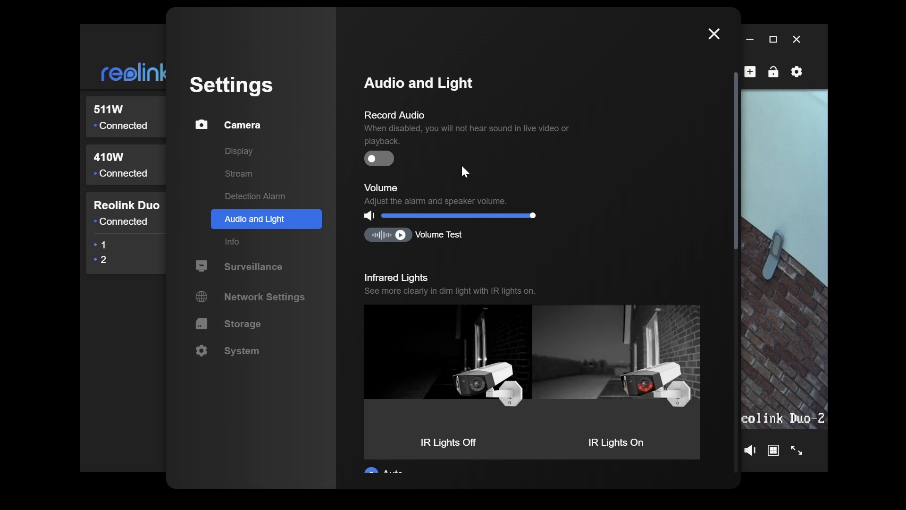
{"action": "scroll", "scroll_direction": "down", "scroll_amount": 3}
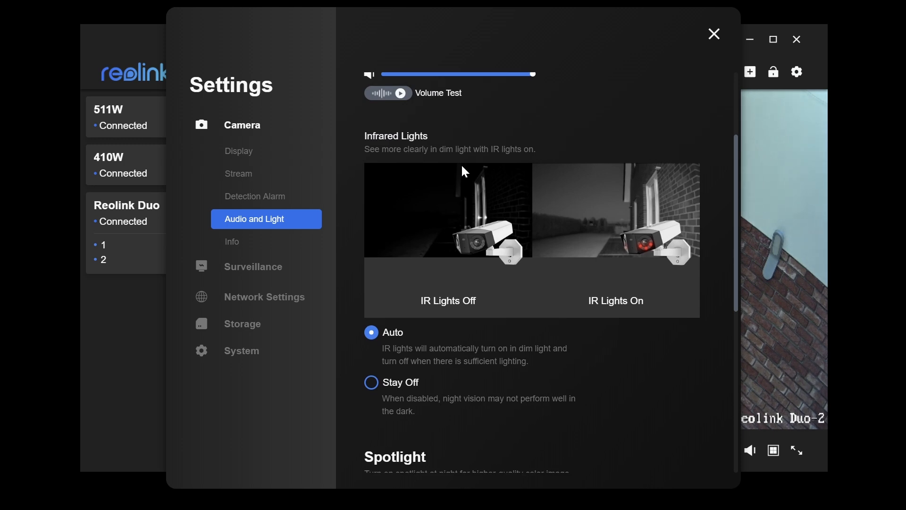
{"action": "mouse_move", "coordinate": [420, 347]}
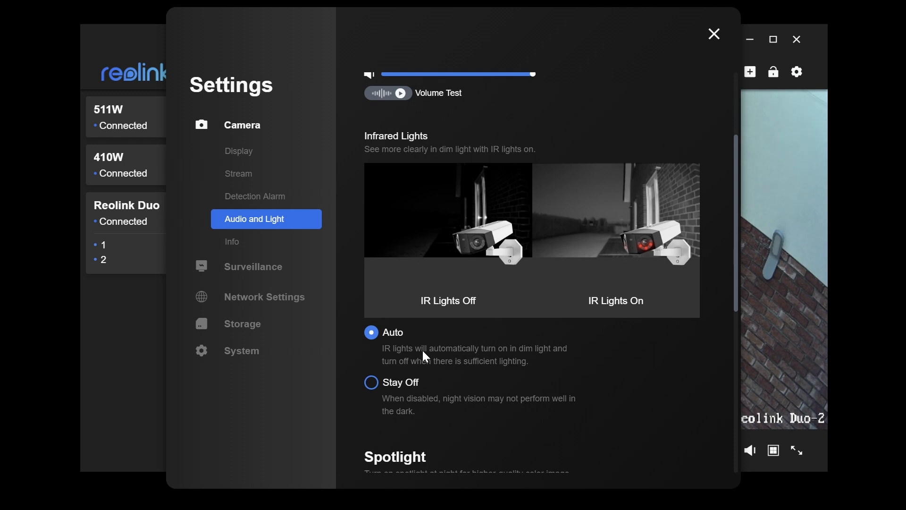
{"action": "scroll", "scroll_direction": "down", "scroll_amount": 3}
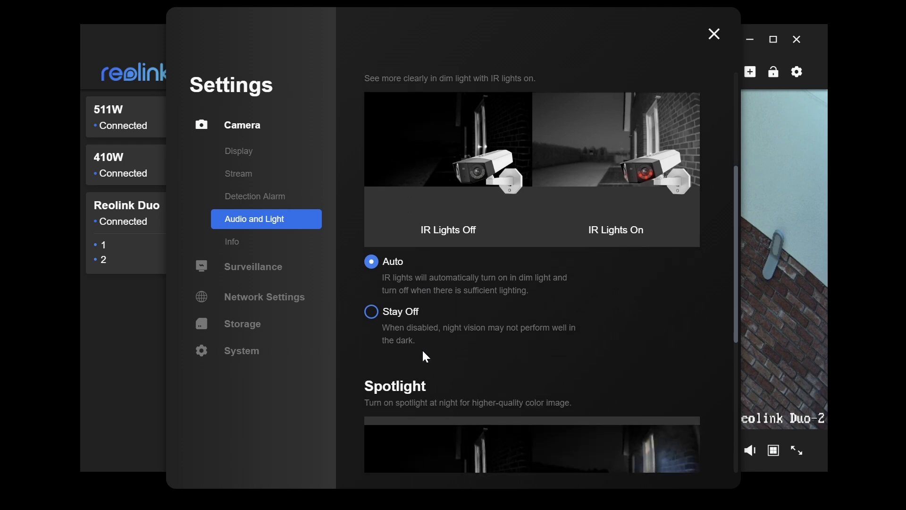
{"action": "scroll", "scroll_direction": "down", "scroll_amount": 3}
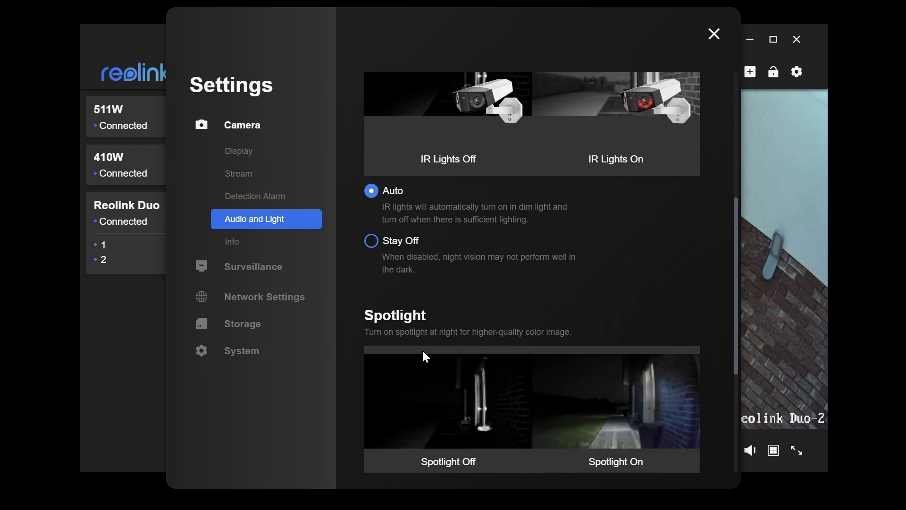
{"action": "scroll", "scroll_direction": "down", "scroll_amount": 3}
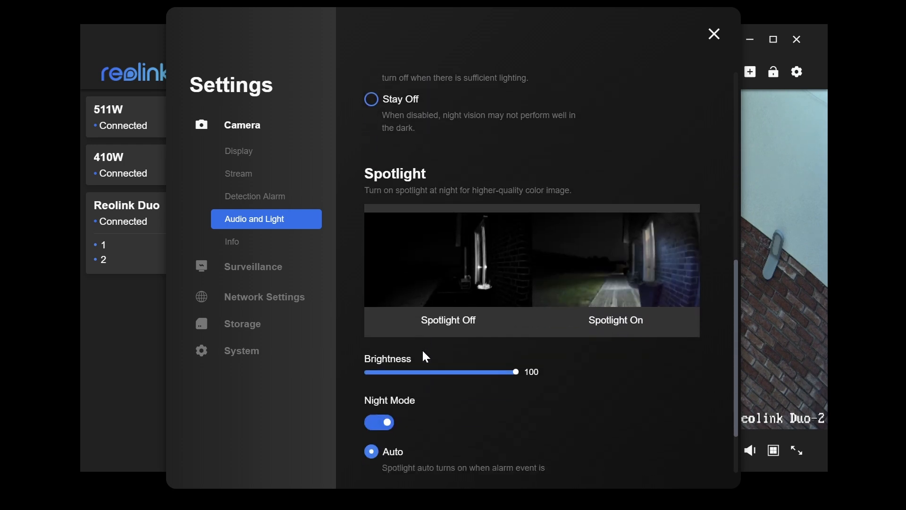
{"action": "mouse_move", "coordinate": [459, 328]}
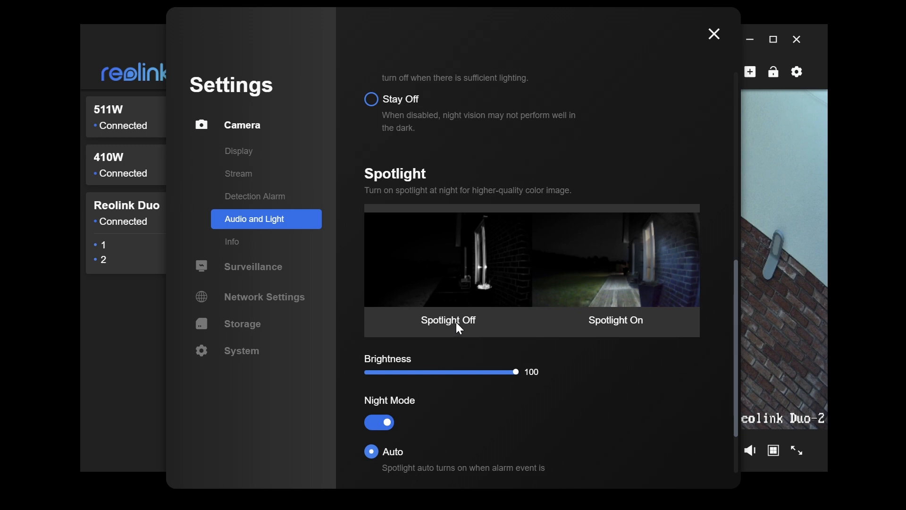
{"action": "scroll", "scroll_direction": "down", "scroll_amount": 3}
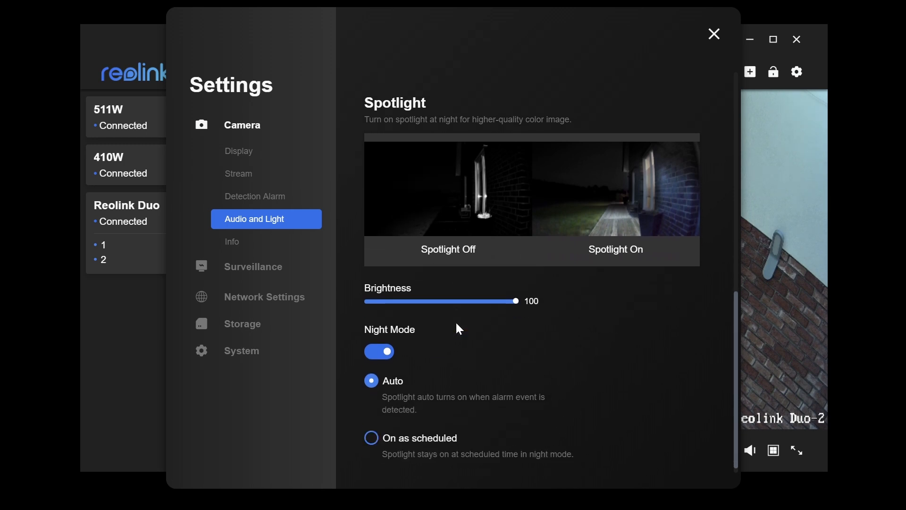
{"action": "scroll", "scroll_direction": "up", "scroll_amount": 3}
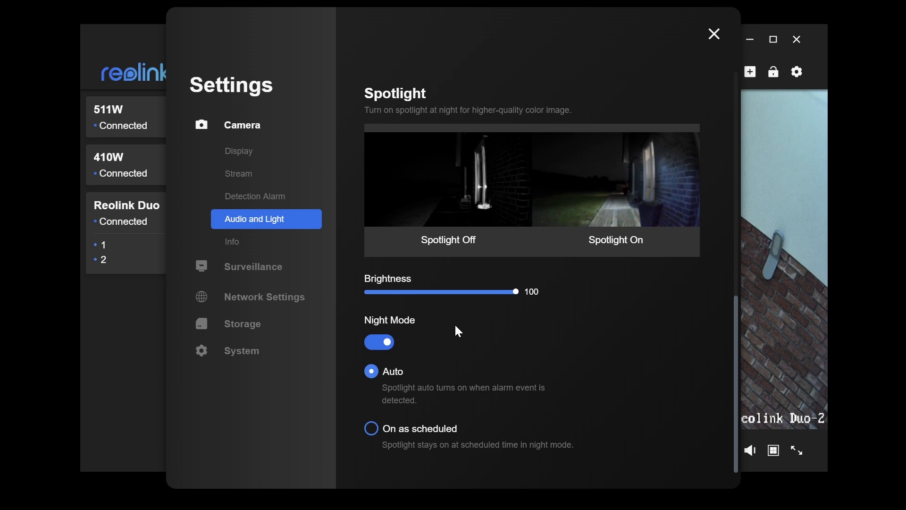
{"action": "mouse_move", "coordinate": [279, 271]}
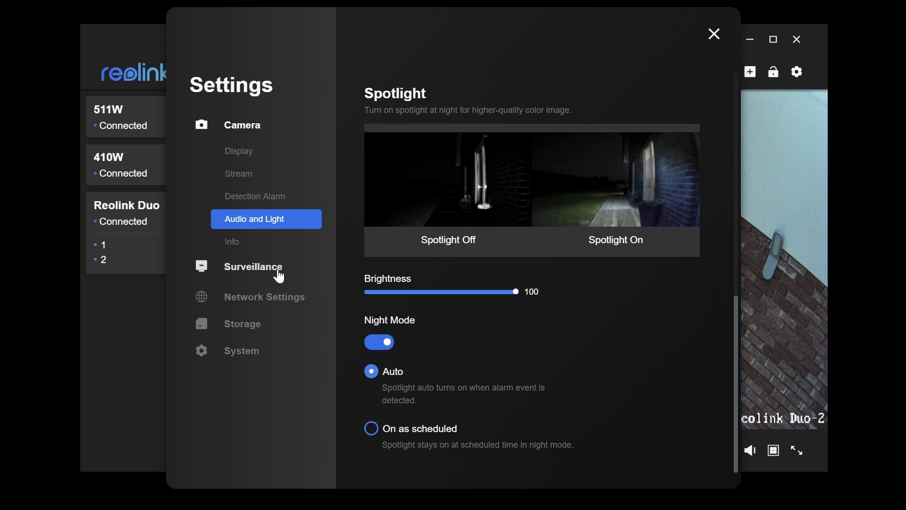
{"action": "left_click", "coordinate": [232, 242]}
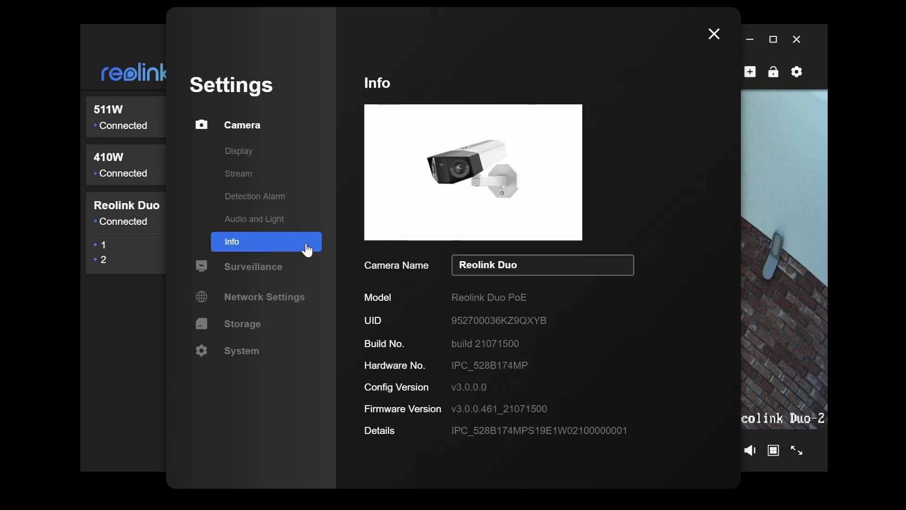
{"action": "mouse_move", "coordinate": [253, 266]}
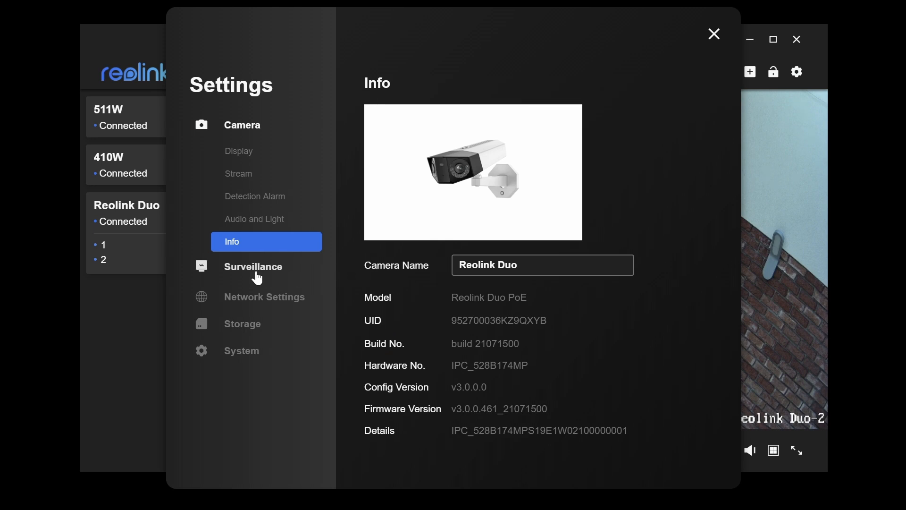
{"action": "left_click", "coordinate": [253, 266]}
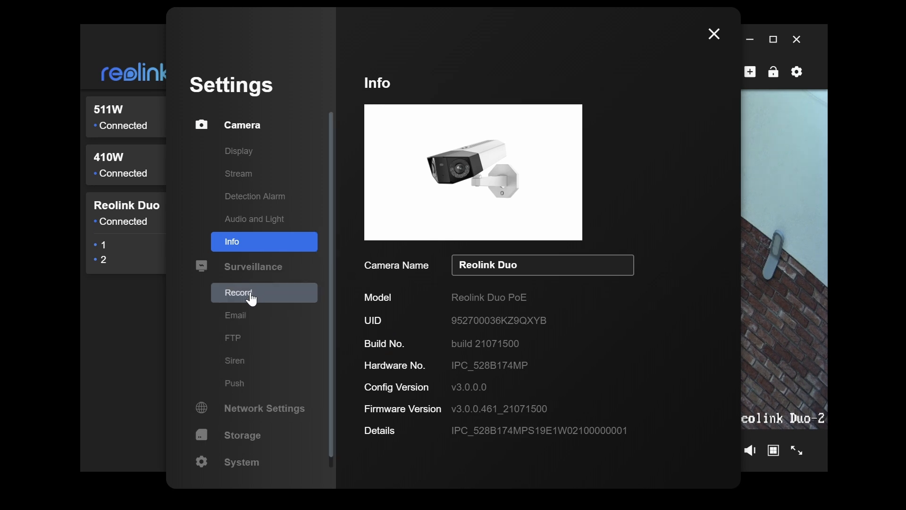
{"action": "mouse_move", "coordinate": [264, 360]}
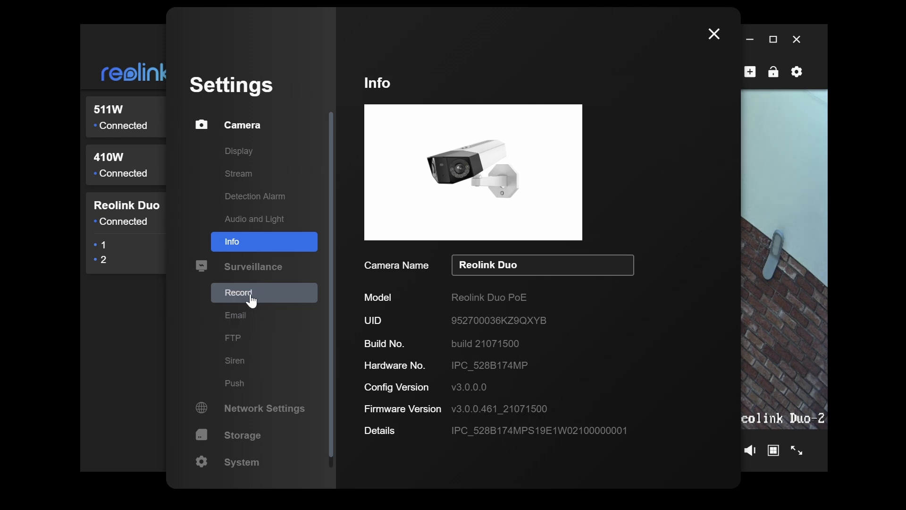
Step: Review the Record settings and expand then collapse the Email server settings
{"action": "left_click", "coordinate": [263, 293]}
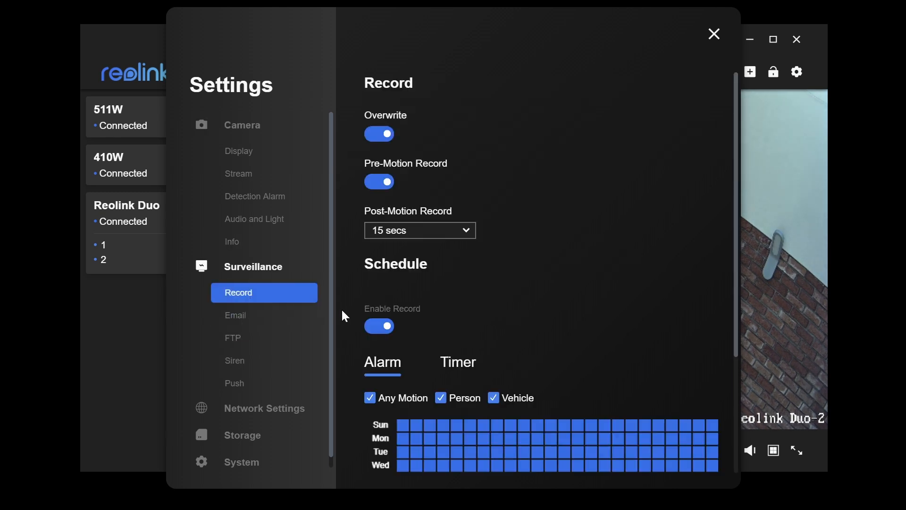
{"action": "scroll", "scroll_direction": "down", "scroll_amount": 3}
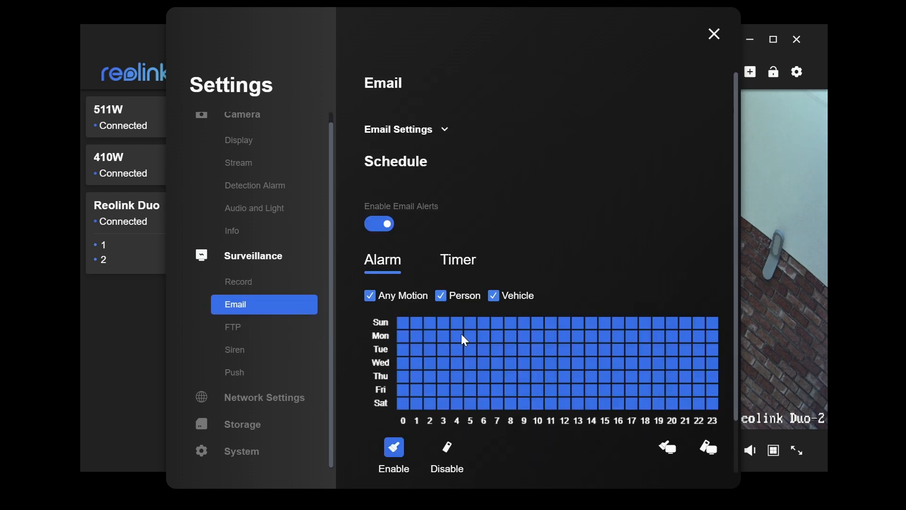
{"action": "mouse_move", "coordinate": [419, 340]}
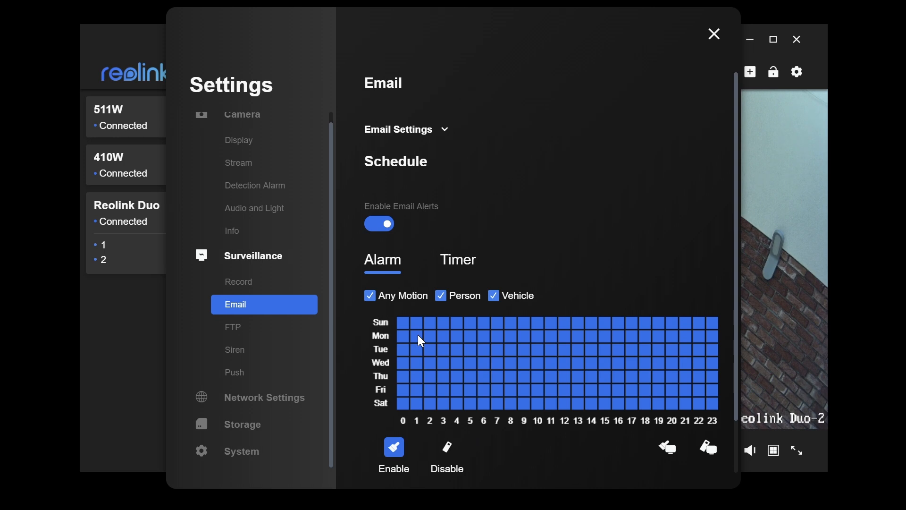
{"action": "left_click", "coordinate": [445, 129]}
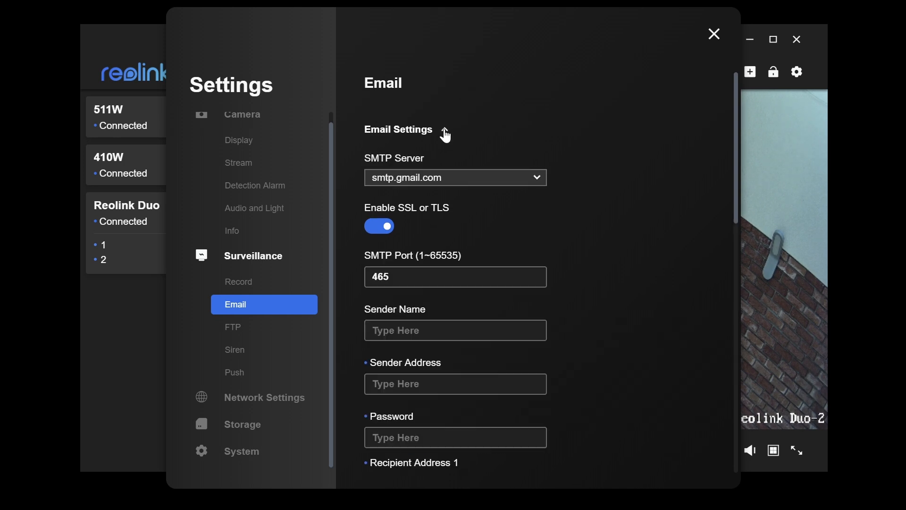
{"action": "left_click", "coordinate": [443, 129]}
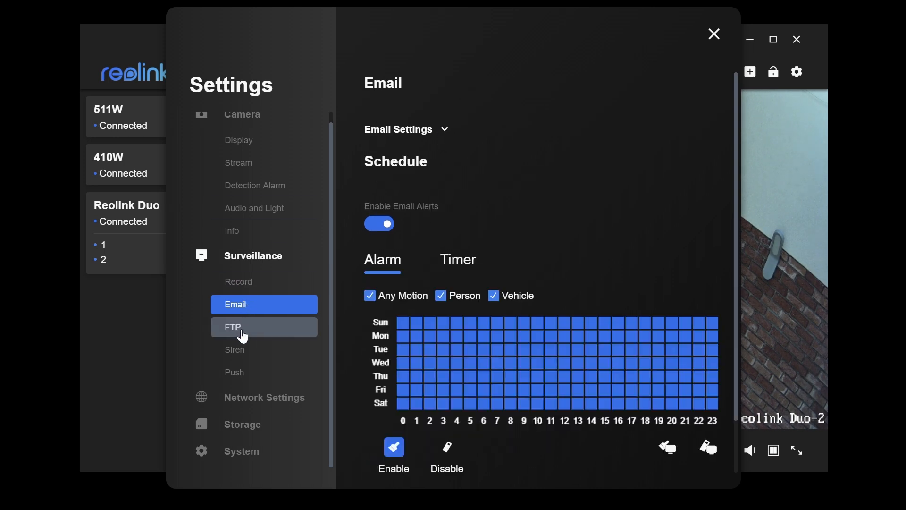
Step: Look through the Siren and Push settings, ending on wired Network Settings
{"action": "left_click", "coordinate": [235, 349]}
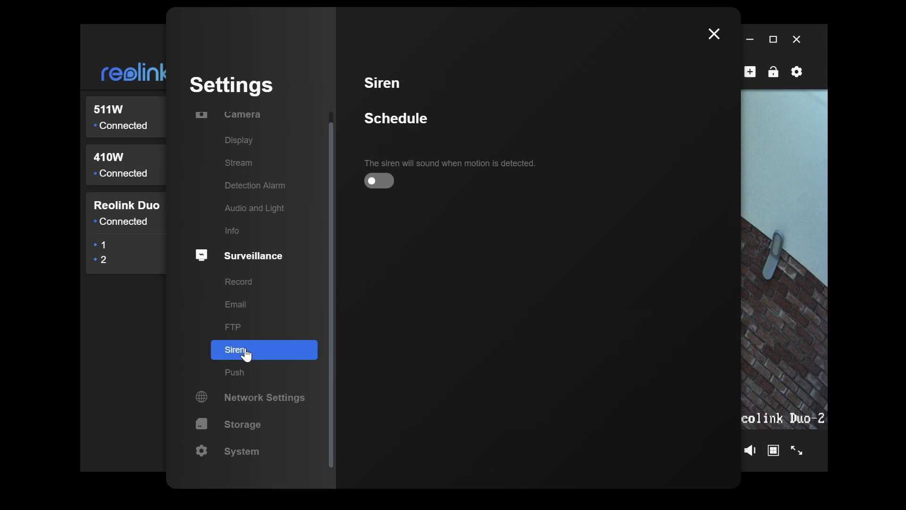
{"action": "mouse_move", "coordinate": [253, 329]}
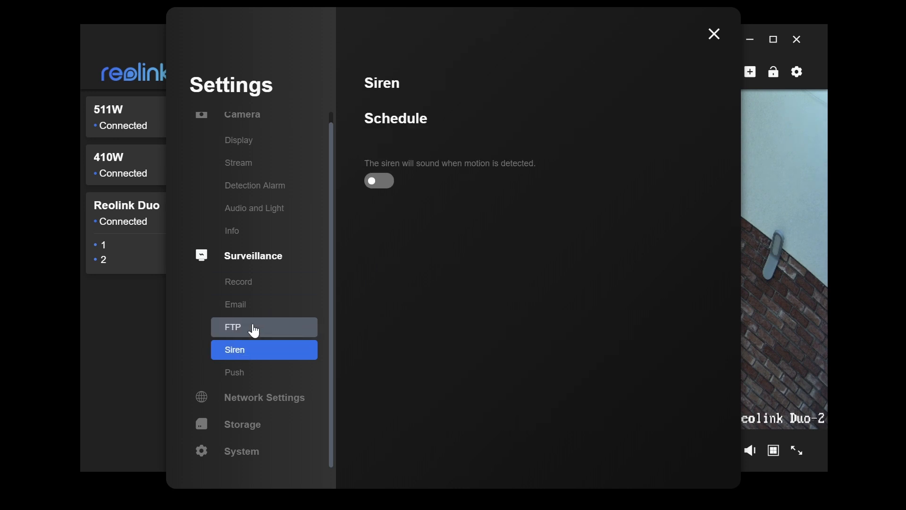
{"action": "left_click", "coordinate": [234, 371]}
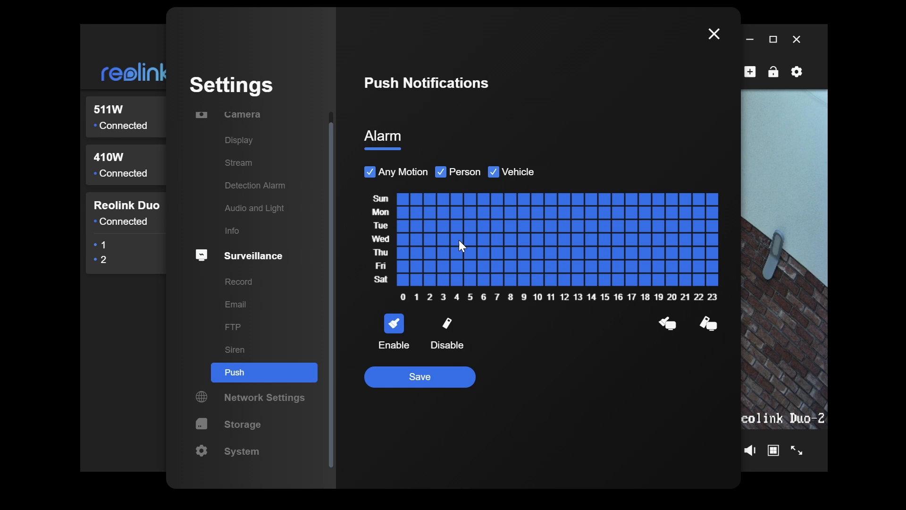
{"action": "mouse_move", "coordinate": [435, 176]}
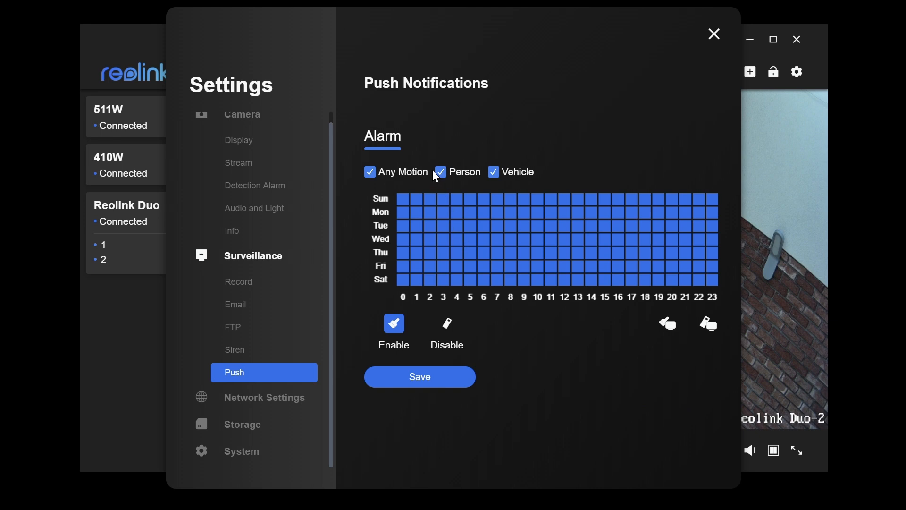
{"action": "left_click", "coordinate": [265, 397]}
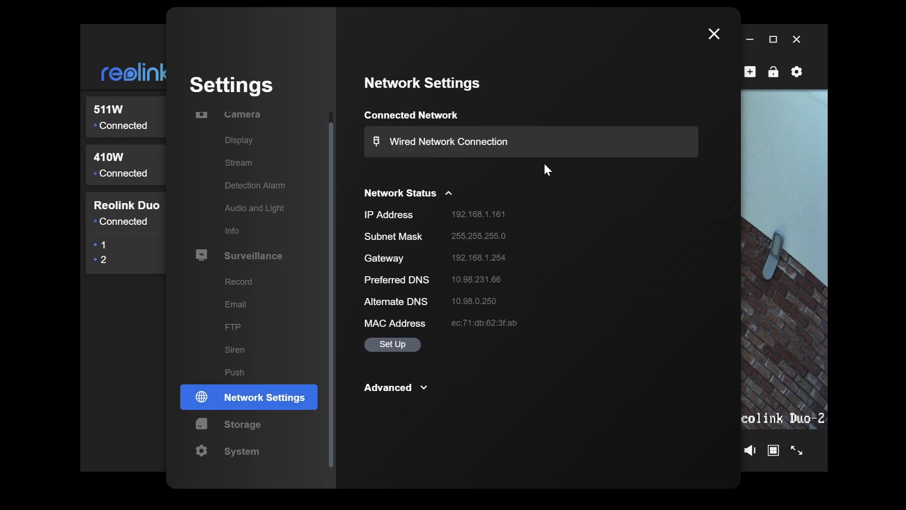
Step: Save the advanced NTP settings: pool.ntp.org, port 123, syncing every 1440 minutes
{"action": "left_click", "coordinate": [396, 387]}
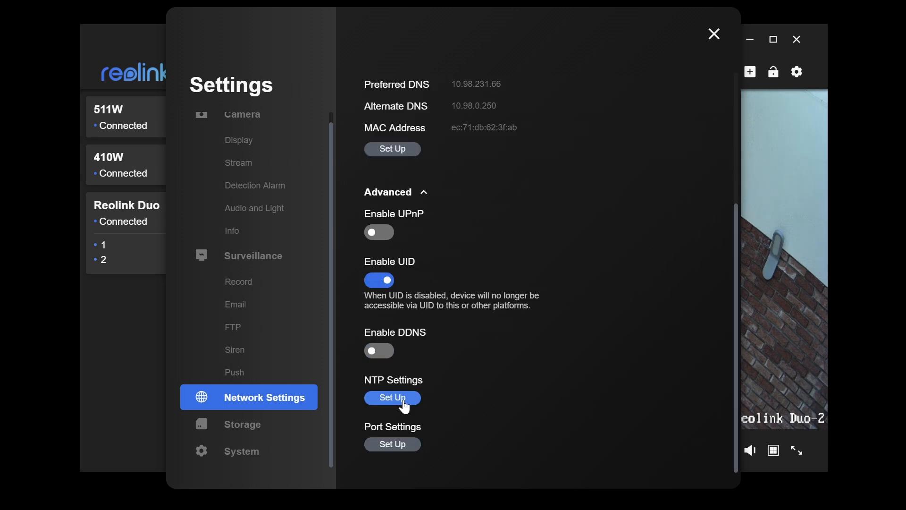
{"action": "left_click", "coordinate": [392, 398]}
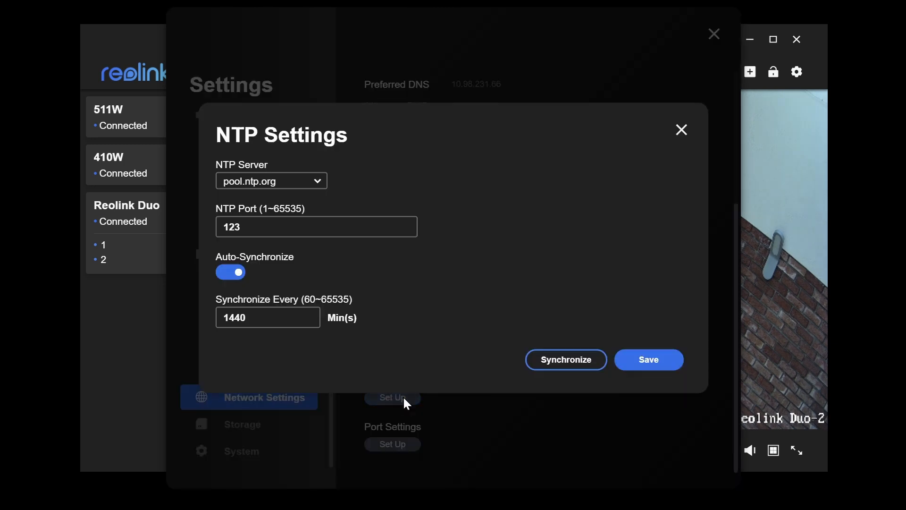
{"action": "mouse_move", "coordinate": [648, 360]}
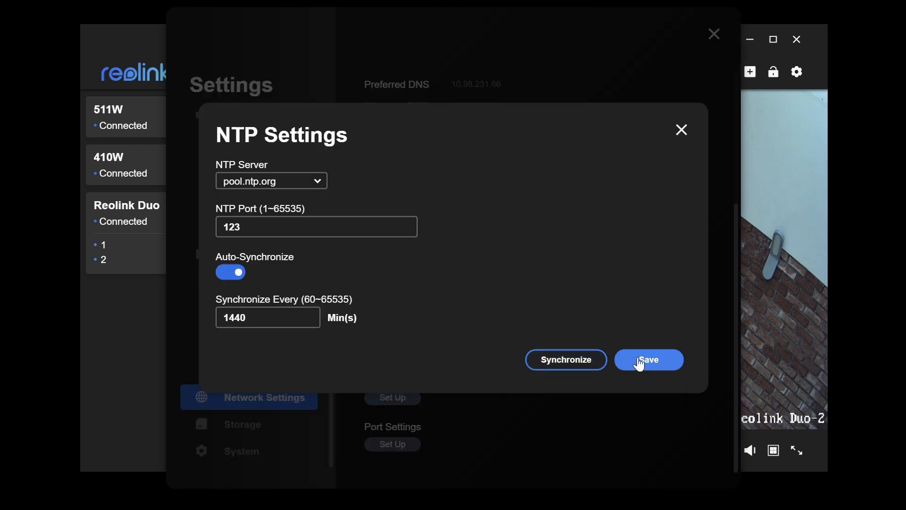
{"action": "left_click", "coordinate": [263, 411]}
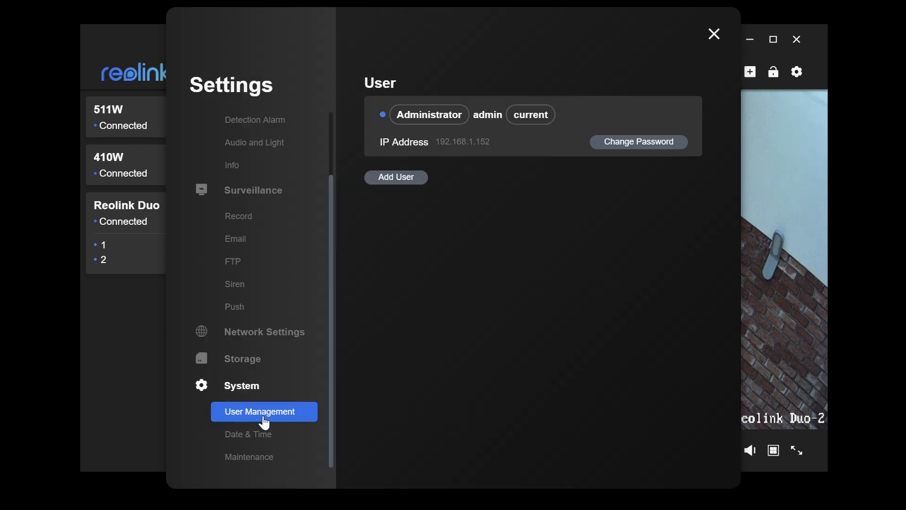
{"action": "mouse_move", "coordinate": [395, 177]}
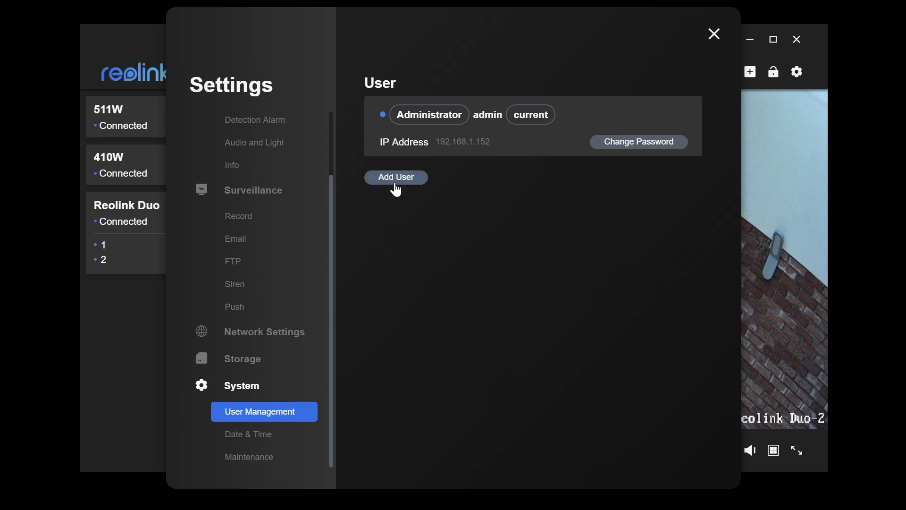
Step: Add the HomeAssistant user, check Maintenance for newer firmware, and close device Settings
{"action": "left_click", "coordinate": [395, 177]}
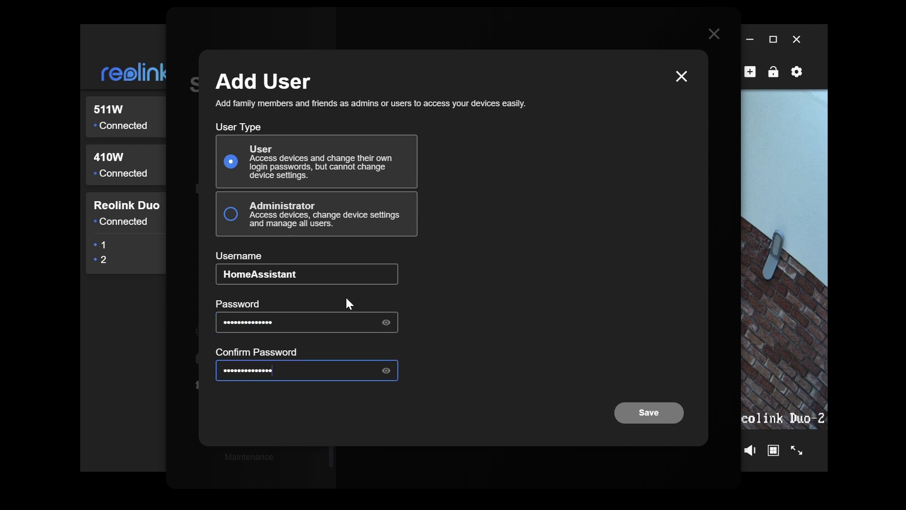
{"action": "left_click", "coordinate": [681, 76]}
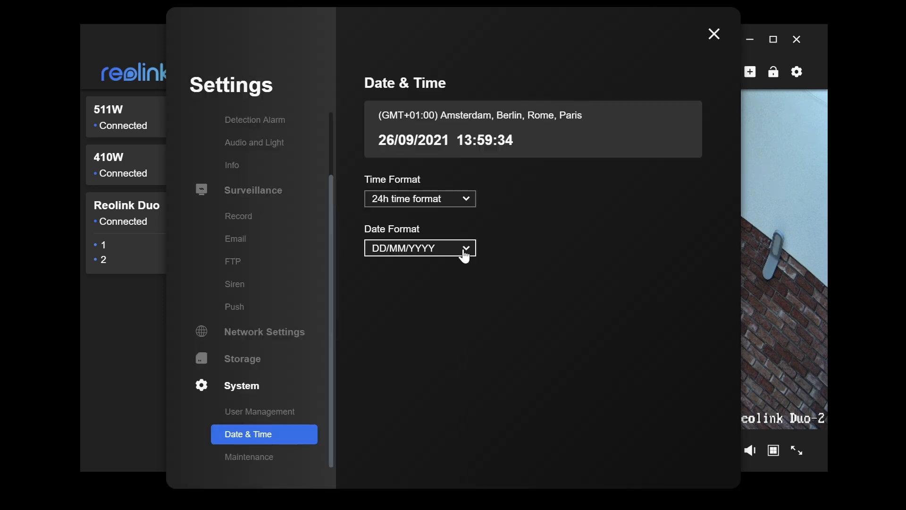
{"action": "left_click", "coordinate": [249, 457]}
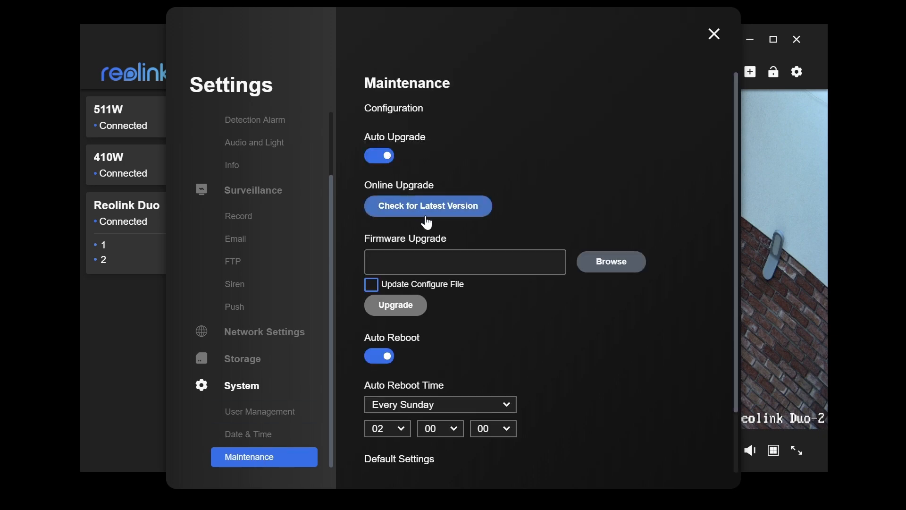
{"action": "left_click", "coordinate": [428, 206]}
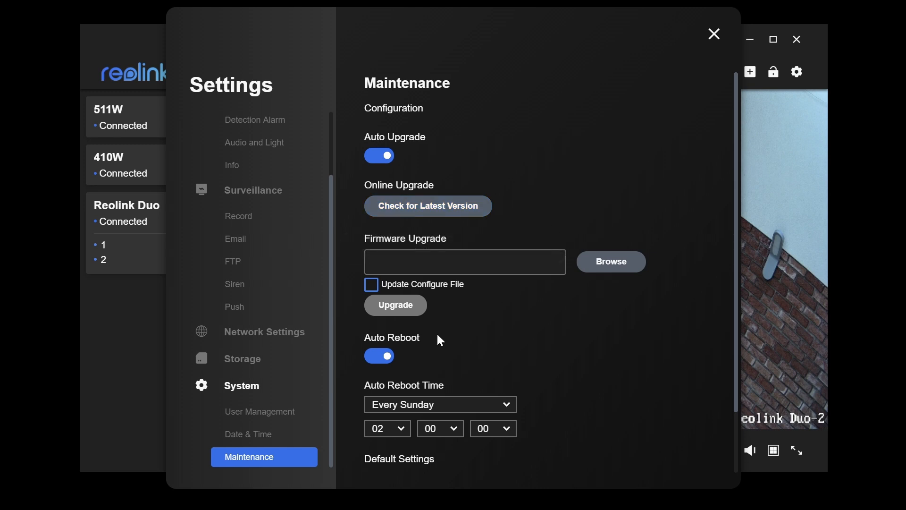
{"action": "scroll", "scroll_direction": "down", "scroll_amount": 3}
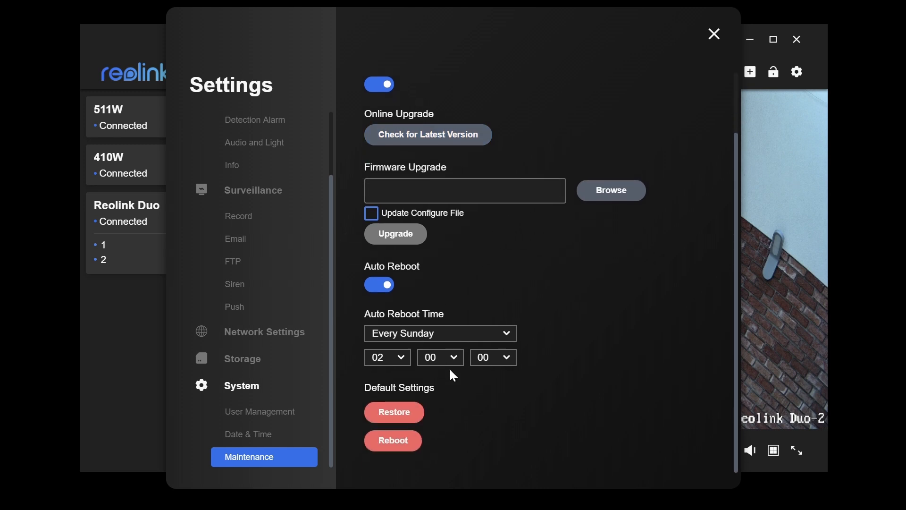
{"action": "left_click", "coordinate": [714, 34]}
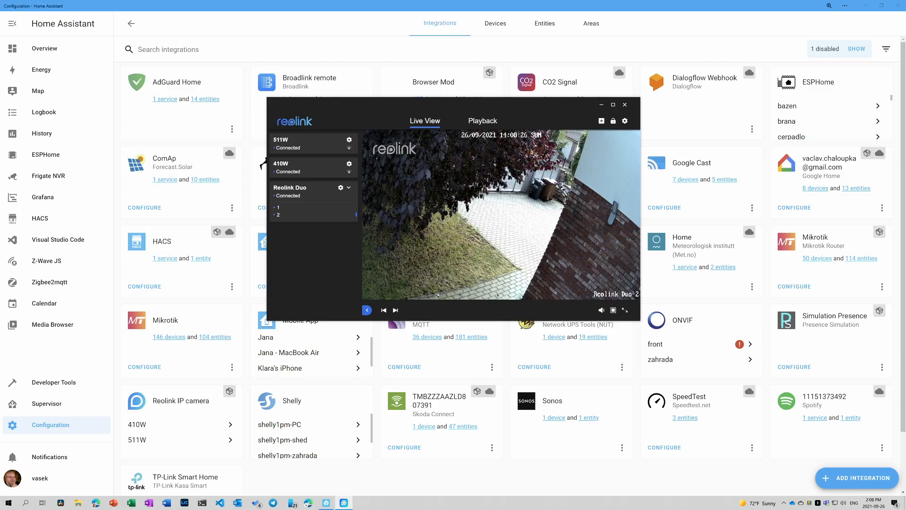
Step: Switch Live View to the four-screen grid, maximize the client window, then restore it
{"action": "left_click", "coordinate": [613, 311]}
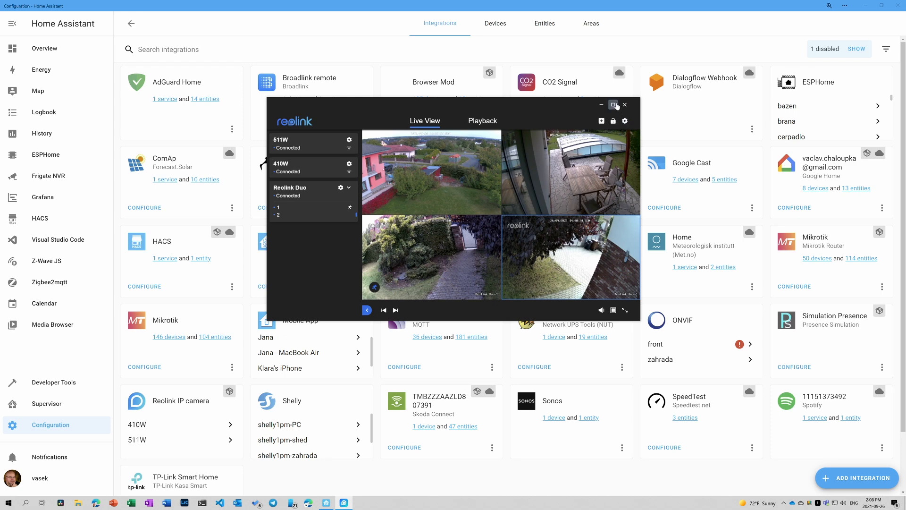
{"action": "left_click", "coordinate": [614, 105]}
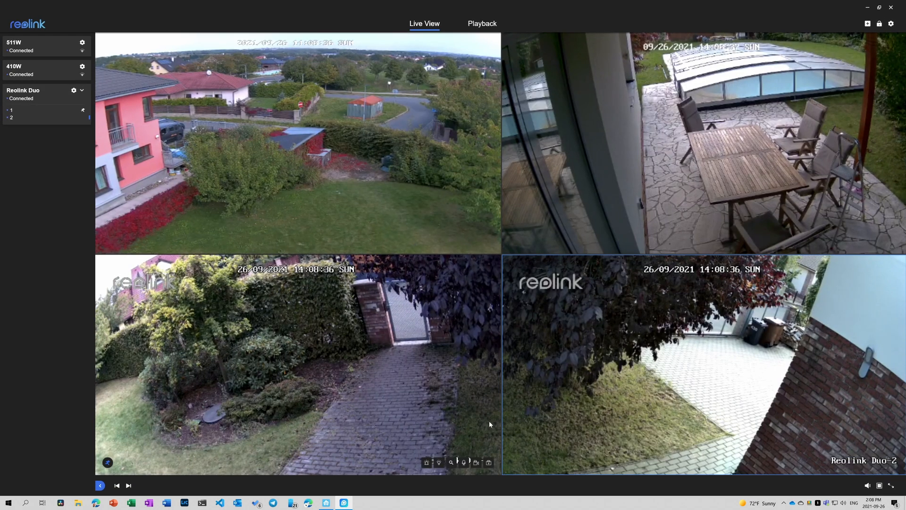
{"action": "mouse_move", "coordinate": [576, 425]}
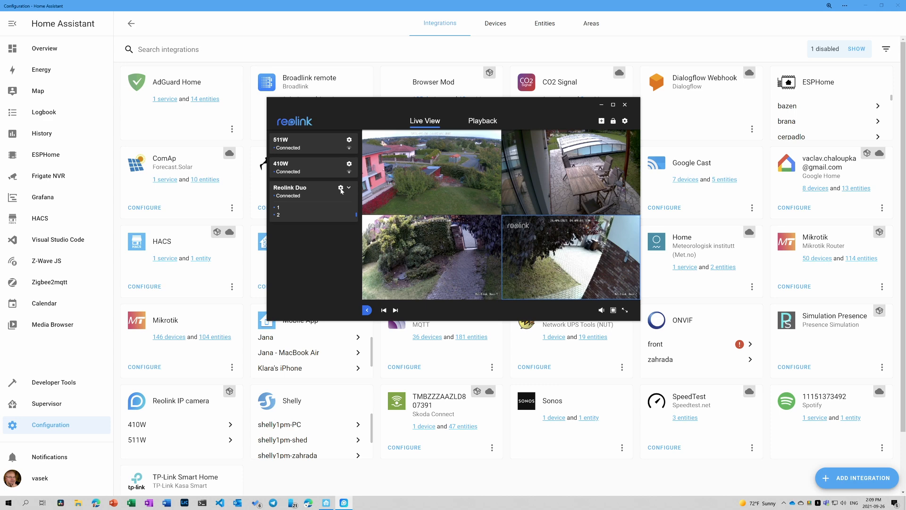
{"action": "left_click", "coordinate": [624, 120]}
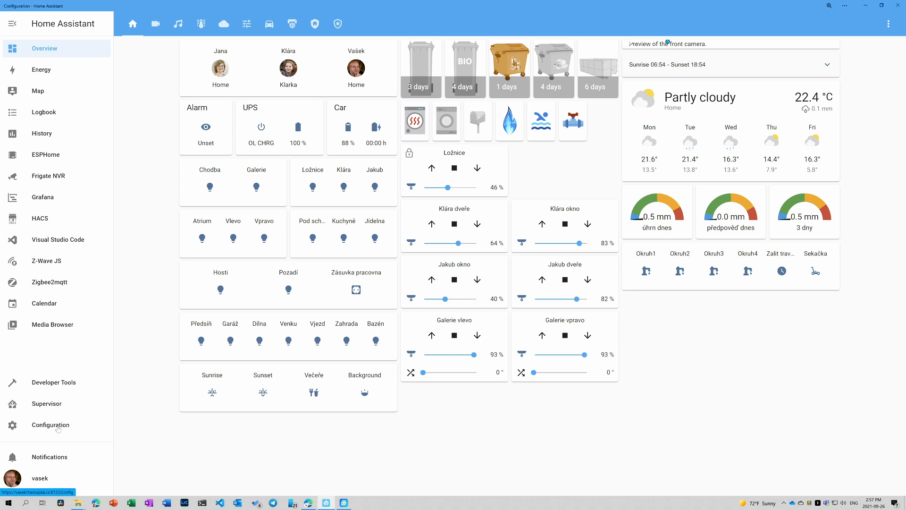
Step: Open the Integrations configuration page, which lists the Reolink 410W and 511W entries
{"action": "left_click", "coordinate": [49, 425]}
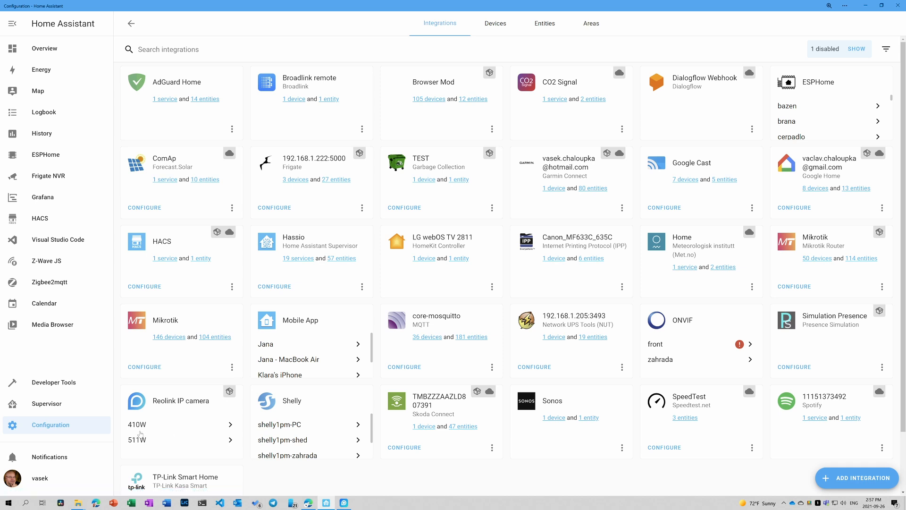
{"action": "mouse_move", "coordinate": [219, 450]}
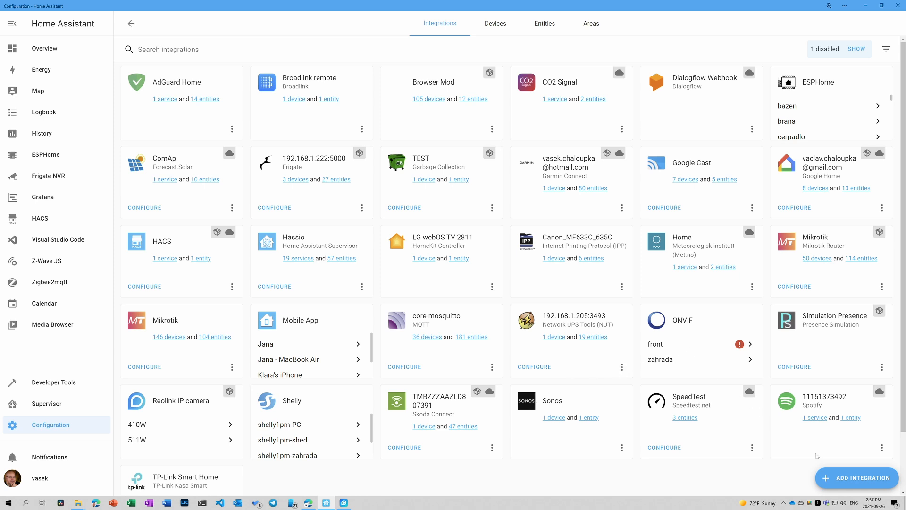
{"action": "mouse_move", "coordinate": [406, 183]}
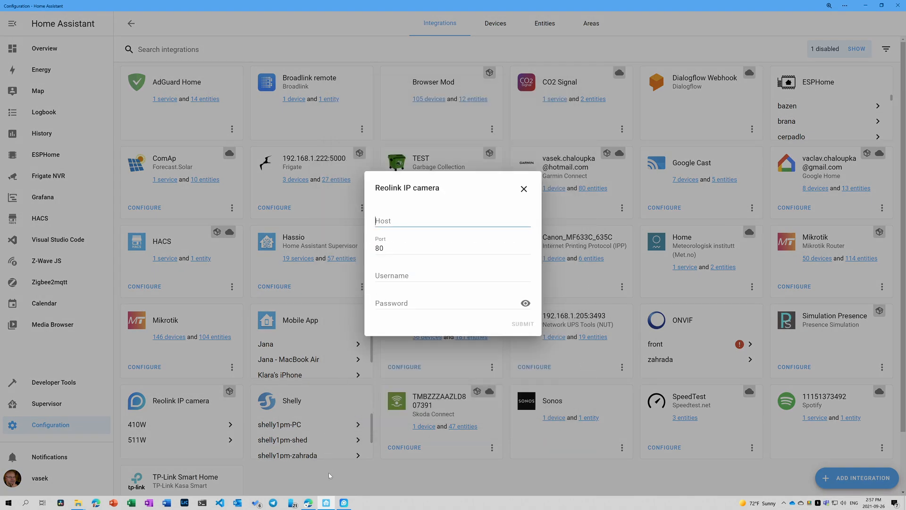
Step: Add the Reolink camera at 192.168.1.126 with admin credentials on channel 1, confirming its entry name
{"action": "type", "text": "192.168.1.126"}
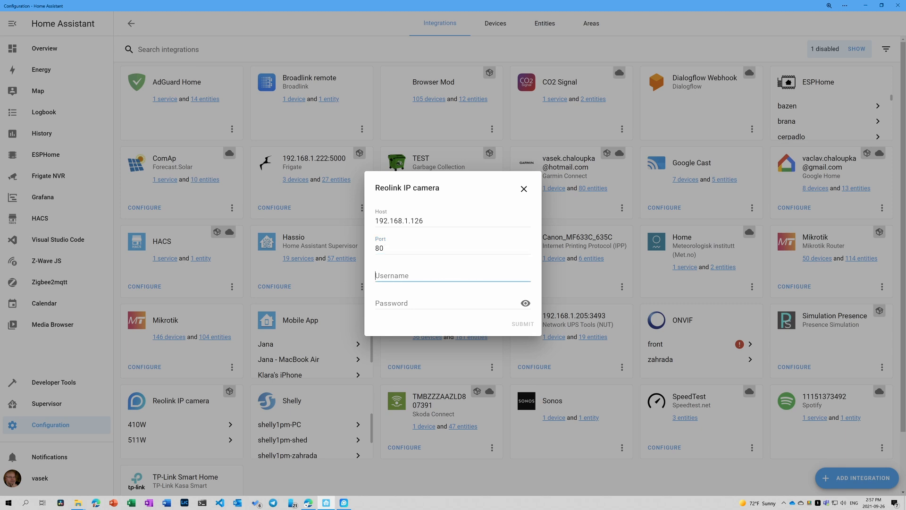
{"action": "type", "text": "admin"}
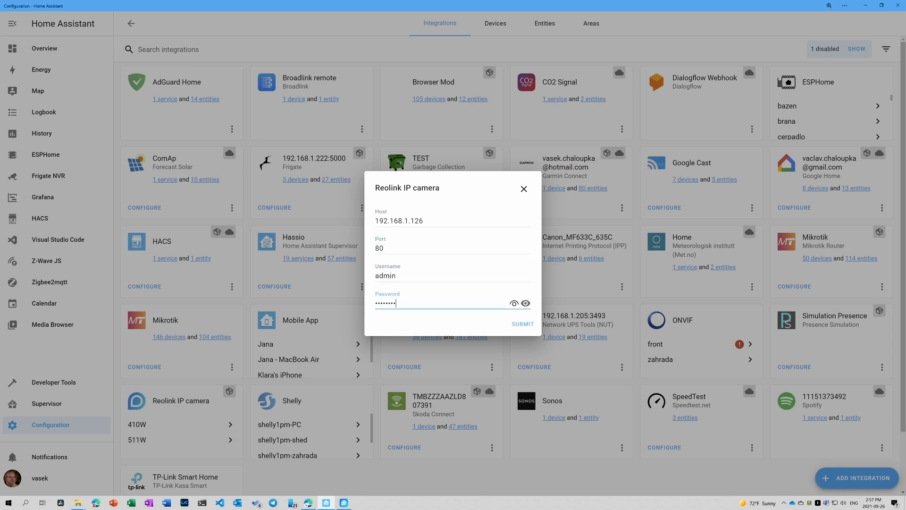
{"action": "type", "text": "password"}
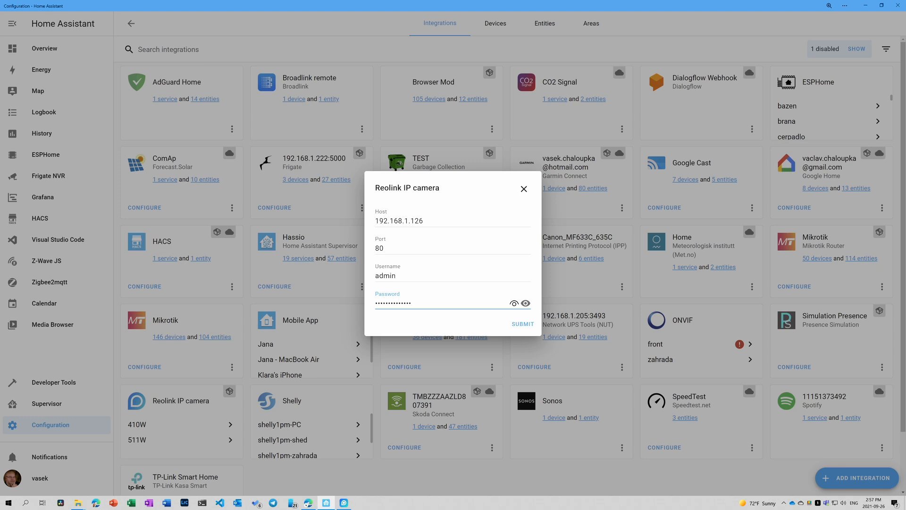
{"action": "left_click", "coordinate": [522, 323]}
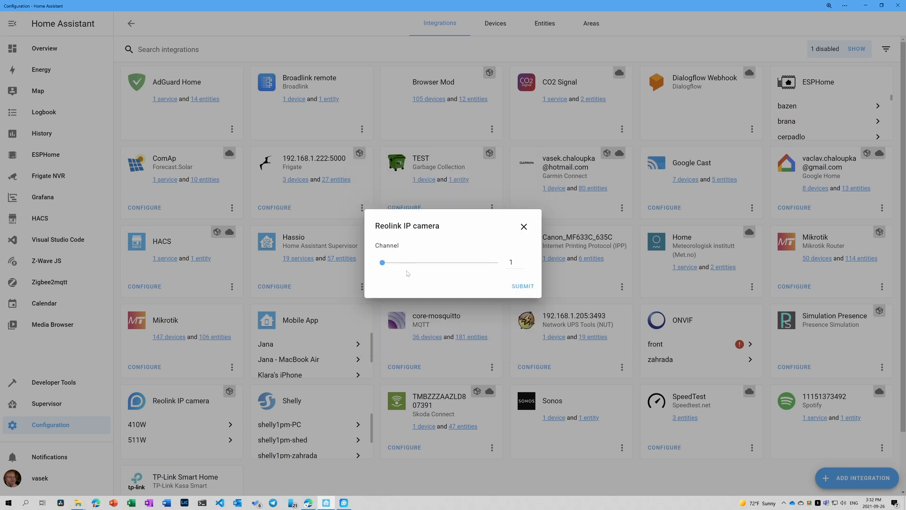
{"action": "mouse_move", "coordinate": [453, 278]}
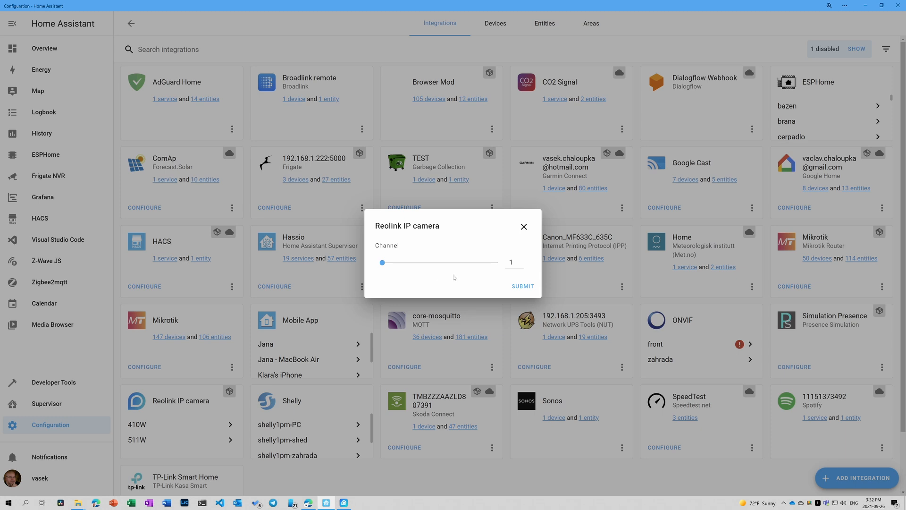
{"action": "mouse_move", "coordinate": [373, 258]}
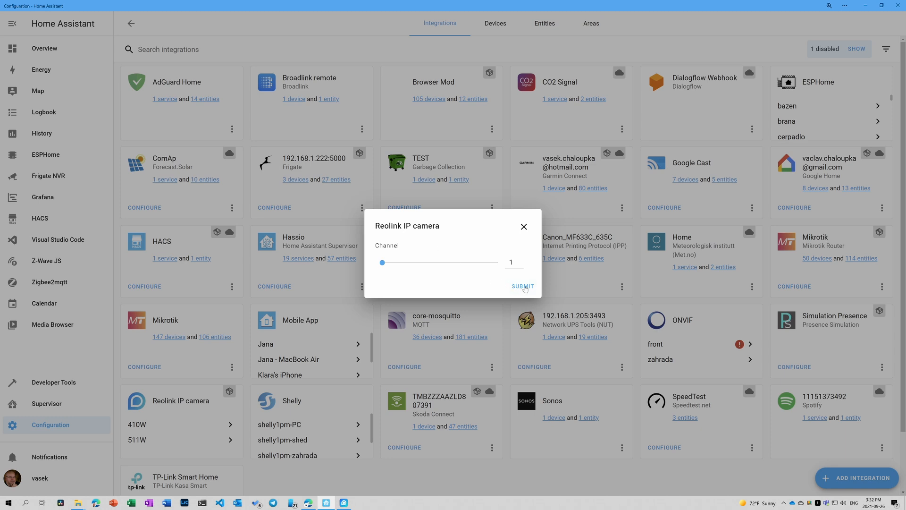
{"action": "left_click", "coordinate": [523, 286]}
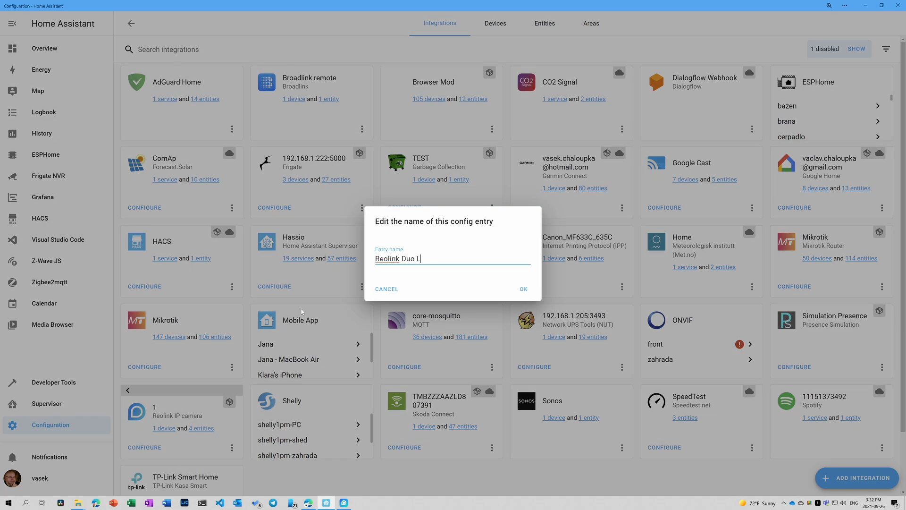
{"action": "left_click", "coordinate": [523, 289]}
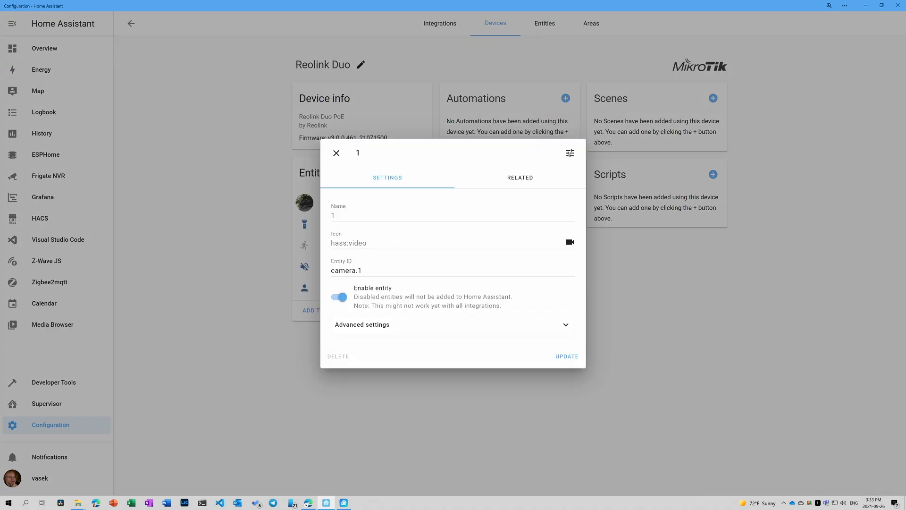
Step: Rename the channel 1 camera entity to Reolink Duo Left
{"action": "type", "text": "Reolink Duo Left"}
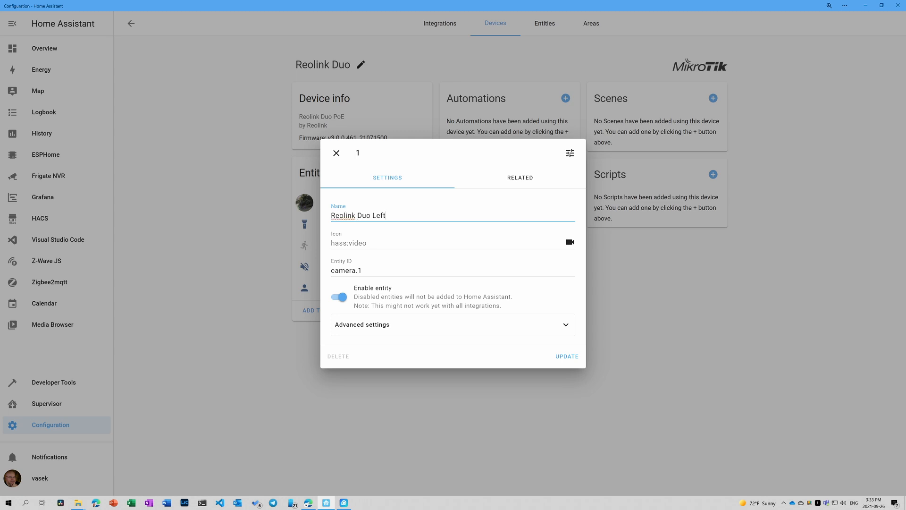
{"action": "left_click", "coordinate": [336, 152]}
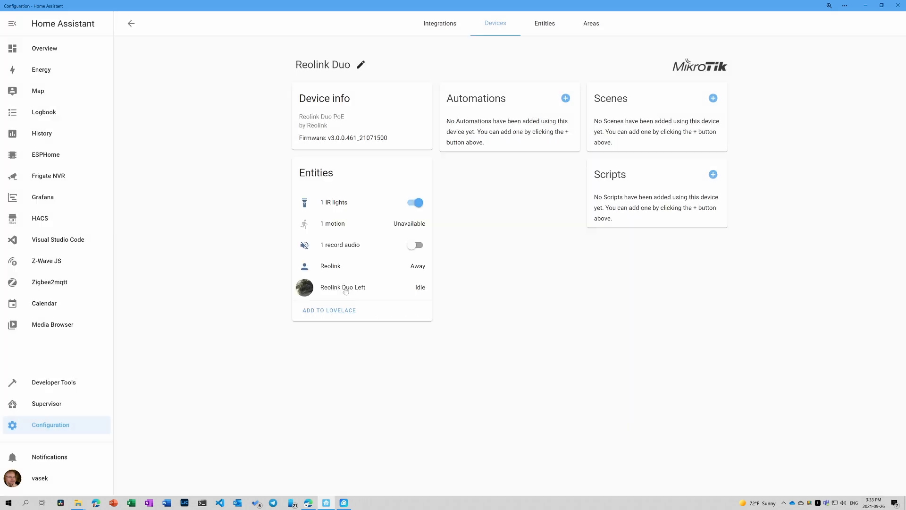
{"action": "left_click", "coordinate": [343, 288]}
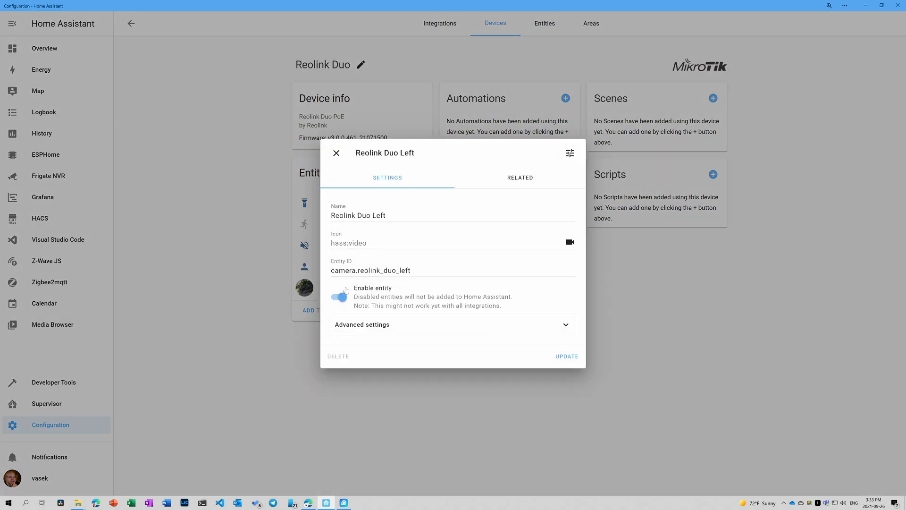
{"action": "left_click", "coordinate": [336, 153]}
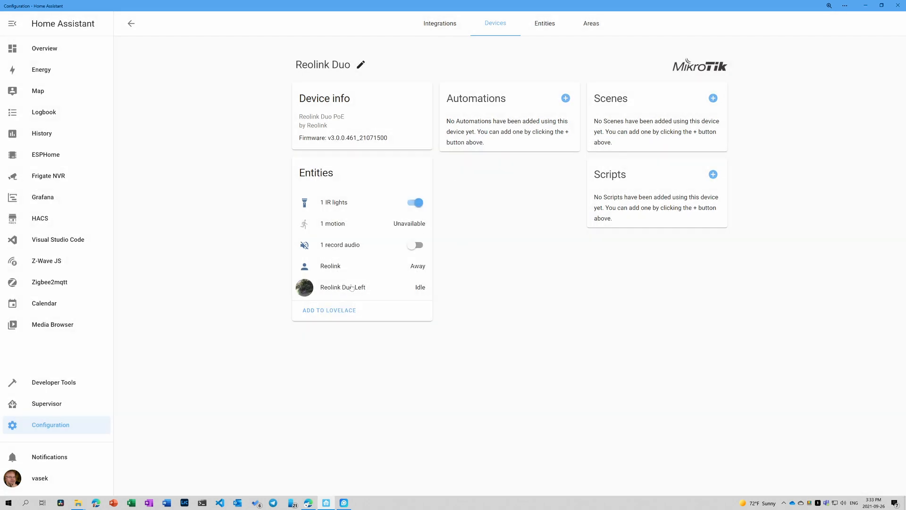
Step: View the Reolink Duo Left live stream, then return to the integrations overview
{"action": "left_click", "coordinate": [342, 288]}
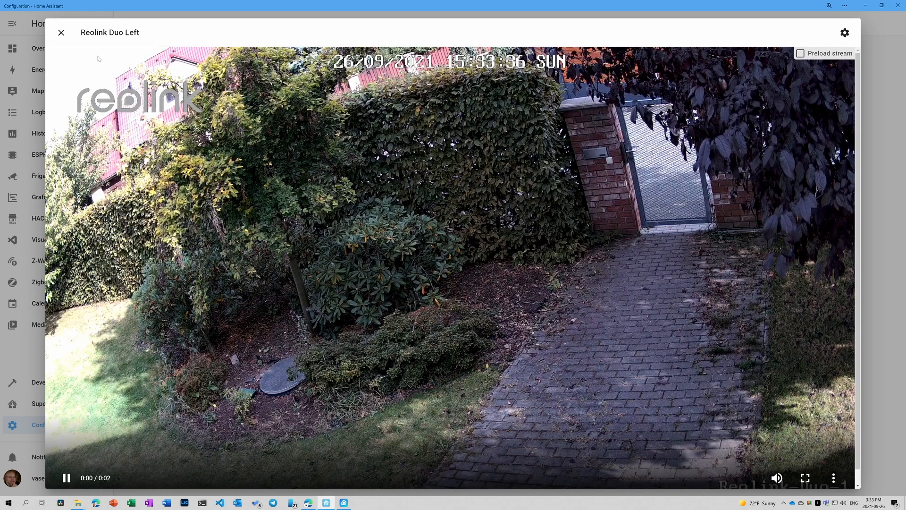
{"action": "left_click", "coordinate": [61, 32]}
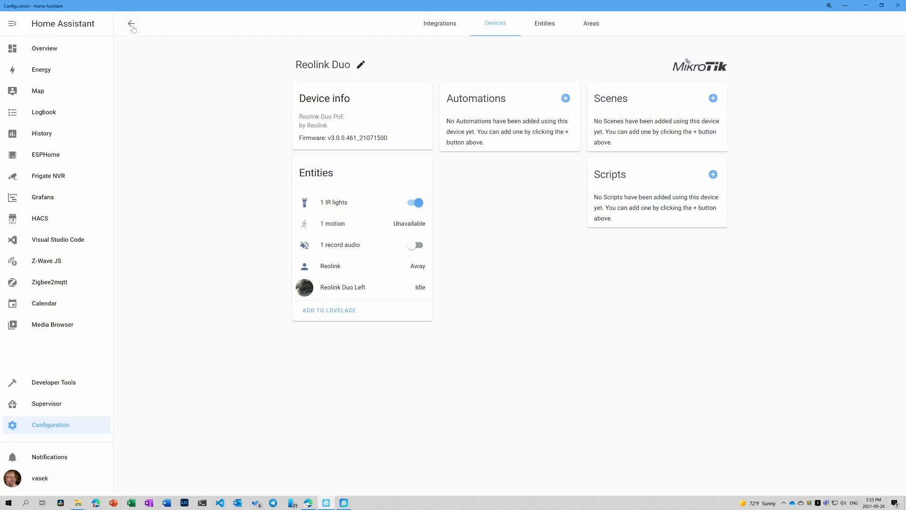
{"action": "left_click", "coordinate": [131, 24]}
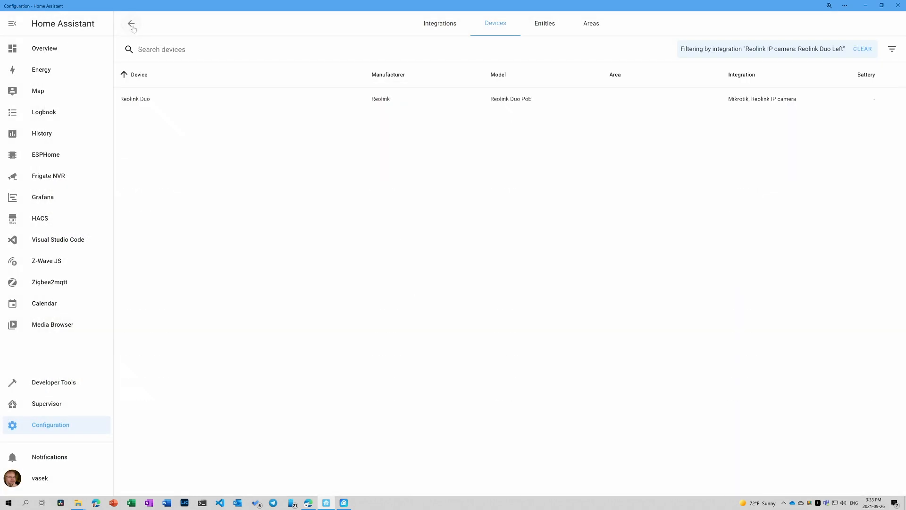
{"action": "left_click", "coordinate": [132, 24]}
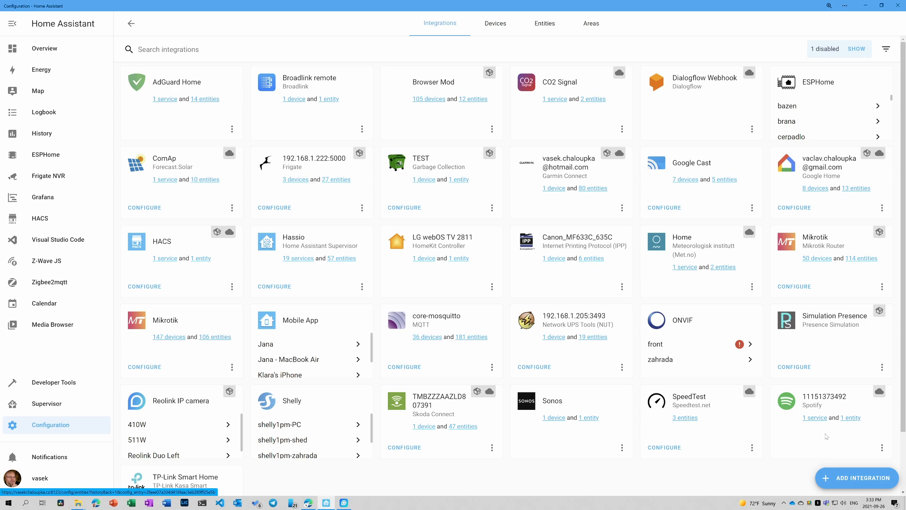
Step: Add a second Reolink IP camera entry for channel 2 named Reolink Duo Right
{"action": "left_click", "coordinate": [862, 477]}
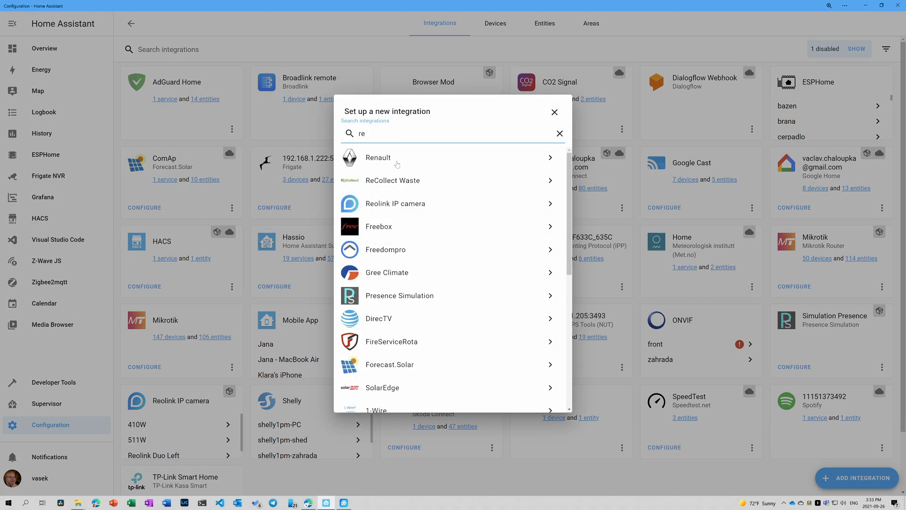
{"action": "left_click", "coordinate": [396, 203]}
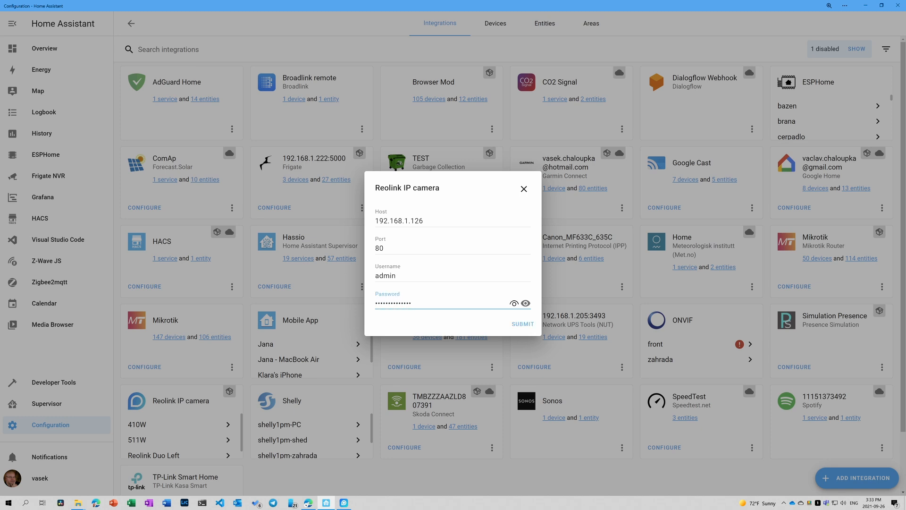
{"action": "left_click", "coordinate": [522, 324]}
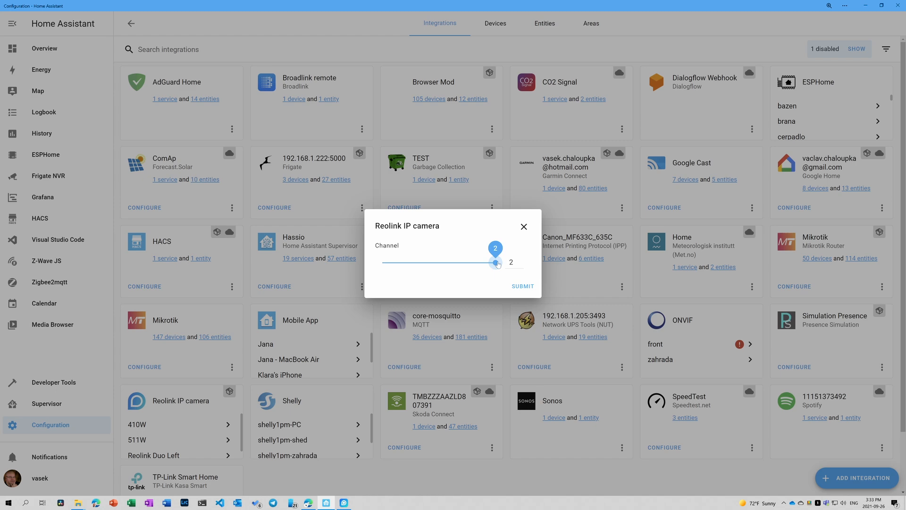
{"action": "left_click", "coordinate": [522, 285]}
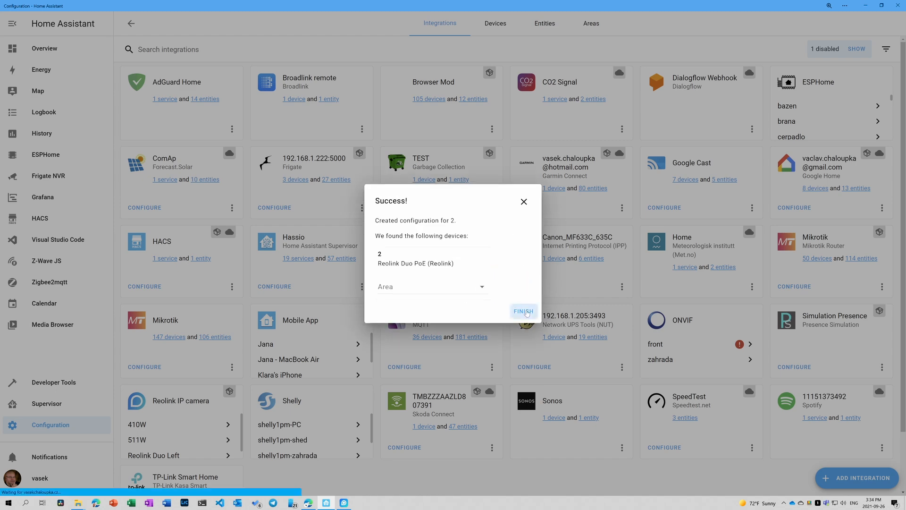
{"action": "left_click", "coordinate": [523, 311]}
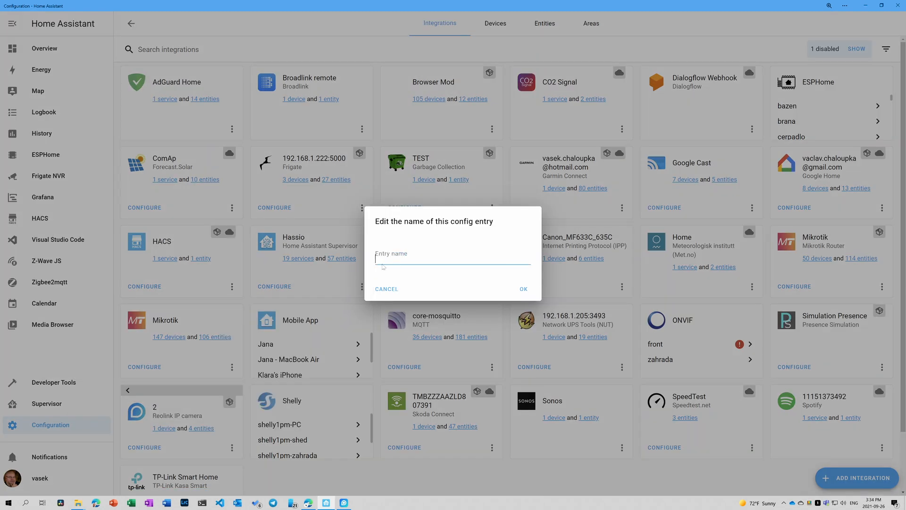
{"action": "type", "text": "Reolink Duo Right"}
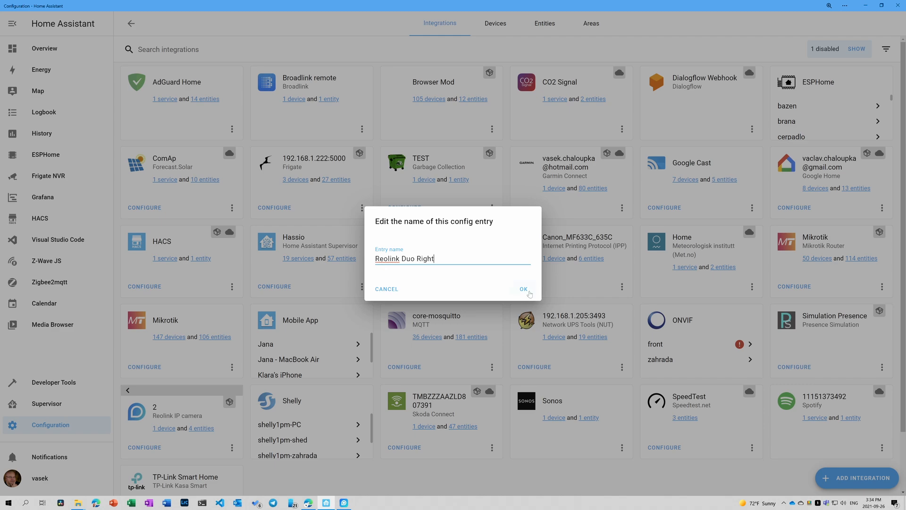
{"action": "left_click", "coordinate": [523, 289]}
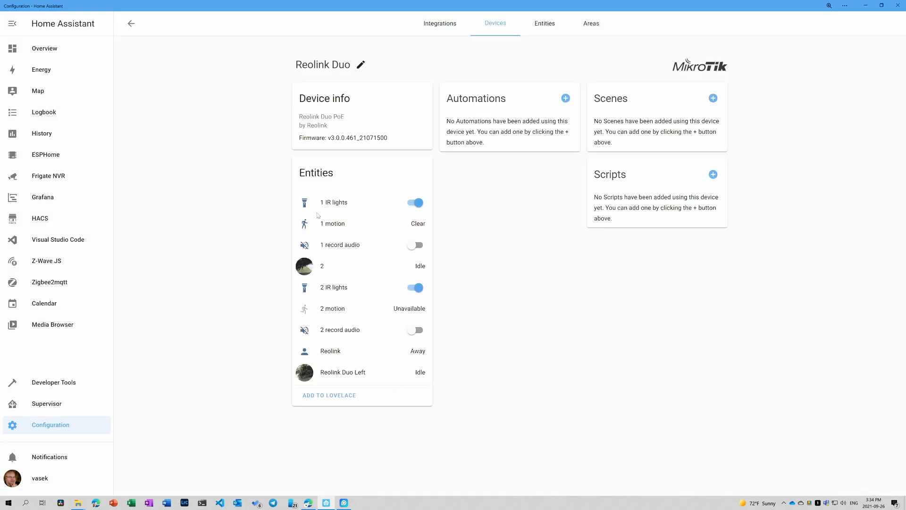
Step: Rename camera entity 2 to Reolink Duo Right with entity ID camera.reolink_duo_right
{"action": "left_click", "coordinate": [321, 266]}
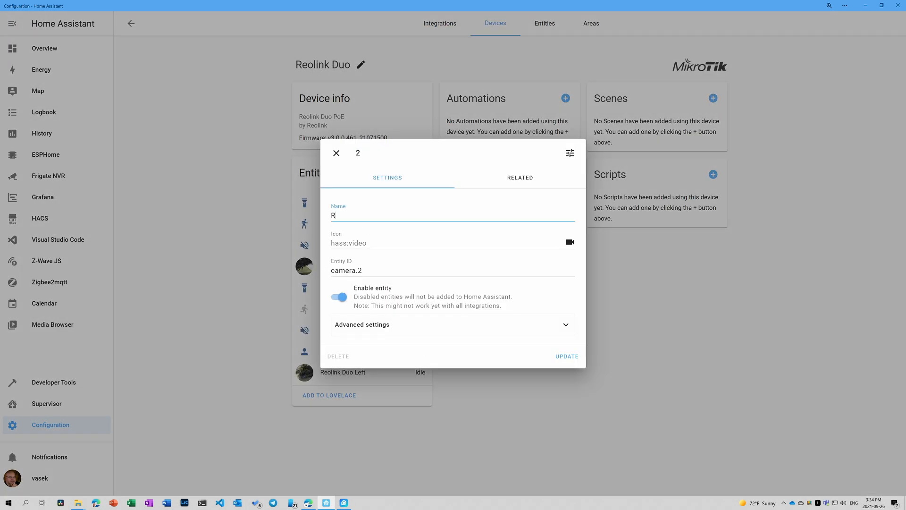
{"action": "type", "text": "Reolink Duo Right"}
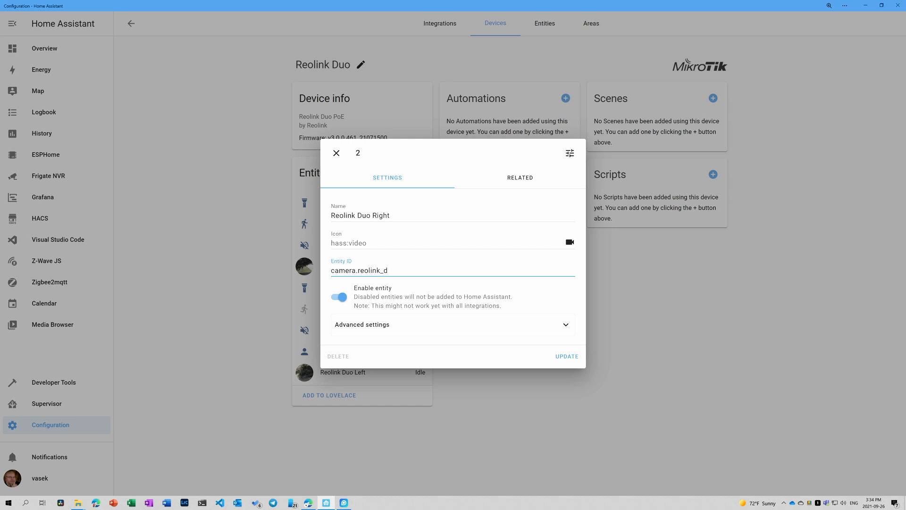
{"action": "type", "text": "uo_ri"}
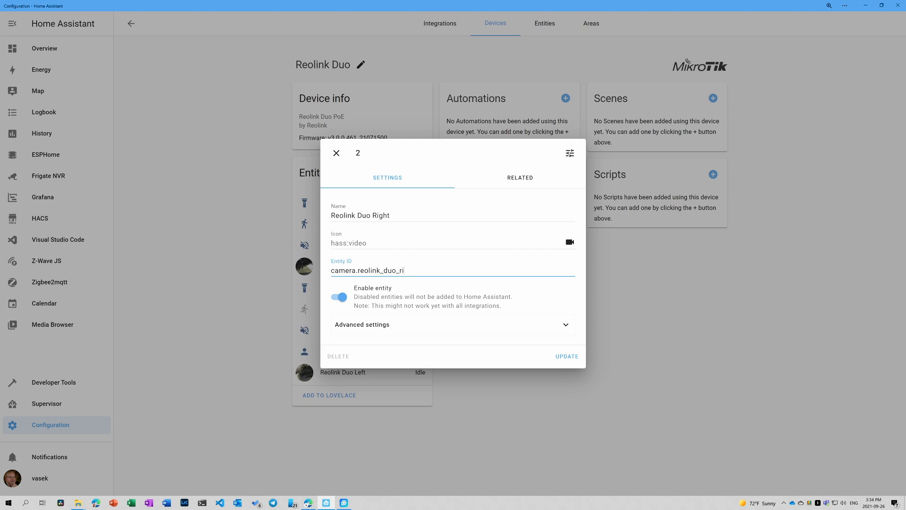
{"action": "left_click", "coordinate": [335, 152]}
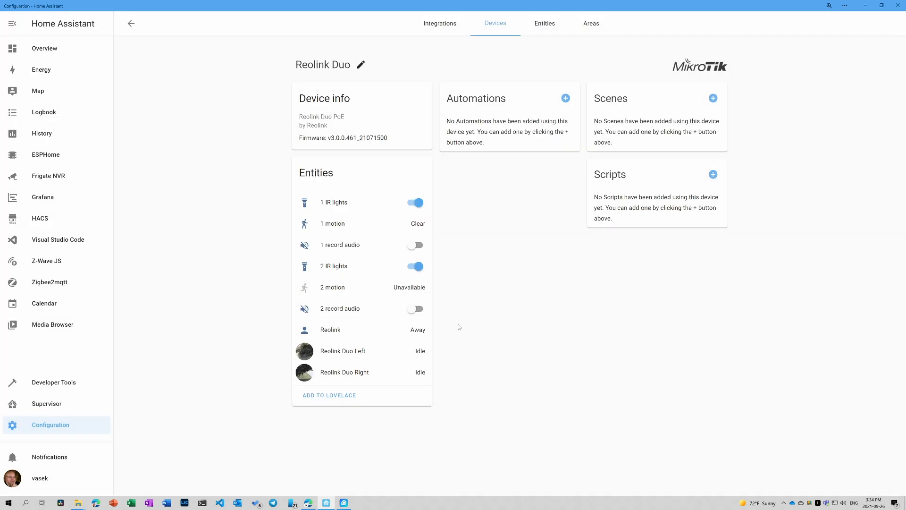
{"action": "mouse_move", "coordinate": [328, 361]}
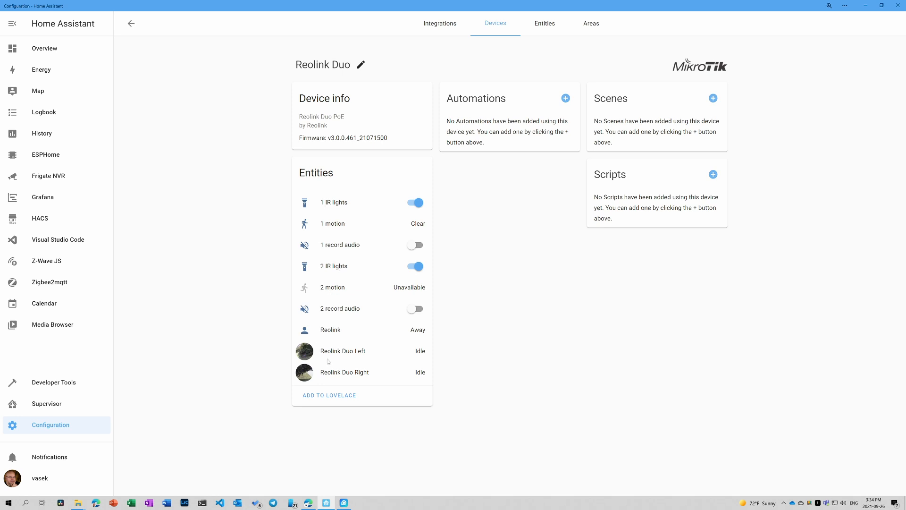
{"action": "mouse_move", "coordinate": [334, 397]}
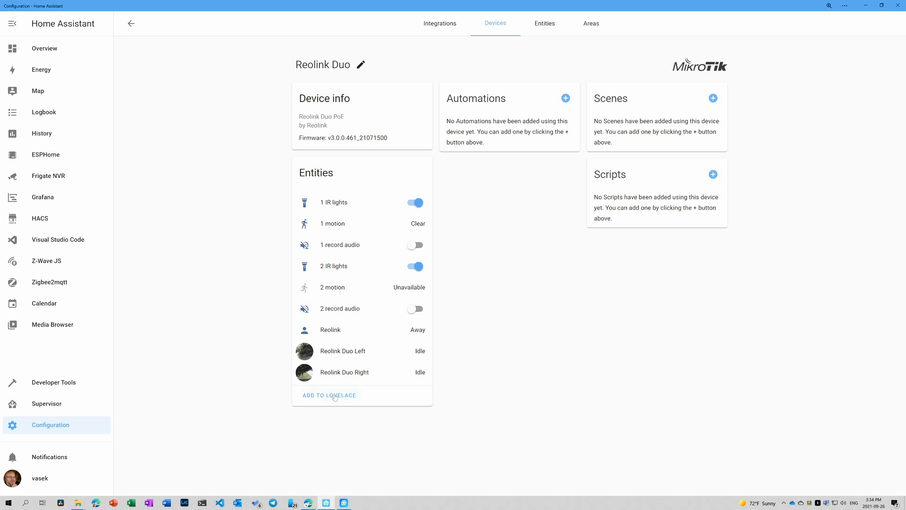
Step: Add the Reolink Duo entity cards to the Lovelace dashboard and go to Overview
{"action": "left_click", "coordinate": [329, 394]}
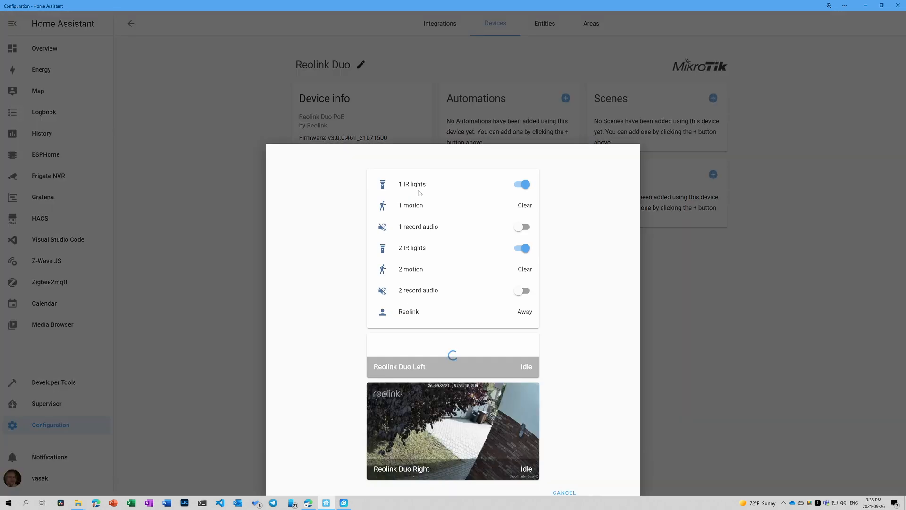
{"action": "key", "text": "ctrl+minus"}
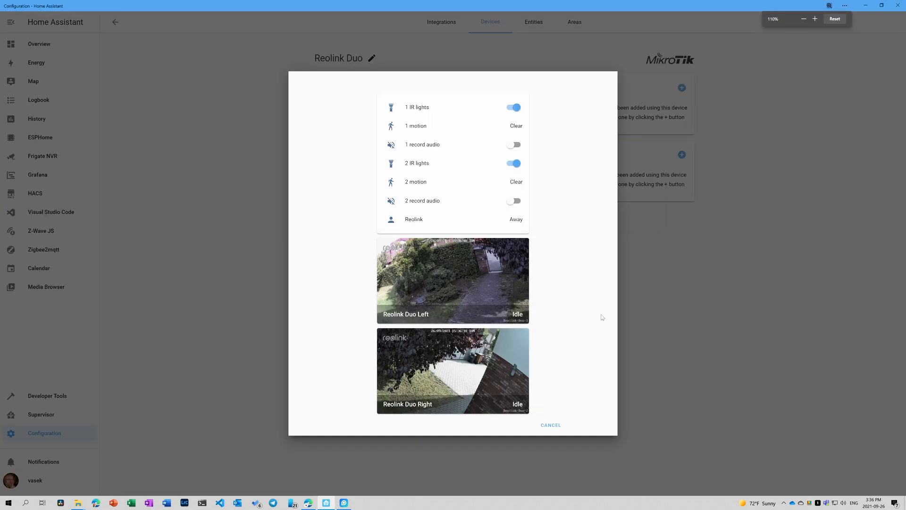
{"action": "mouse_move", "coordinate": [434, 170]}
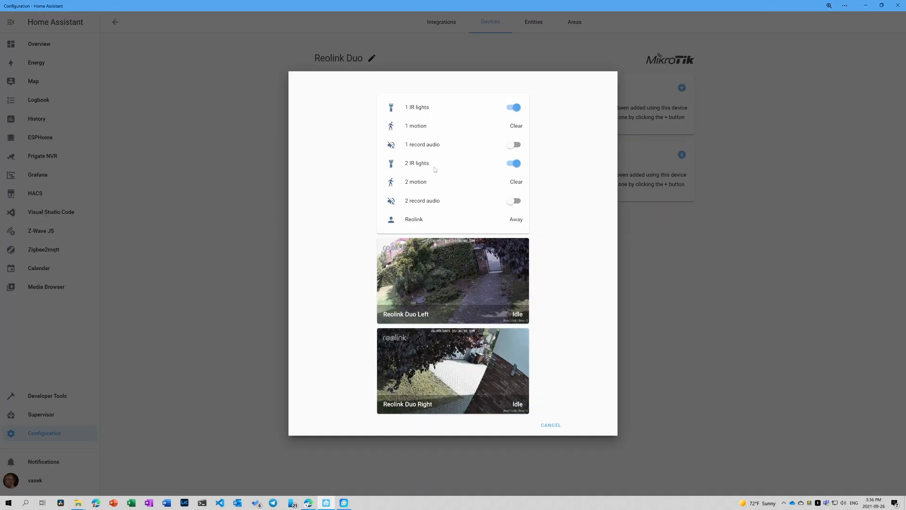
{"action": "left_click", "coordinate": [549, 425]}
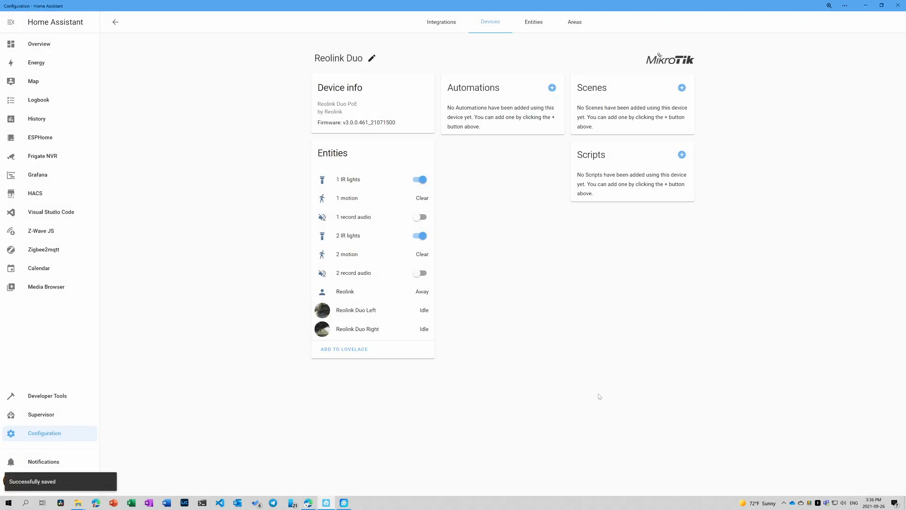
{"action": "left_click", "coordinate": [39, 44]}
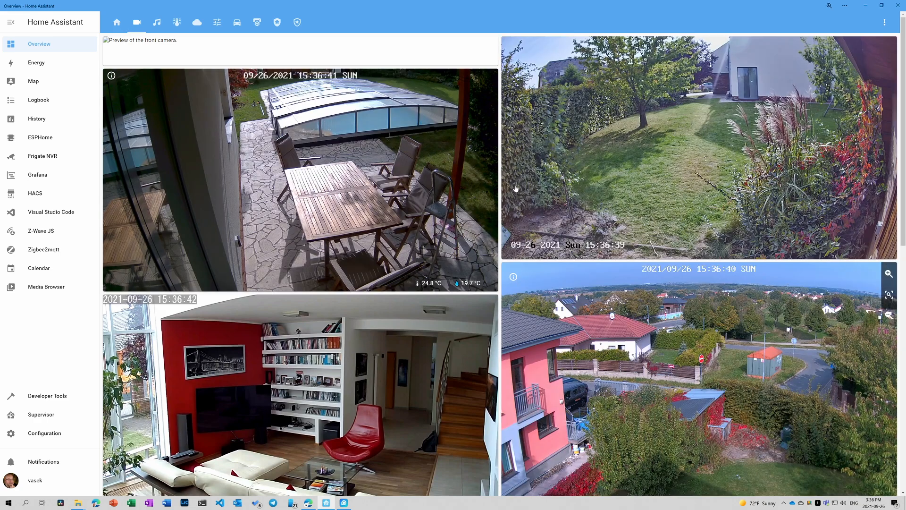
Step: Scroll the Overview dashboard to the Reolink Duo Left and Right camera feeds
{"action": "scroll", "scroll_direction": "down", "scroll_amount": 3}
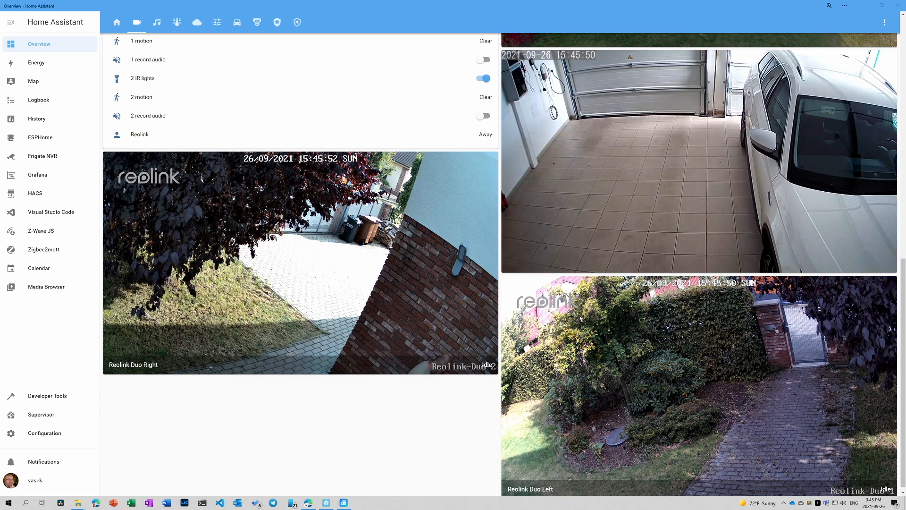
{"action": "left_click", "coordinate": [44, 433]}
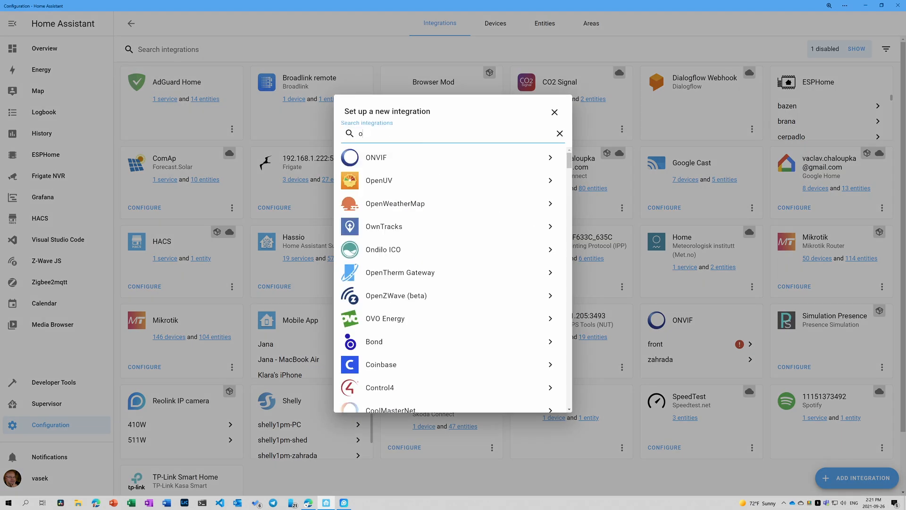
Step: Add the Reolink Duo at 192.168.1.161 as an ONVIF integration with admin credentials
{"action": "type", "text": "nvi"}
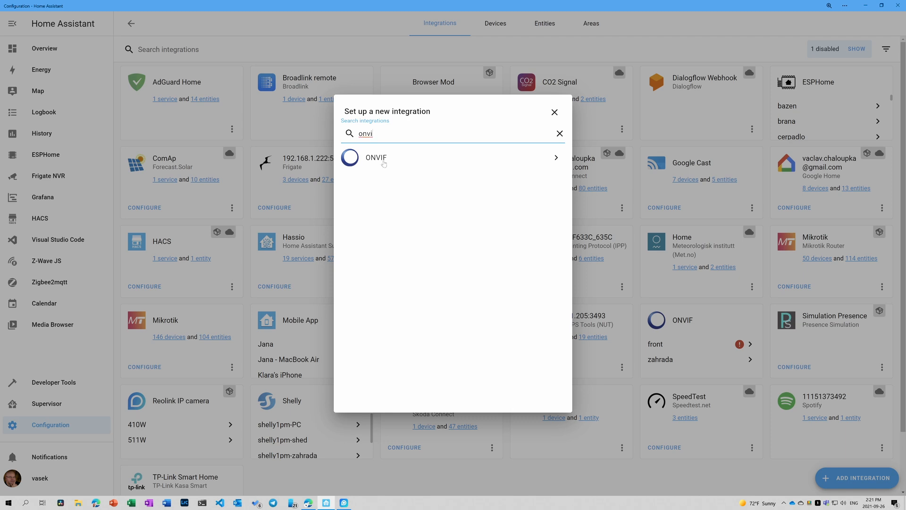
{"action": "left_click", "coordinate": [376, 157]}
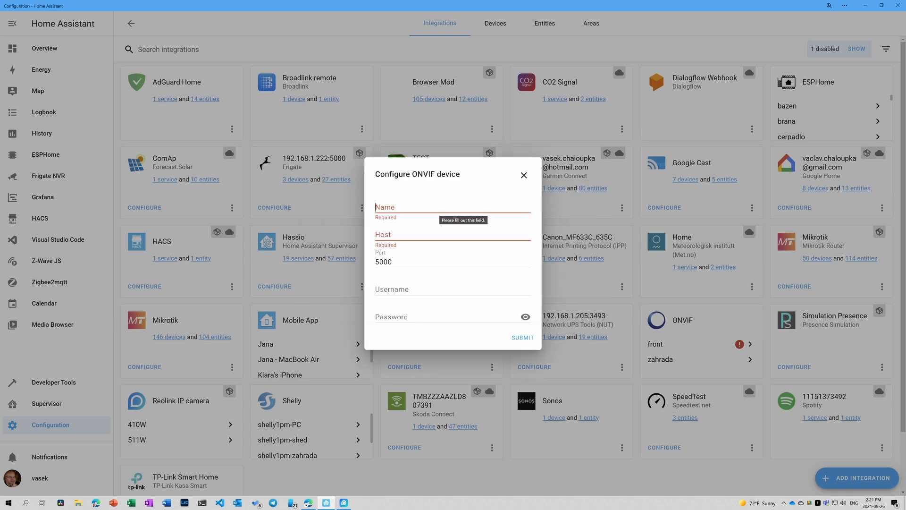
{"action": "type", "text": "Reolink D"}
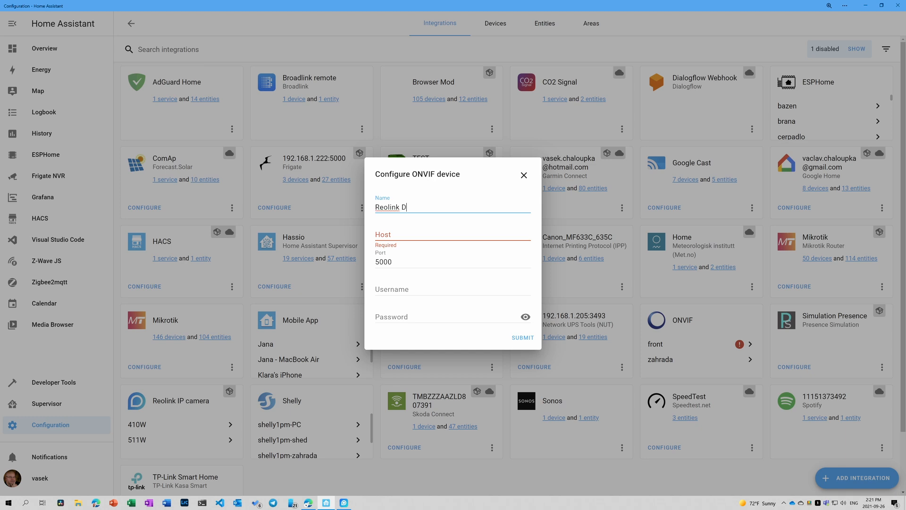
{"action": "type", "text": "192.168.1.161"}
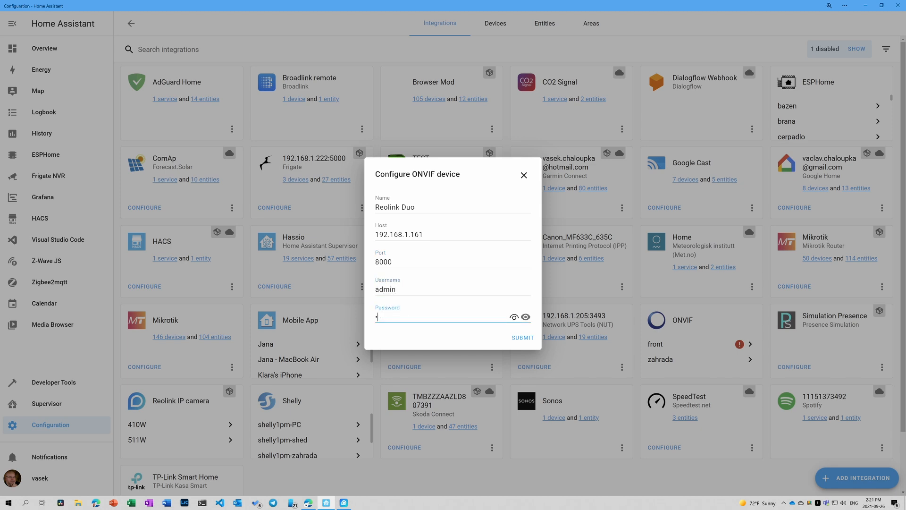
{"action": "type", "text": "password"}
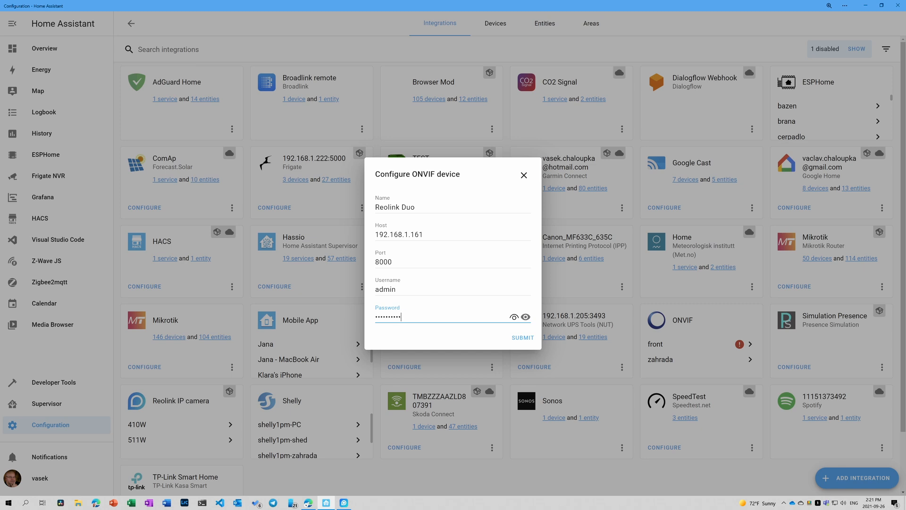
{"action": "left_click", "coordinate": [522, 338]}
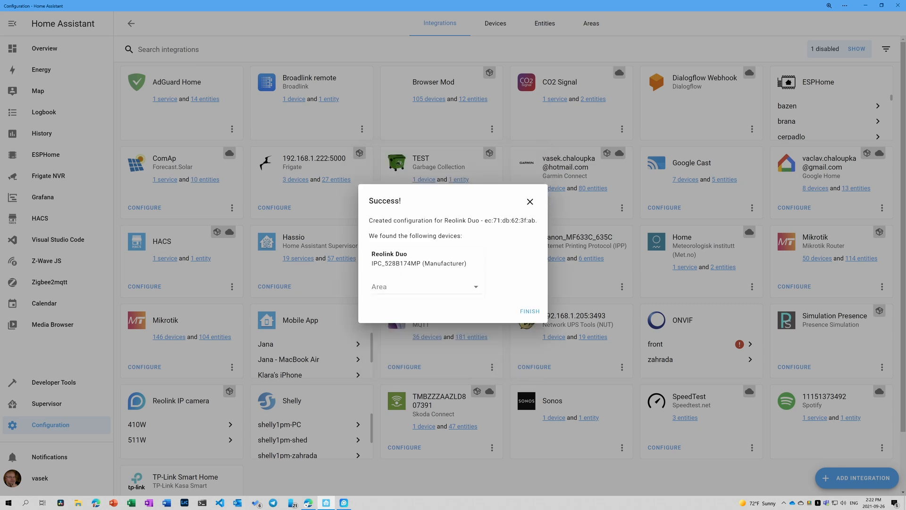
{"action": "left_click", "coordinate": [528, 311]}
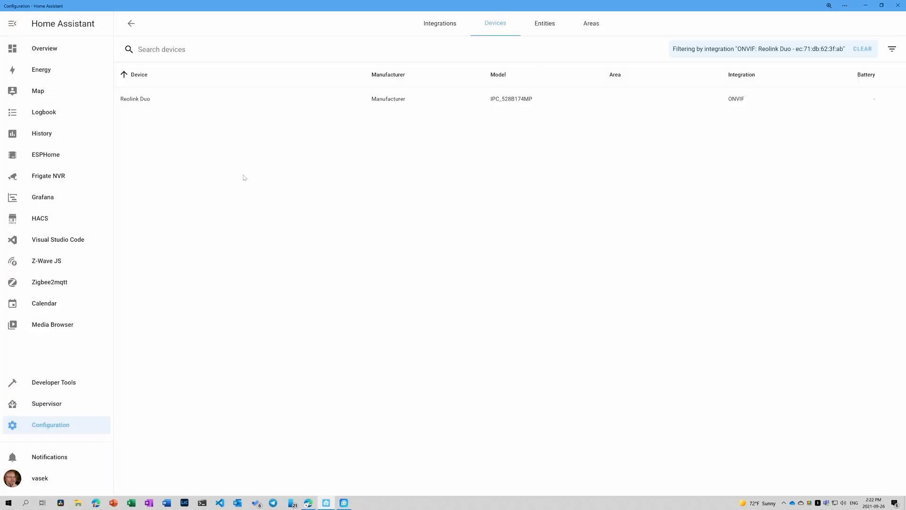
Step: Check the ONVIF device's main stream and reveal its two disabled substream entities
{"action": "left_click", "coordinate": [135, 98]}
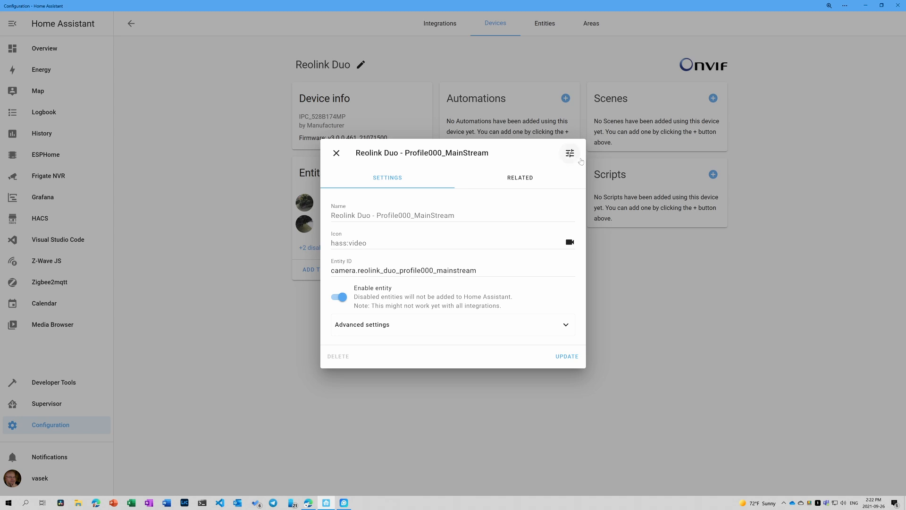
{"action": "left_click", "coordinate": [570, 152]}
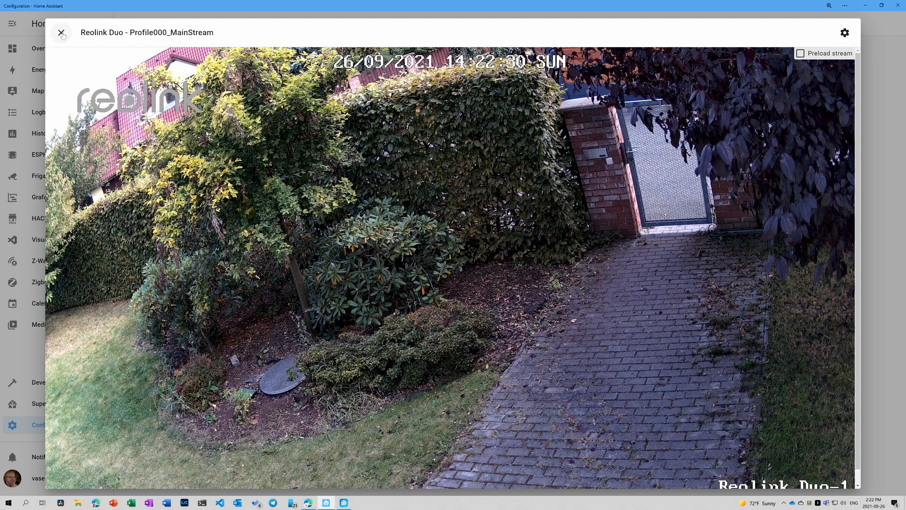
{"action": "left_click", "coordinate": [61, 32]}
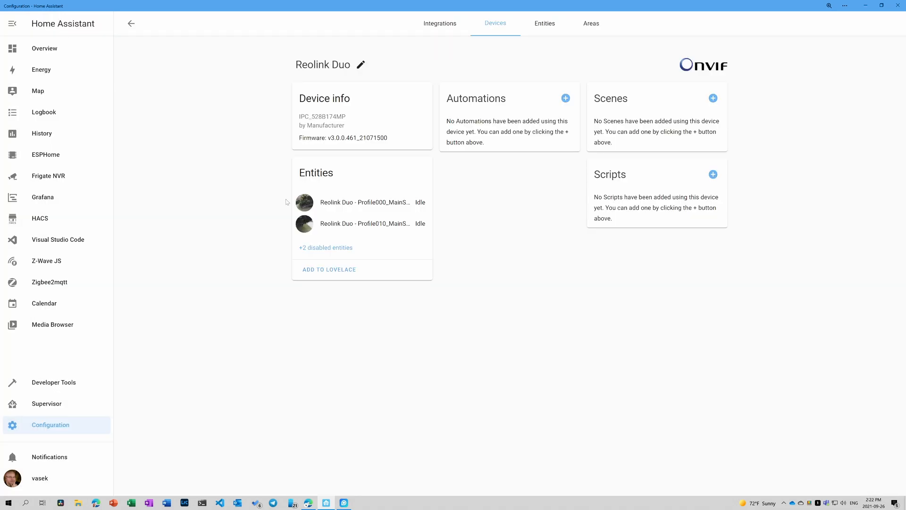
{"action": "left_click", "coordinate": [325, 248]}
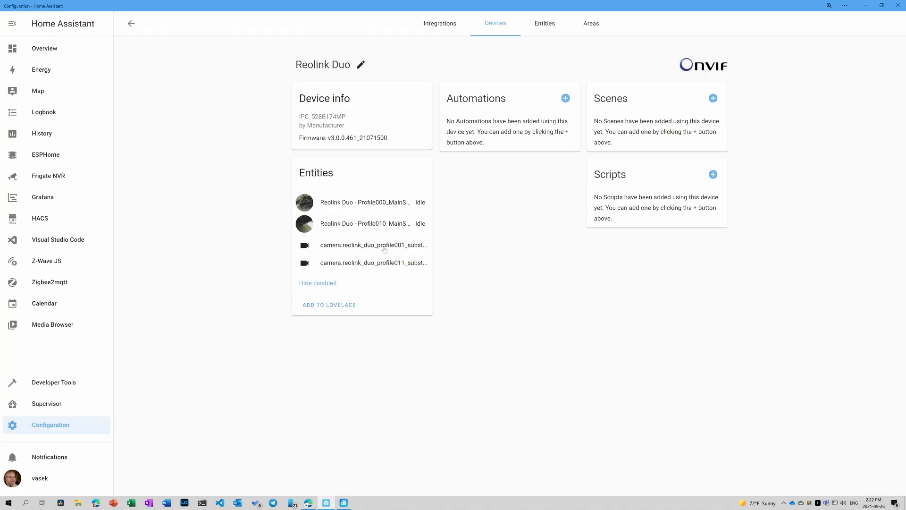
{"action": "mouse_move", "coordinate": [374, 245]}
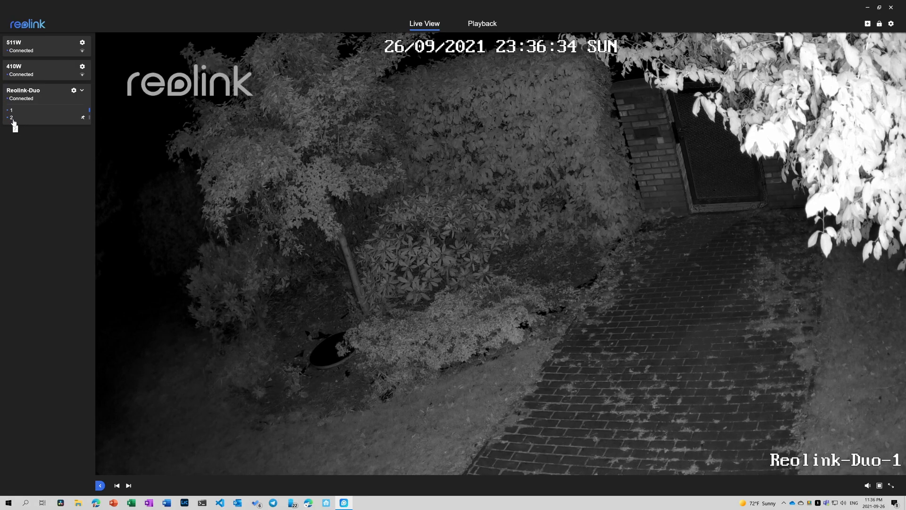
Step: Set the Reolink Duo's Infrared Lights to Auto in Audio and Light settings
{"action": "left_click", "coordinate": [10, 117]}
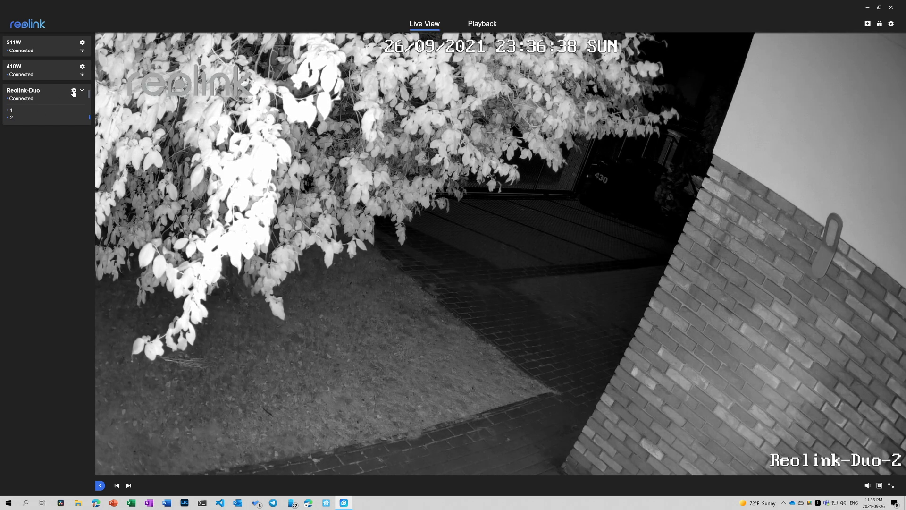
{"action": "left_click", "coordinate": [74, 93]}
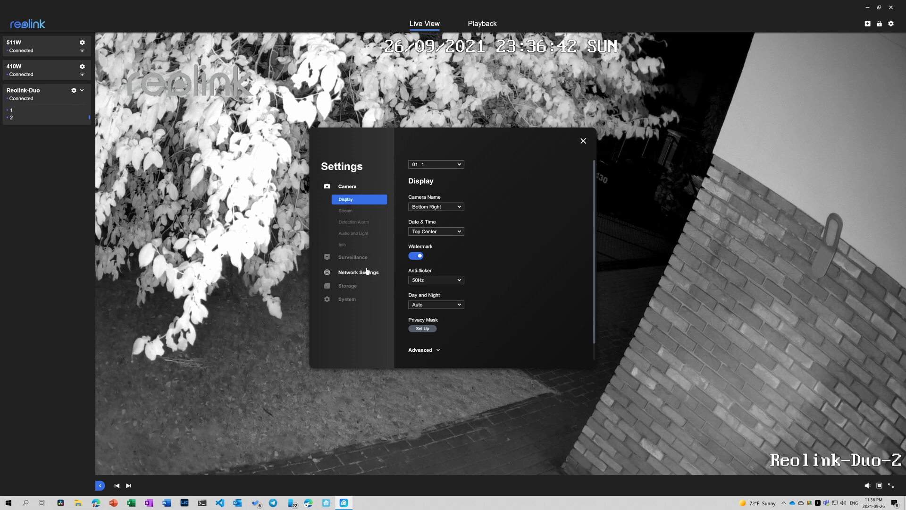
{"action": "left_click", "coordinate": [353, 232]}
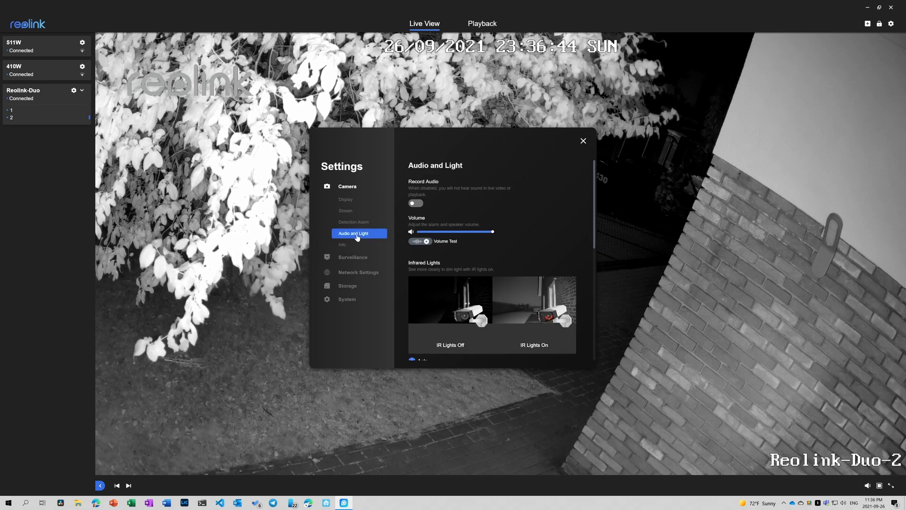
{"action": "scroll", "scroll_direction": "down", "scroll_amount": 3}
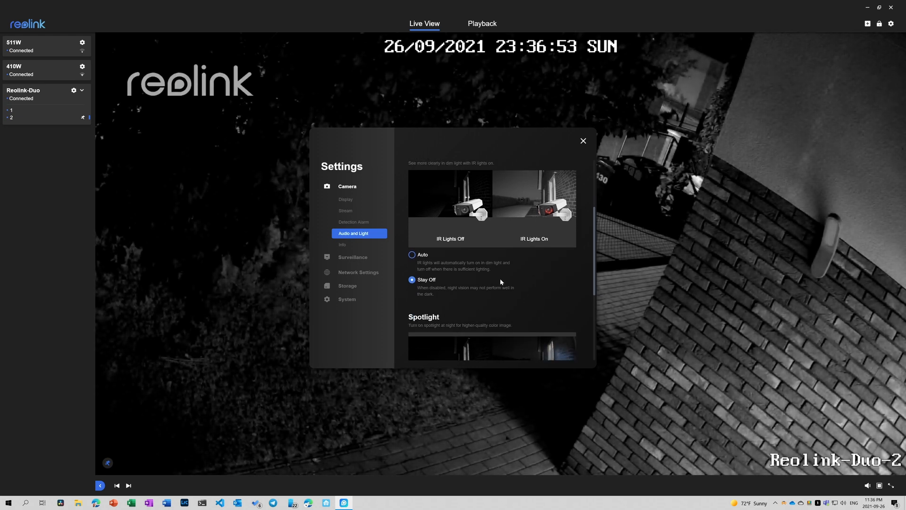
{"action": "scroll", "scroll_direction": "up", "scroll_amount": 3}
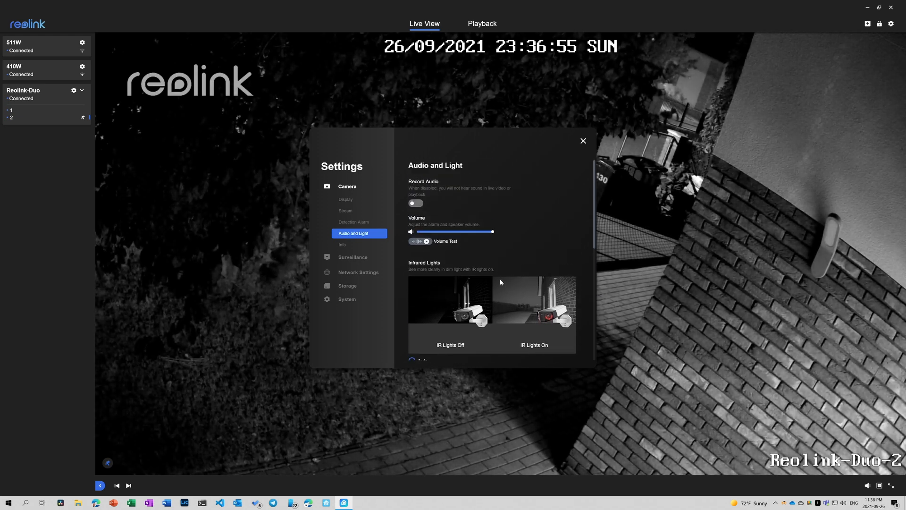
{"action": "scroll", "scroll_direction": "down", "scroll_amount": 3}
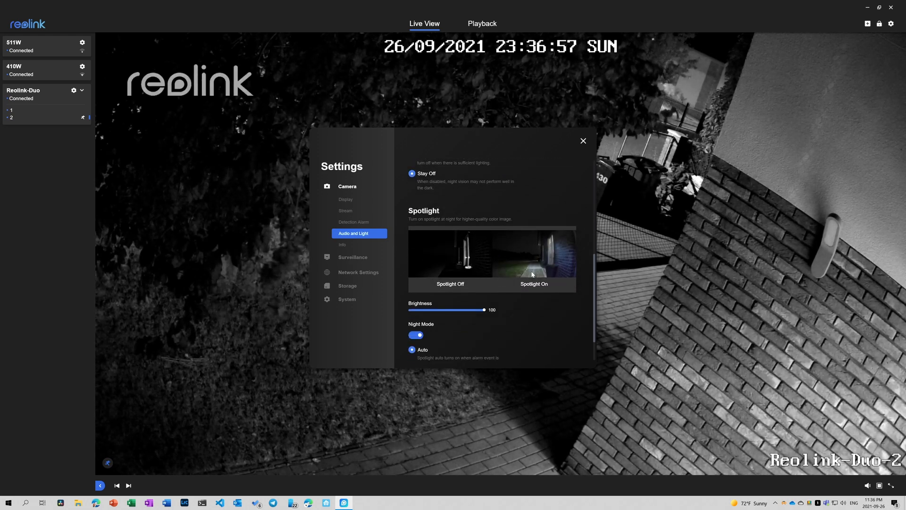
{"action": "scroll", "scroll_direction": "down", "scroll_amount": 3}
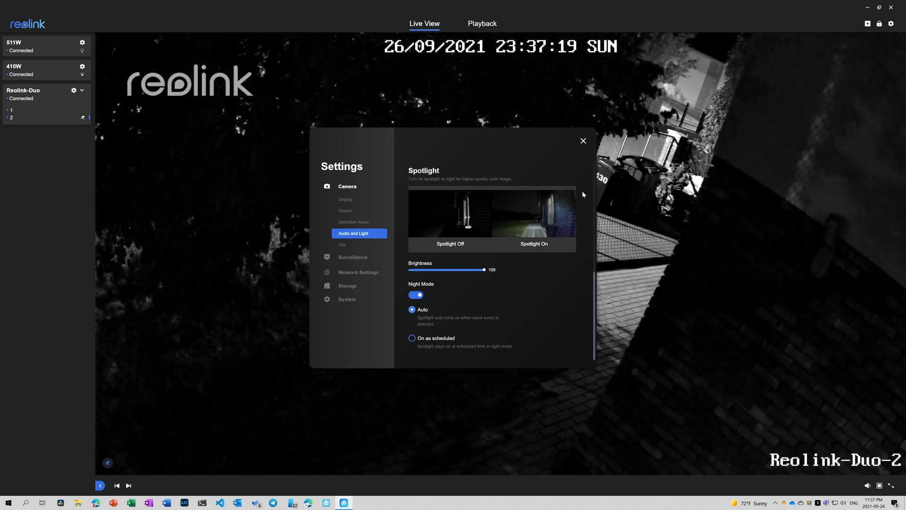
{"action": "scroll", "scroll_direction": "up", "scroll_amount": 3}
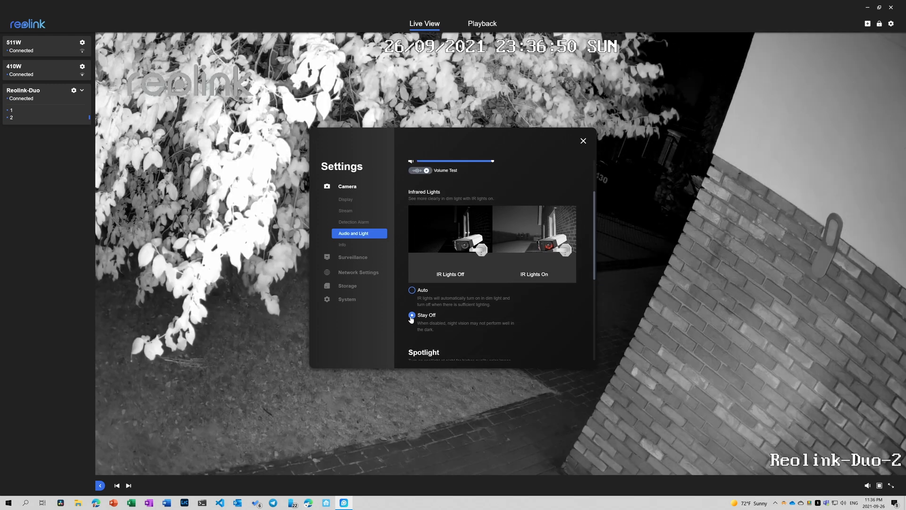
{"action": "left_click", "coordinate": [412, 289]}
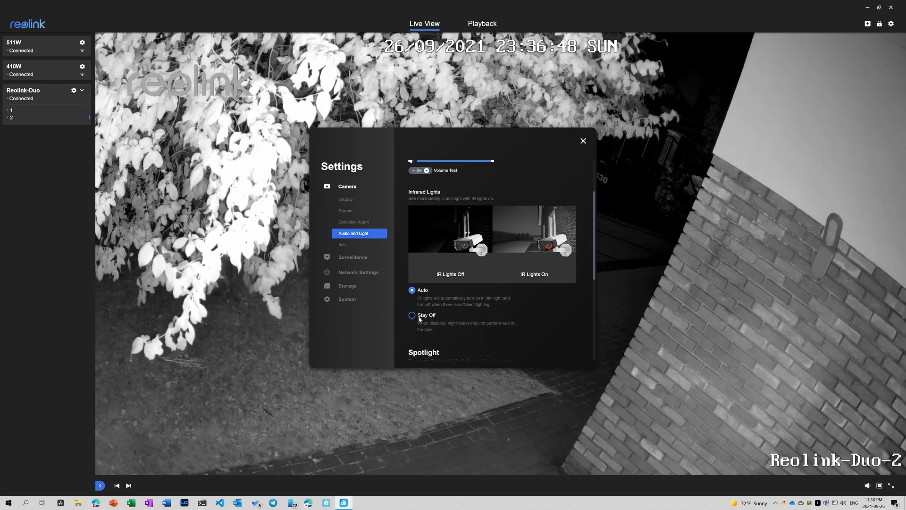
{"action": "scroll", "scroll_direction": "up", "scroll_amount": 3}
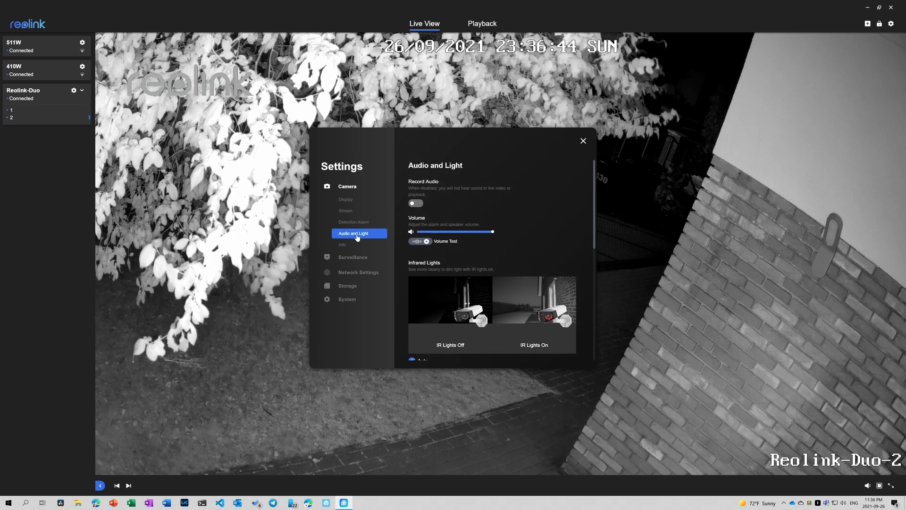
Step: Set the Duo's spotlight night mode to On as scheduled, 18:00 to 06:00
{"action": "left_click", "coordinate": [346, 199]}
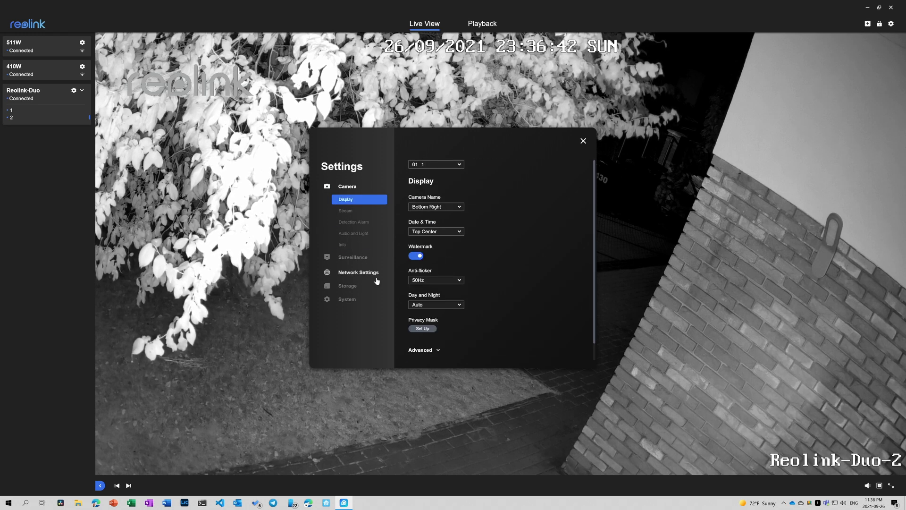
{"action": "left_click", "coordinate": [582, 141]}
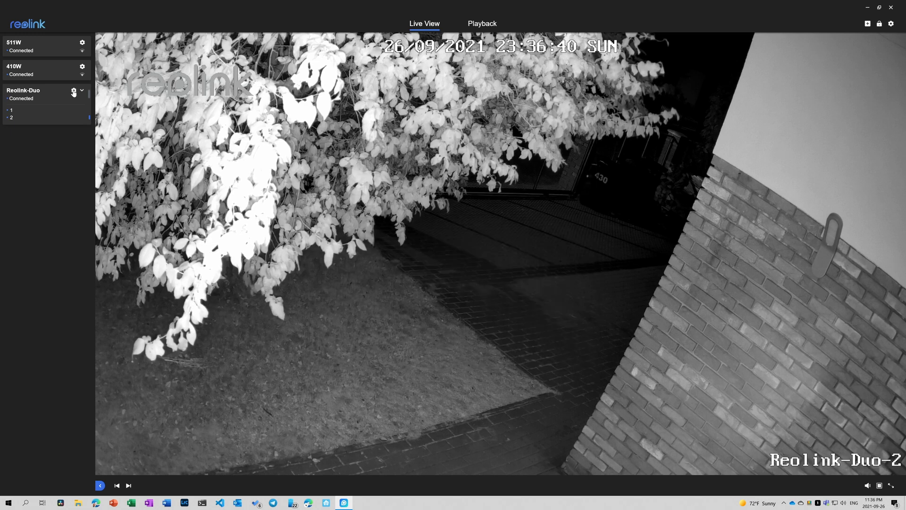
{"action": "left_click", "coordinate": [74, 90]}
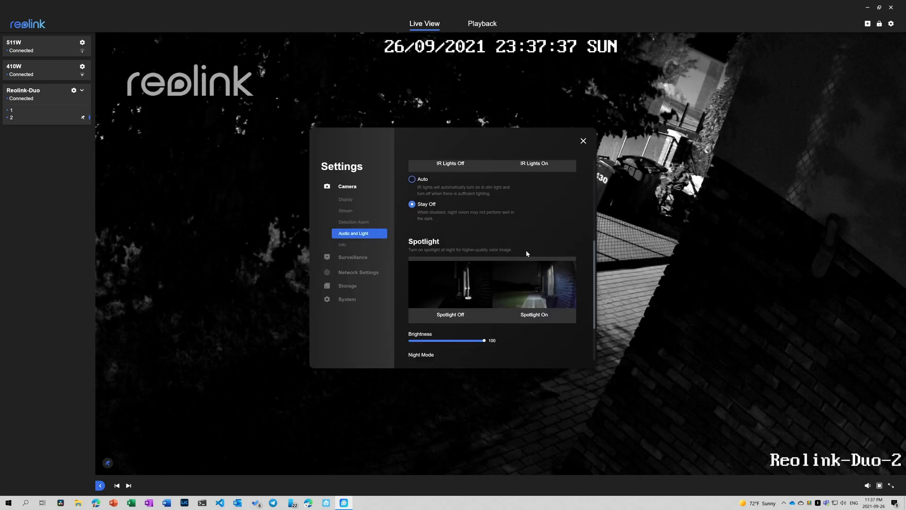
{"action": "scroll", "scroll_direction": "down", "scroll_amount": 3}
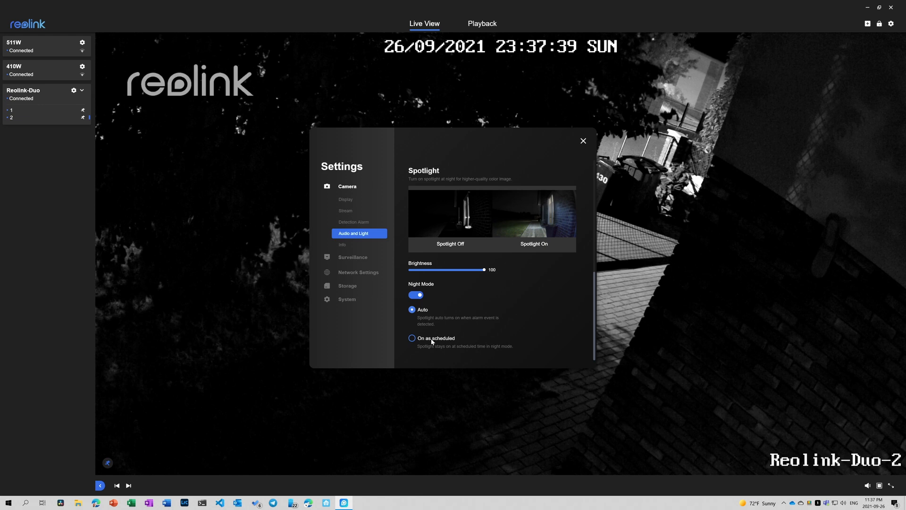
{"action": "left_click", "coordinate": [412, 338]}
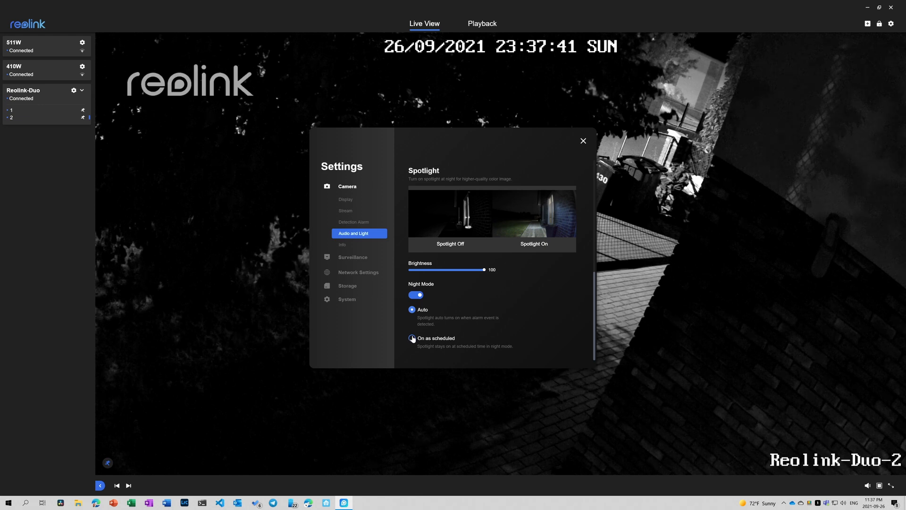
{"action": "left_click", "coordinate": [412, 338]}
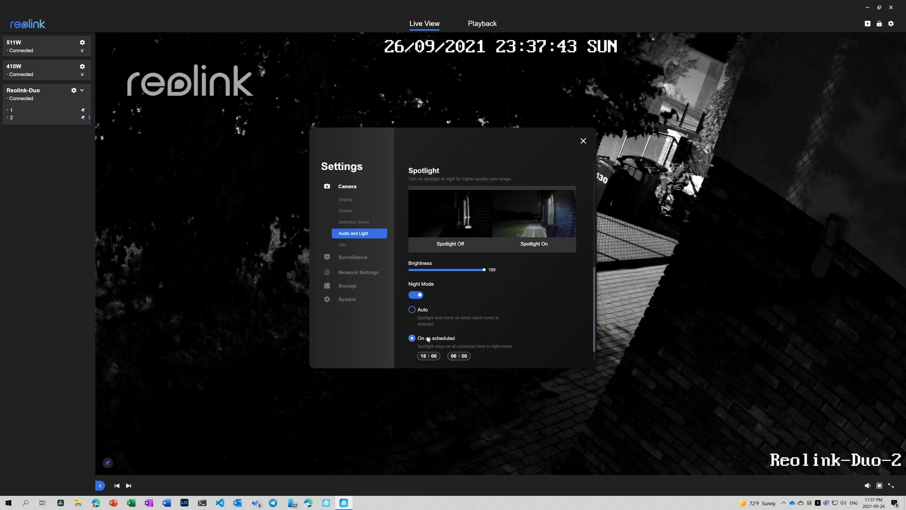
{"action": "scroll", "scroll_direction": "down", "scroll_amount": 3}
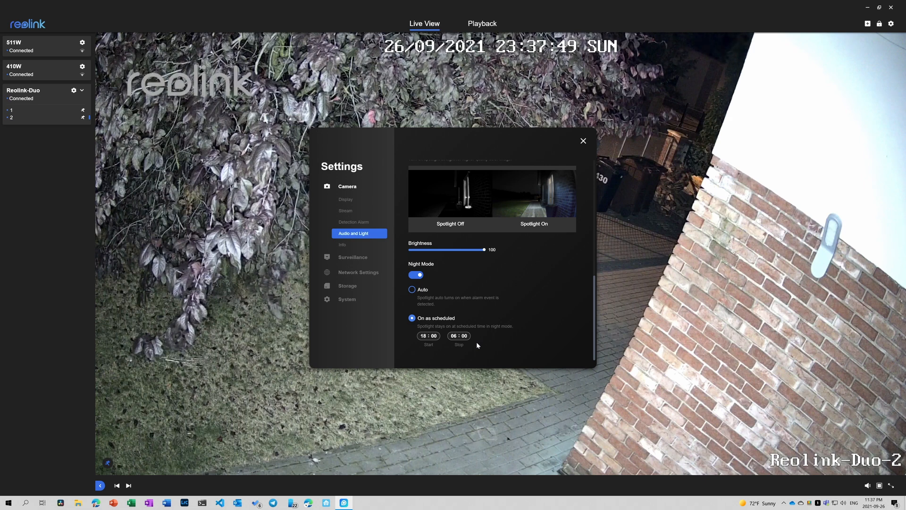
{"action": "mouse_move", "coordinate": [551, 211]}
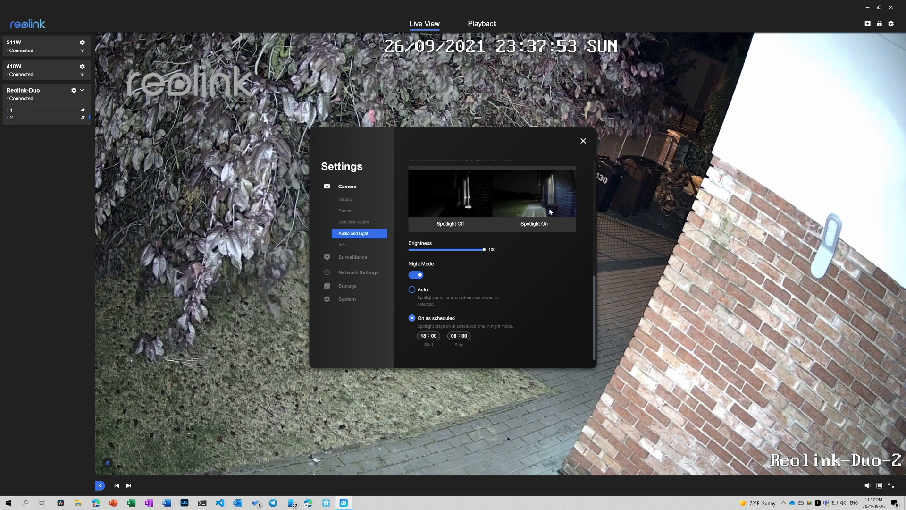
{"action": "mouse_move", "coordinate": [563, 190]}
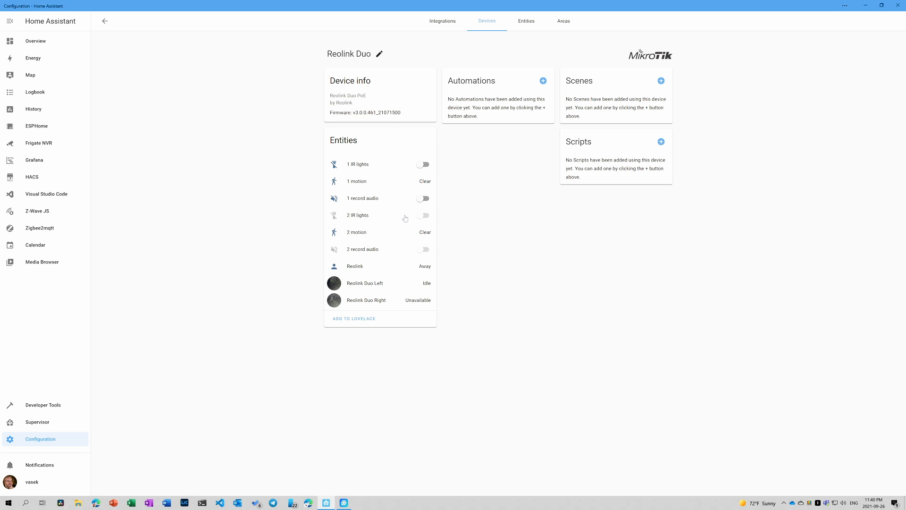
Step: Recheck the Duo's 18:00–06:00 spotlight schedule, then close settings to the four-camera view
{"action": "left_click", "coordinate": [343, 503]}
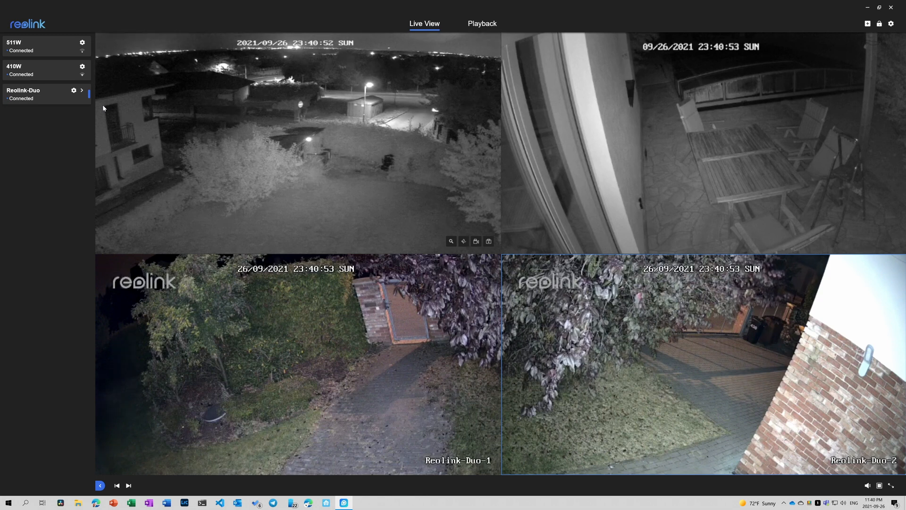
{"action": "mouse_move", "coordinate": [73, 96]}
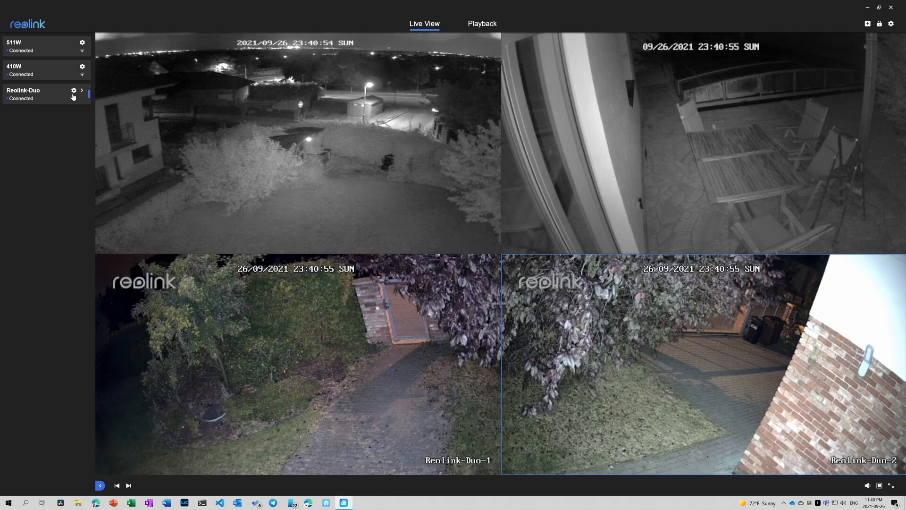
{"action": "mouse_move", "coordinate": [74, 90]}
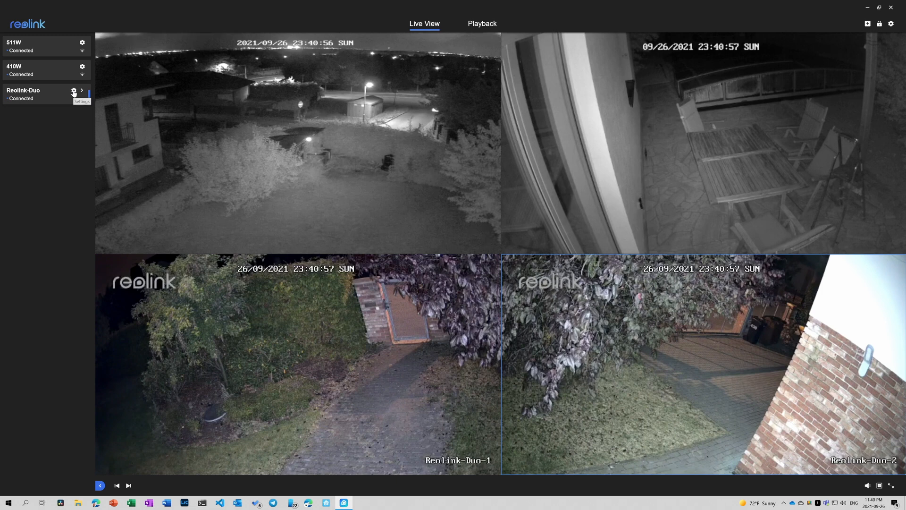
{"action": "left_click", "coordinate": [74, 91]}
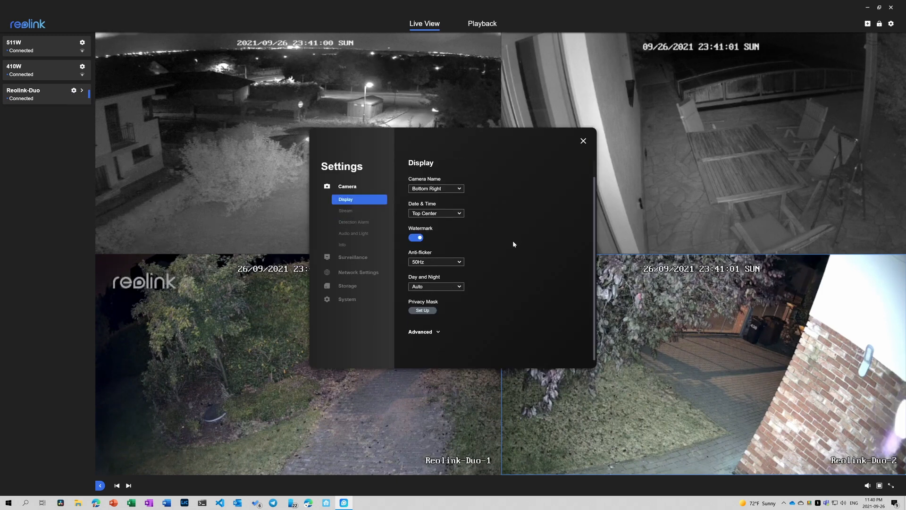
{"action": "mouse_move", "coordinate": [353, 273]}
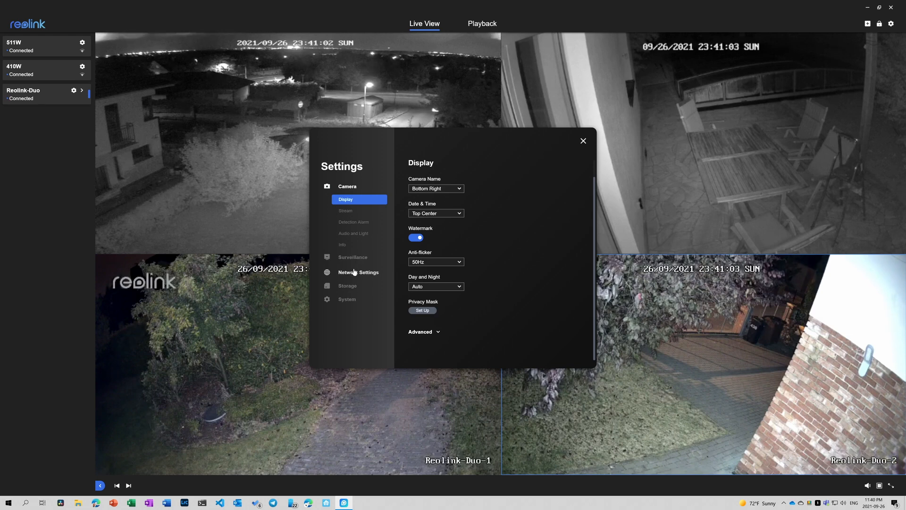
{"action": "left_click", "coordinate": [353, 235]}
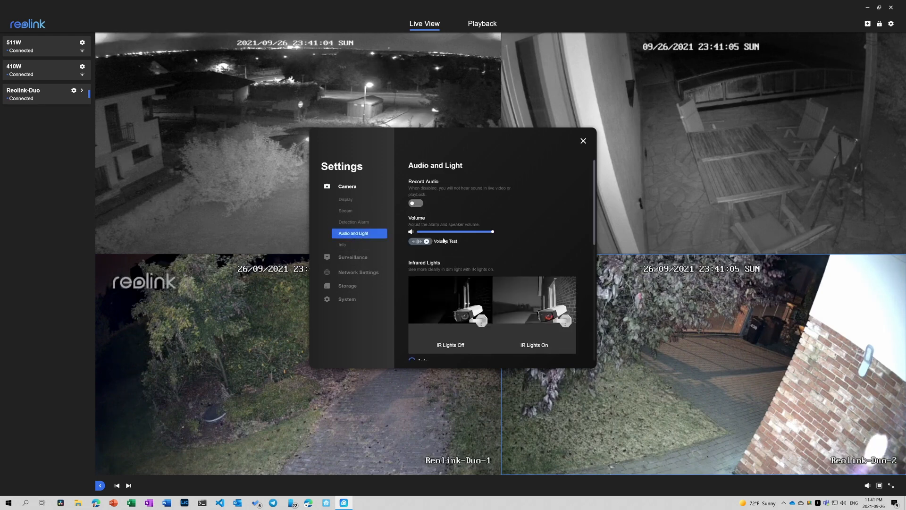
{"action": "scroll", "scroll_direction": "down", "scroll_amount": 3}
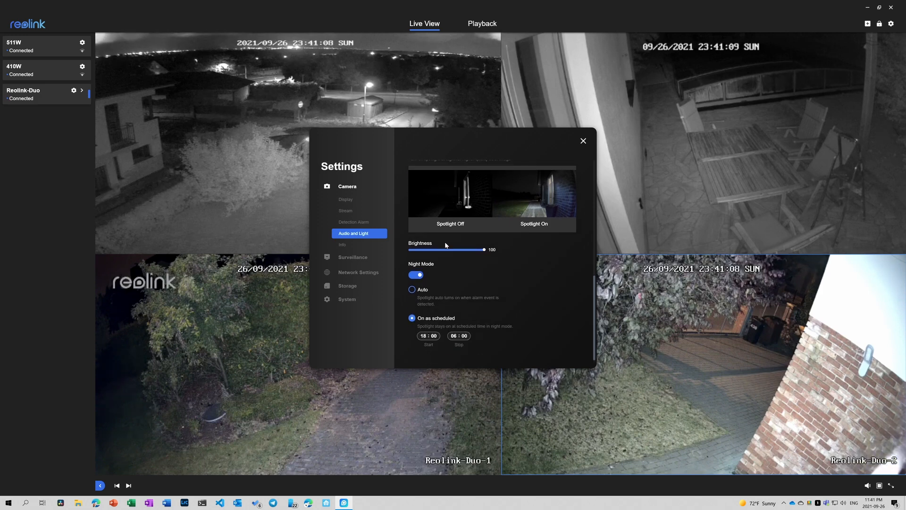
{"action": "mouse_move", "coordinate": [430, 343]}
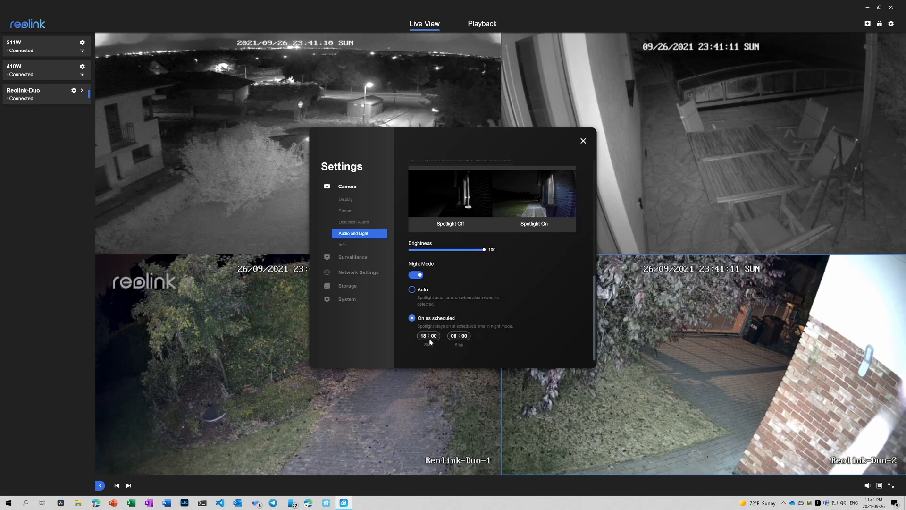
{"action": "left_click", "coordinate": [583, 140]}
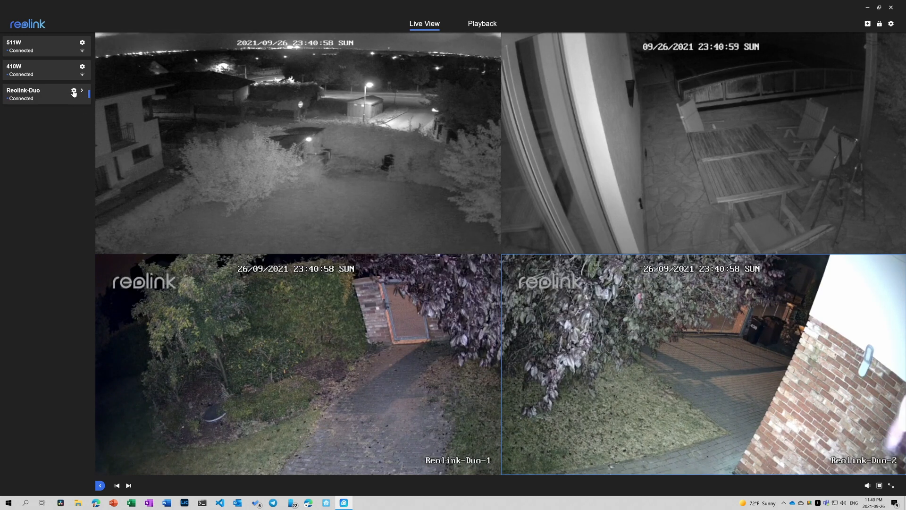
Step: Set the Reolink Duo's Spotlight night mode to Auto under Audio and Light settings
{"action": "left_click", "coordinate": [74, 90]}
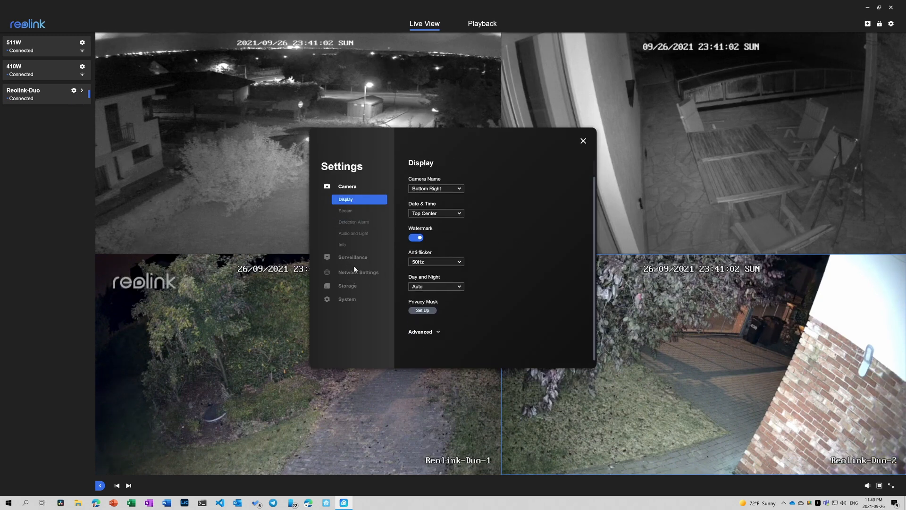
{"action": "left_click", "coordinate": [353, 234]}
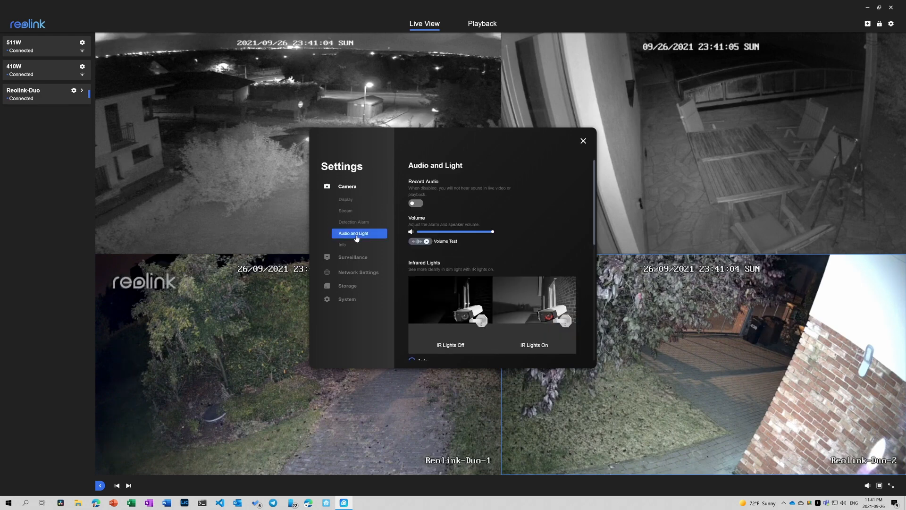
{"action": "scroll", "scroll_direction": "down", "scroll_amount": 3}
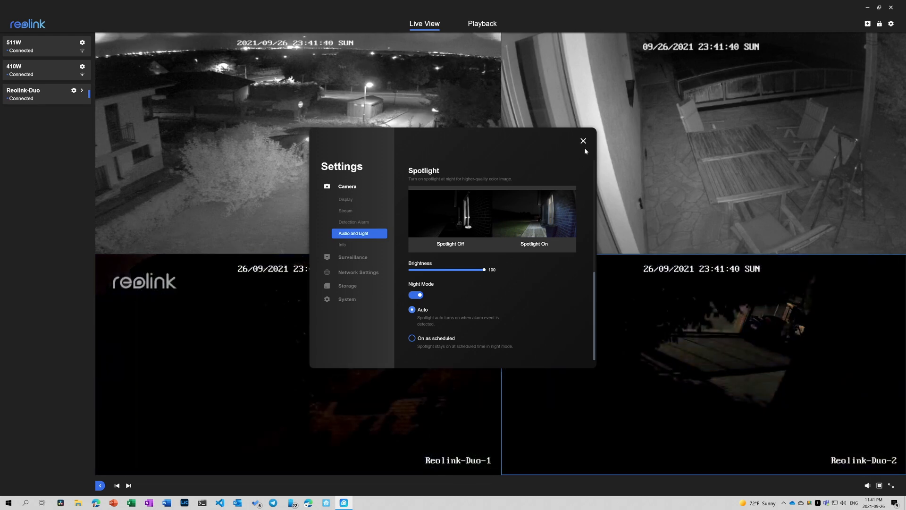
{"action": "left_click", "coordinate": [583, 140]}
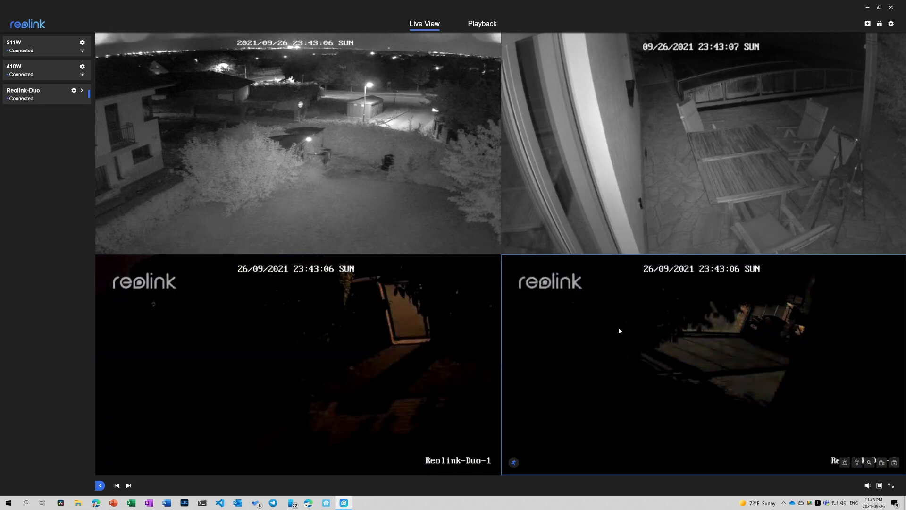
{"action": "mouse_move", "coordinate": [747, 78]}
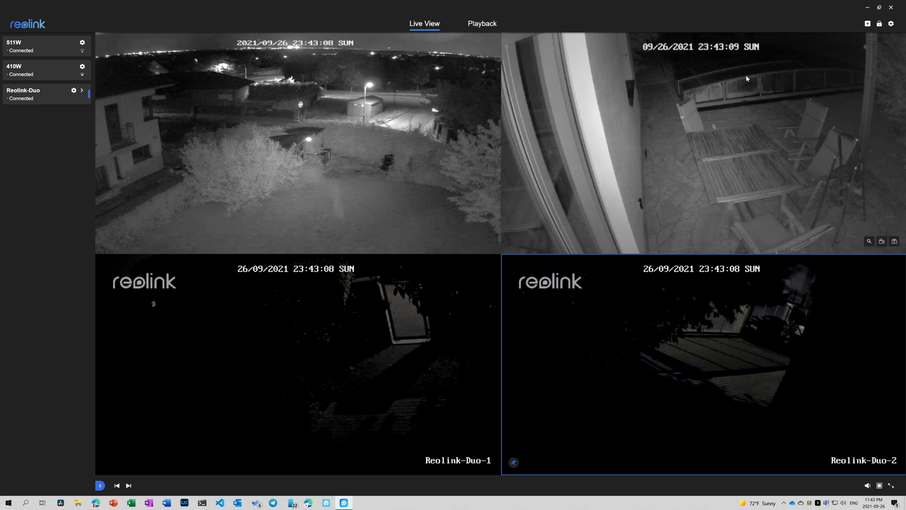